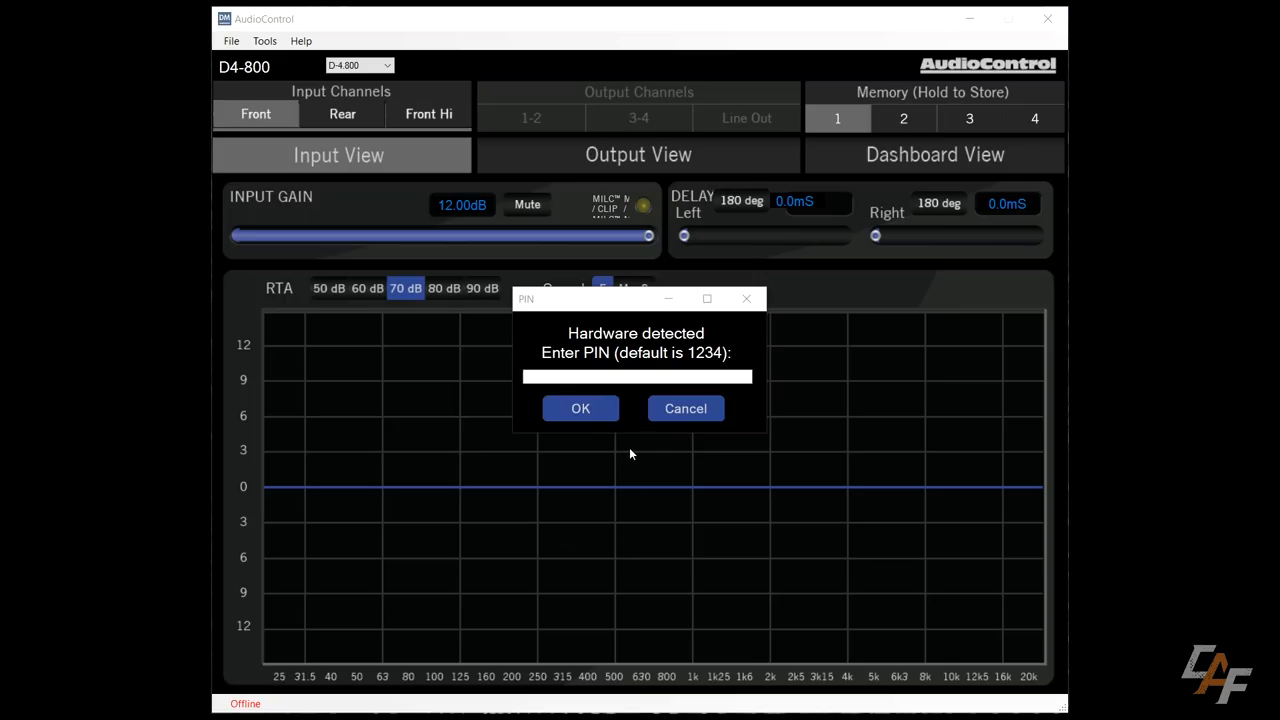
mouse_move(686, 408)
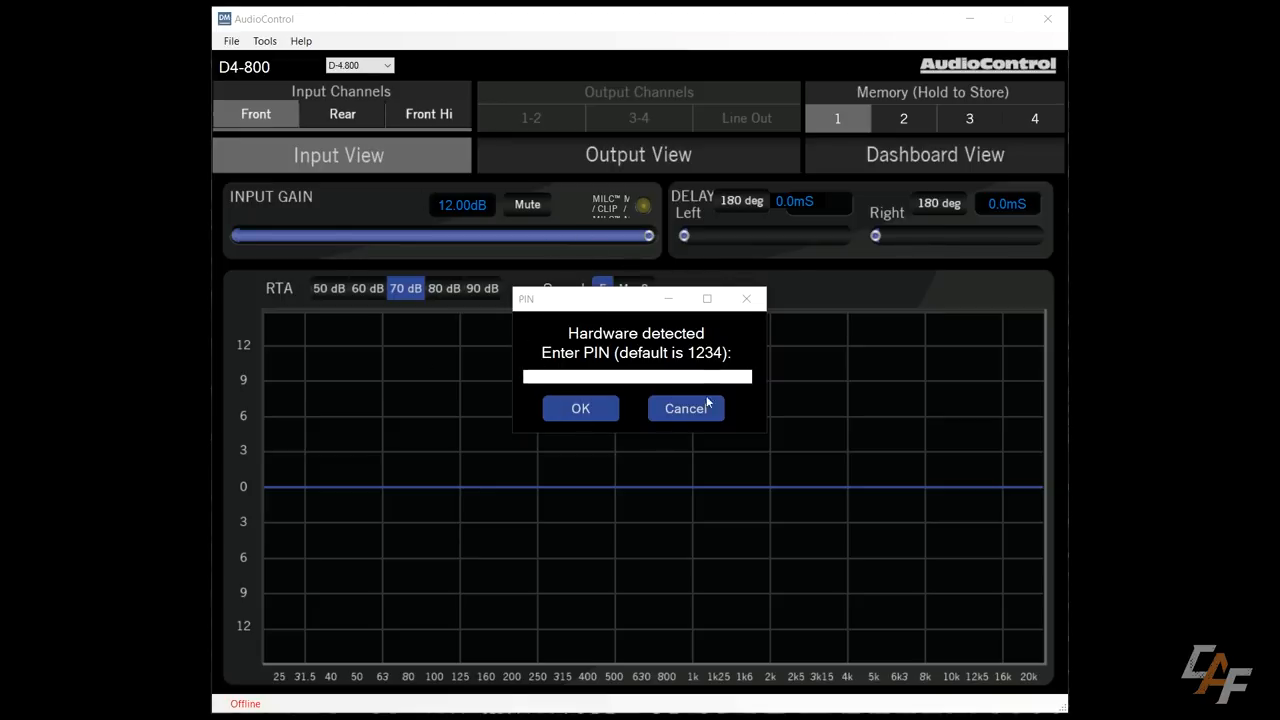
drag(636, 298, 636, 320)
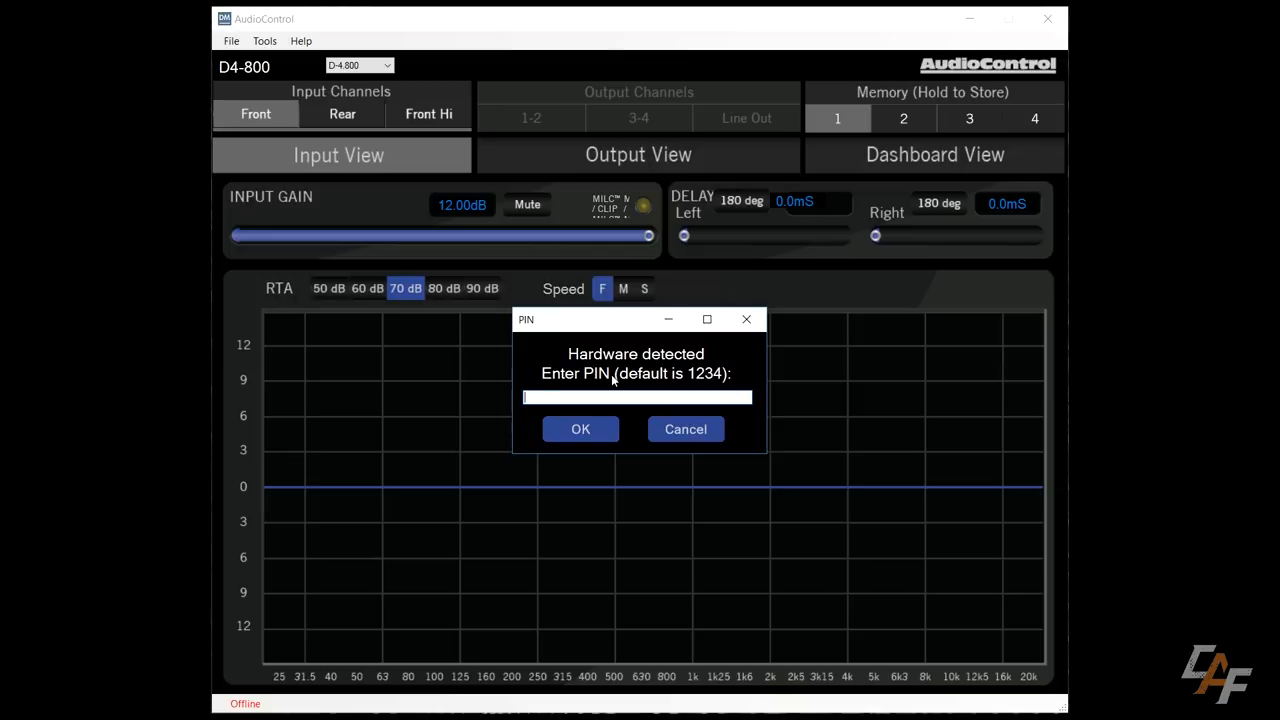
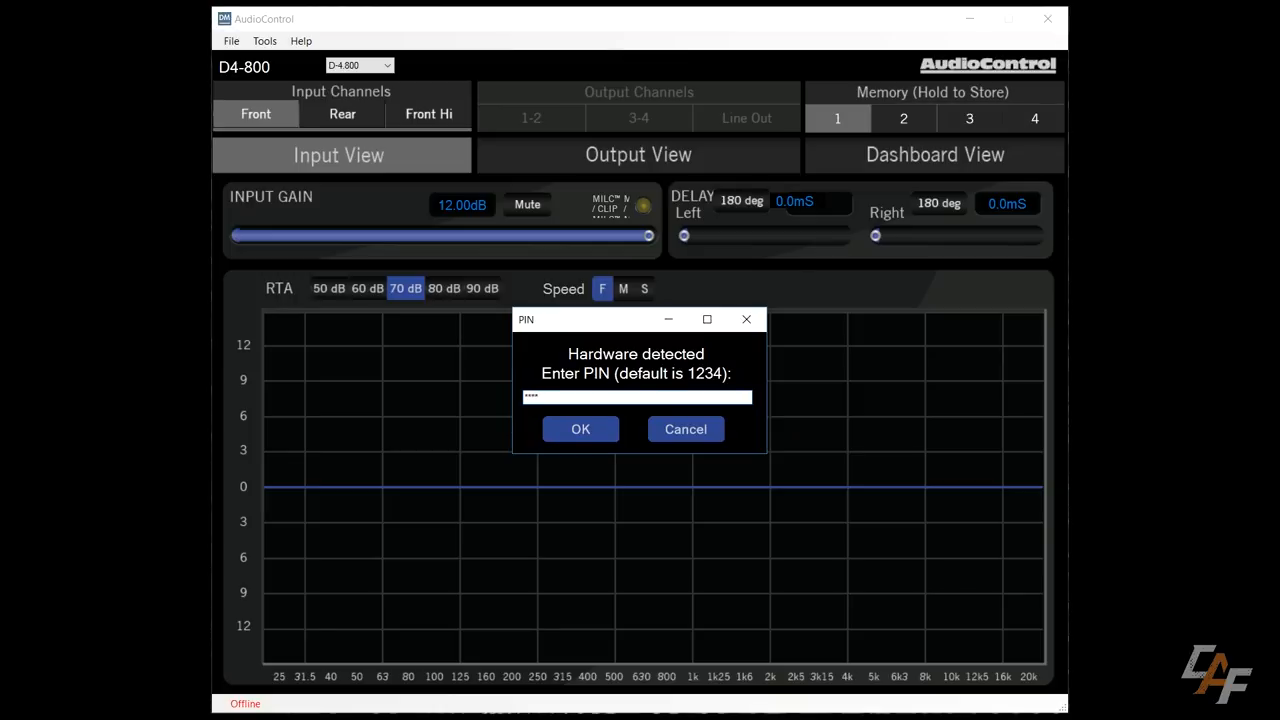
click(580, 428)
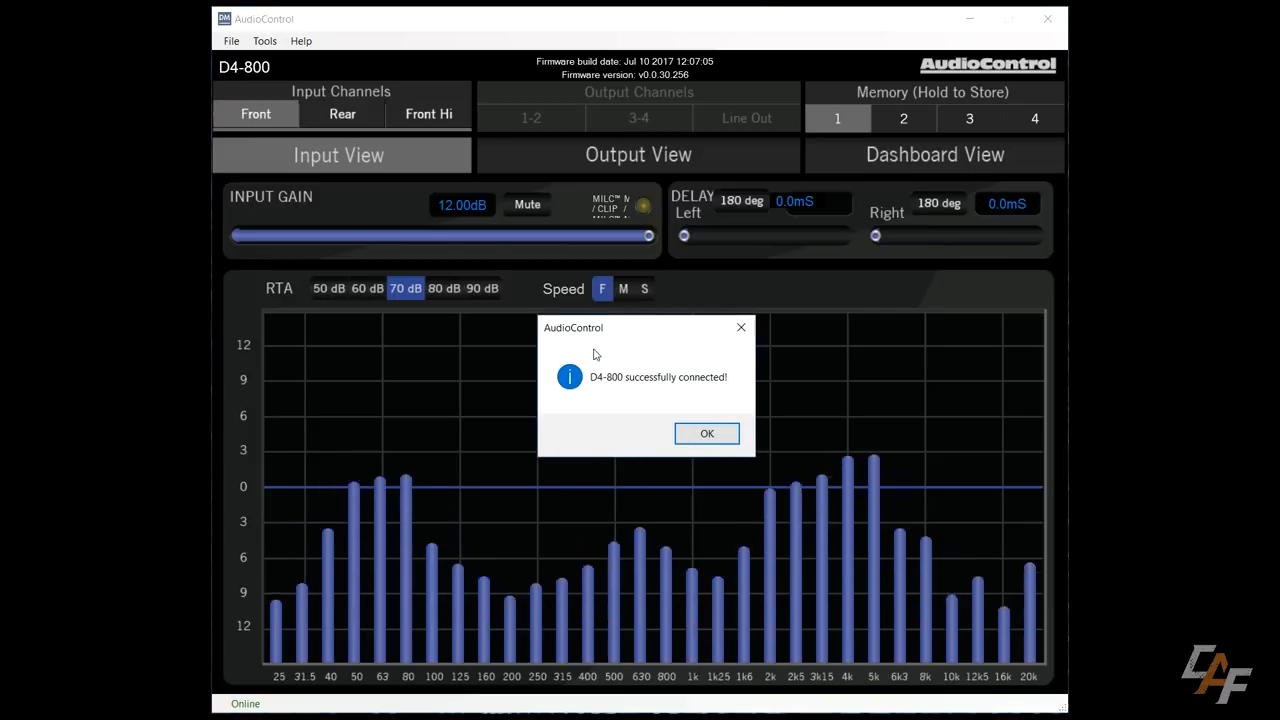
click(706, 432)
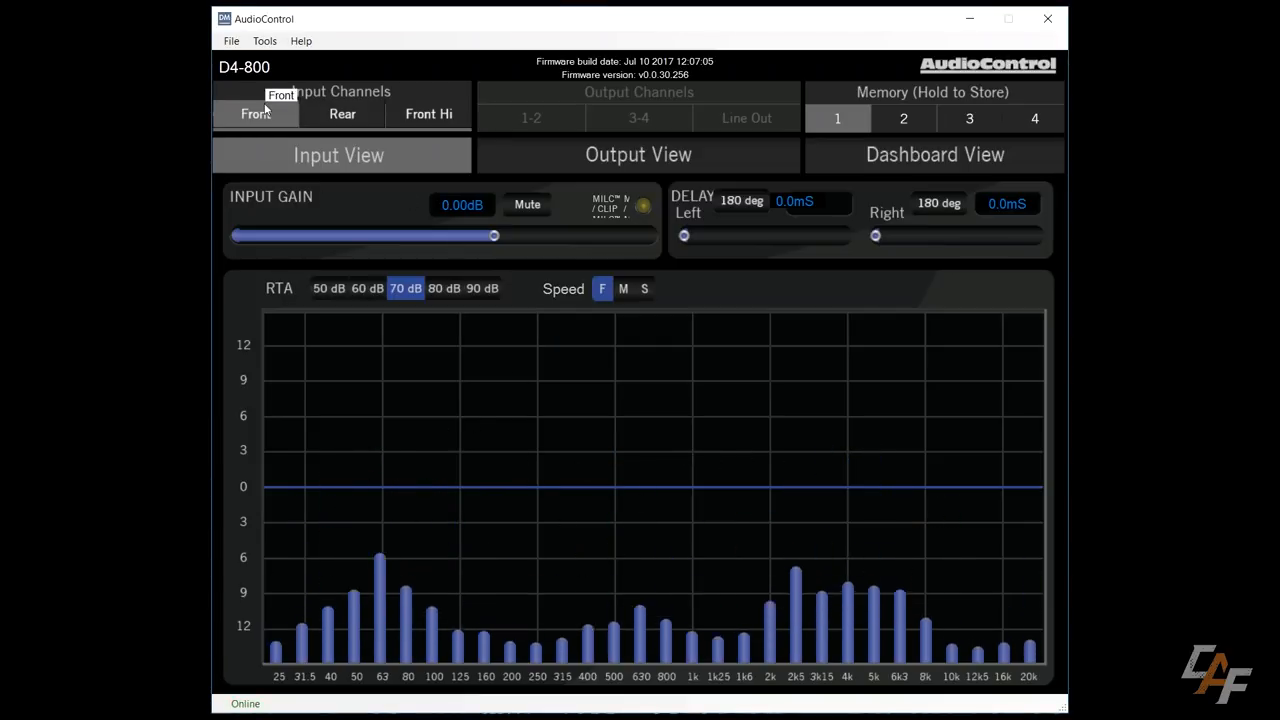
mouse_move(504, 338)
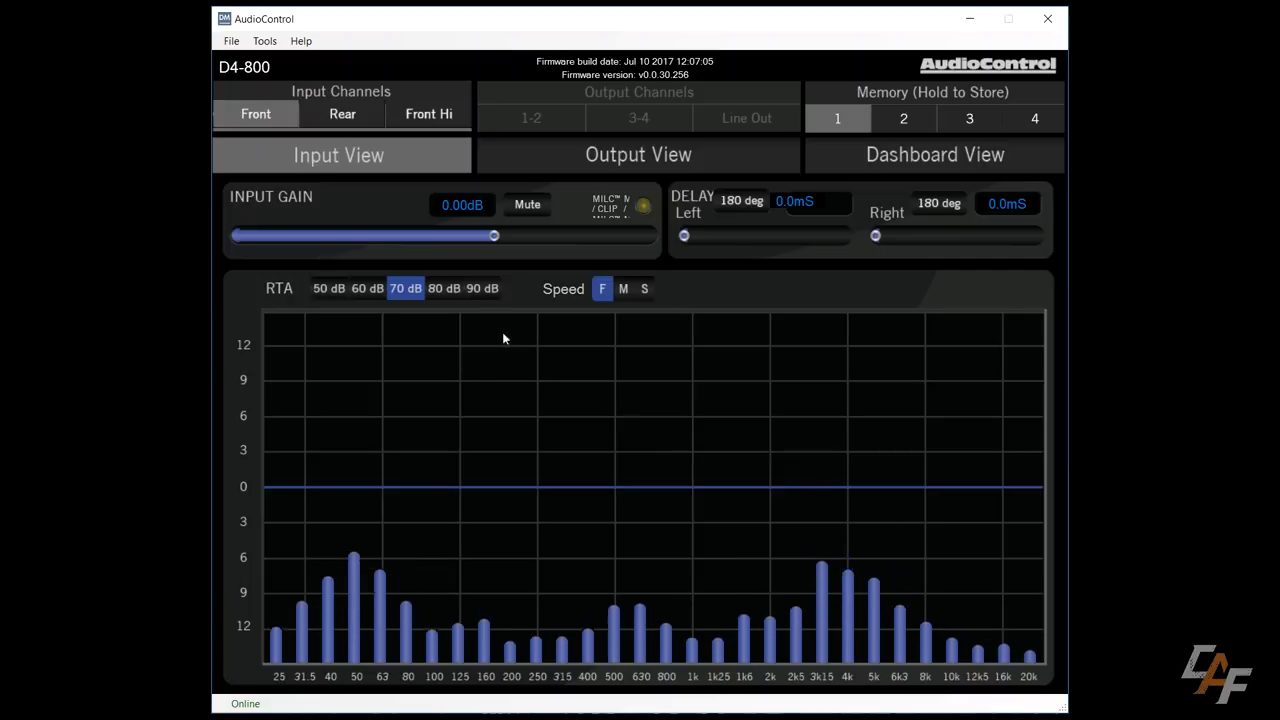
Step: Switch the front input's real-time analyser to the 60 dB range
click(368, 288)
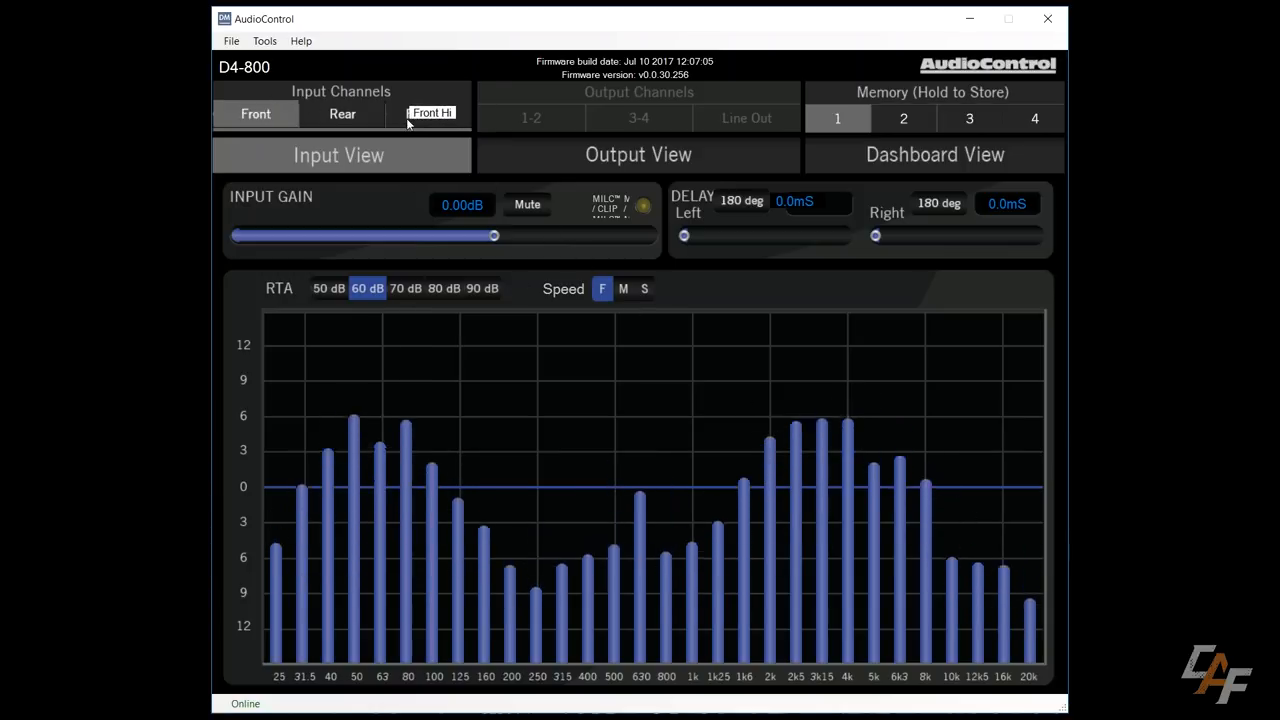
click(428, 112)
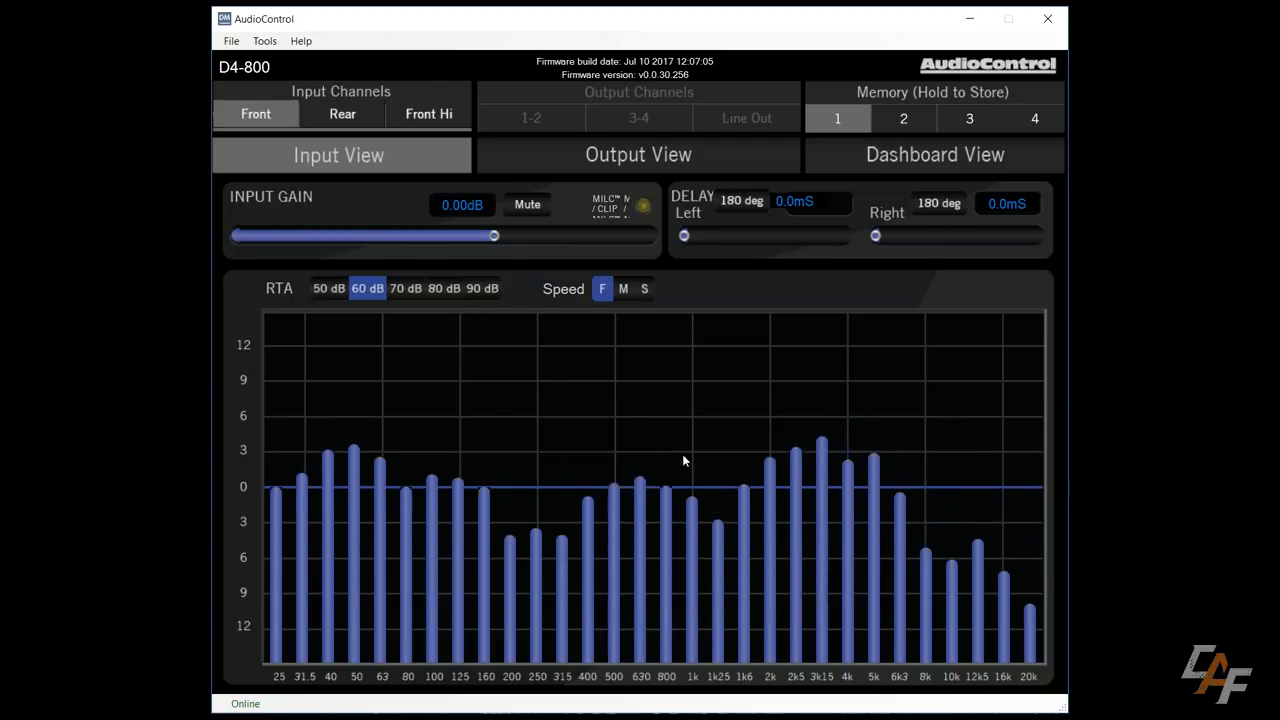
mouse_move(790, 430)
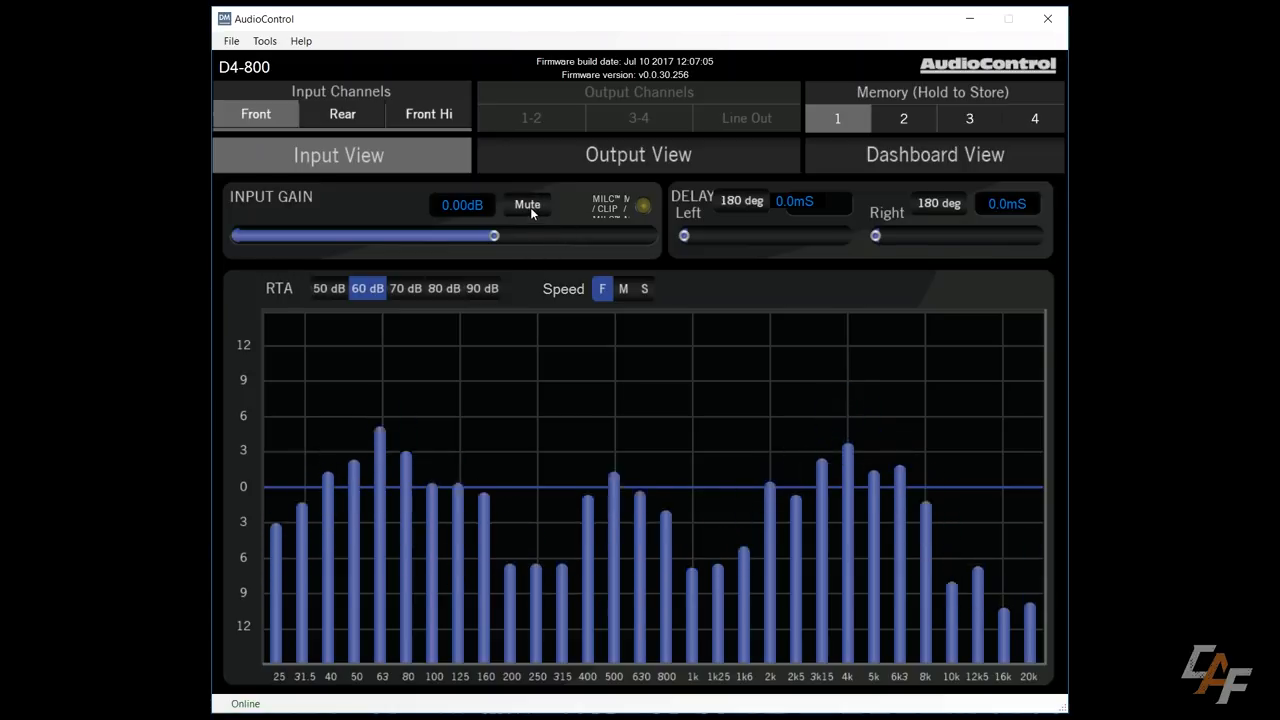
Step: Toggle the front input mute and settle the input gain at 0.8 dB
click(528, 204)
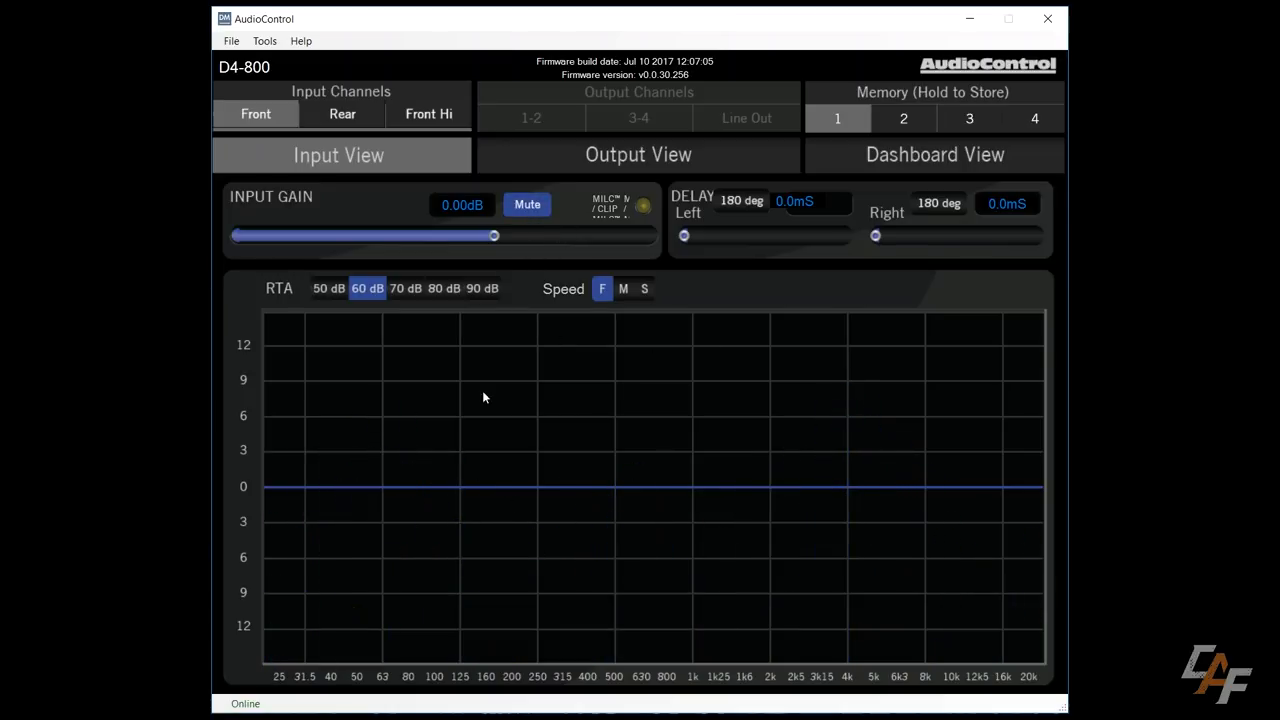
mouse_move(532, 256)
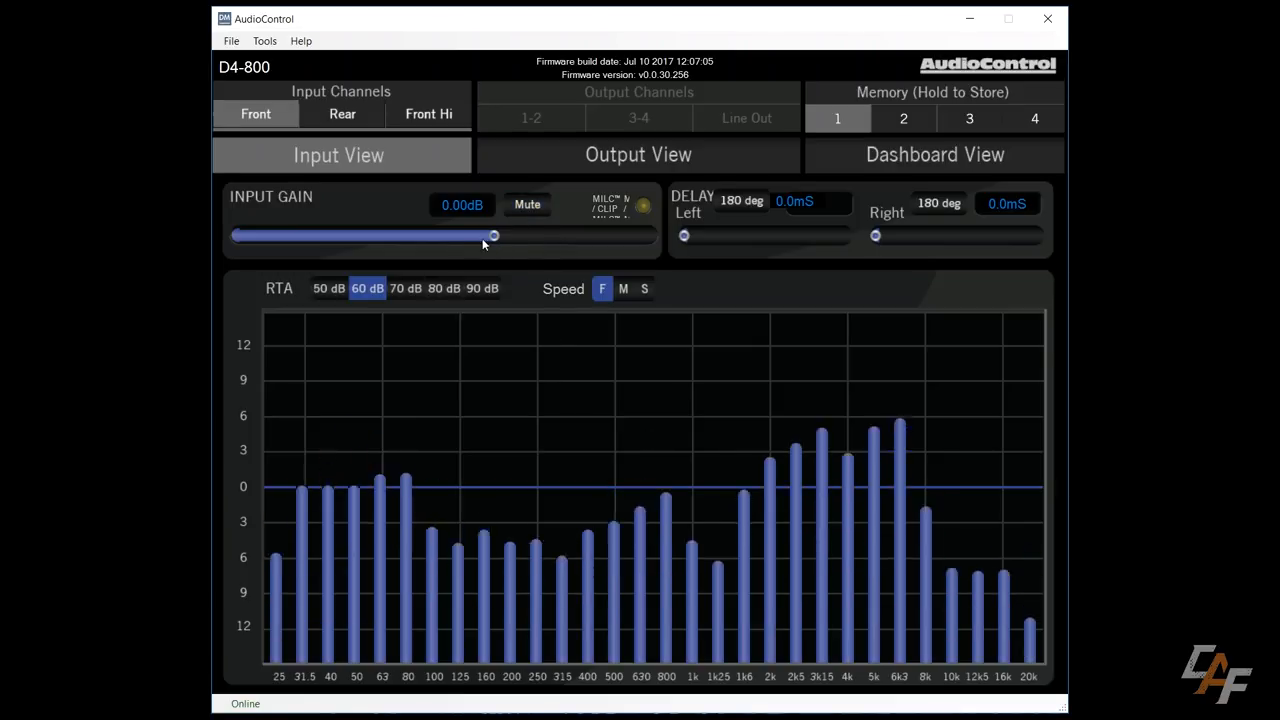
drag(492, 236, 596, 236)
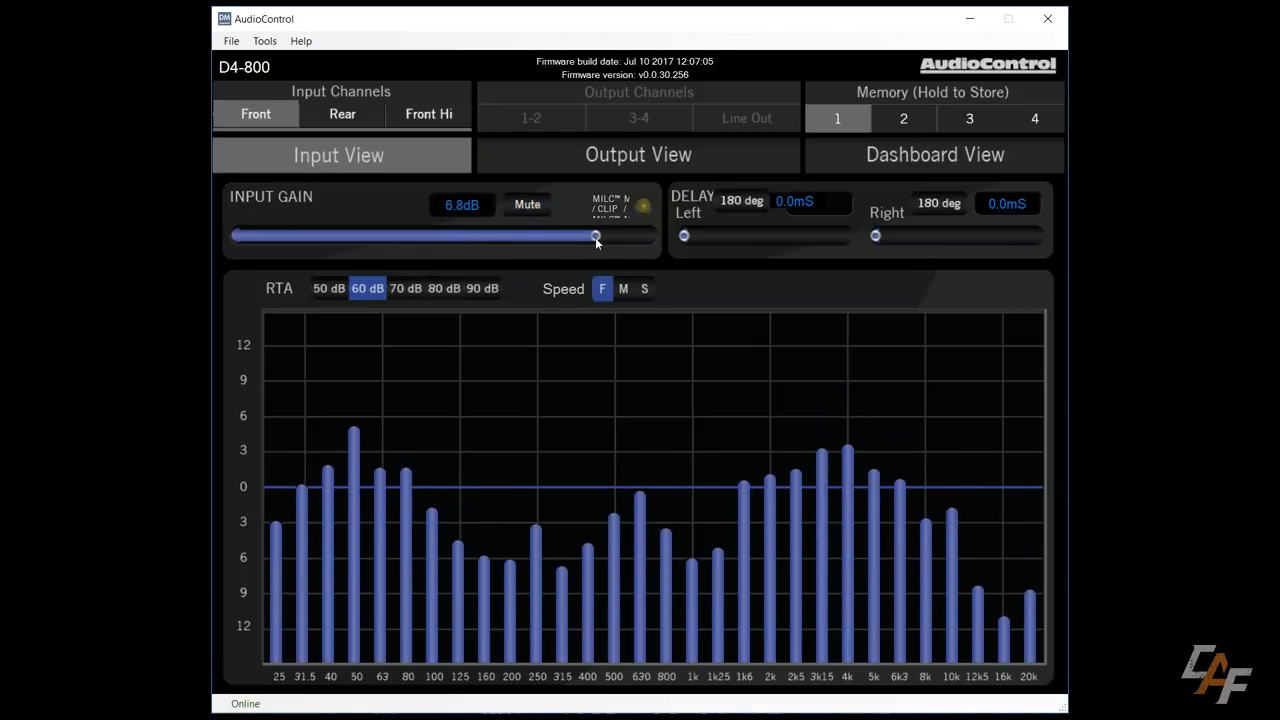
drag(596, 236, 504, 236)
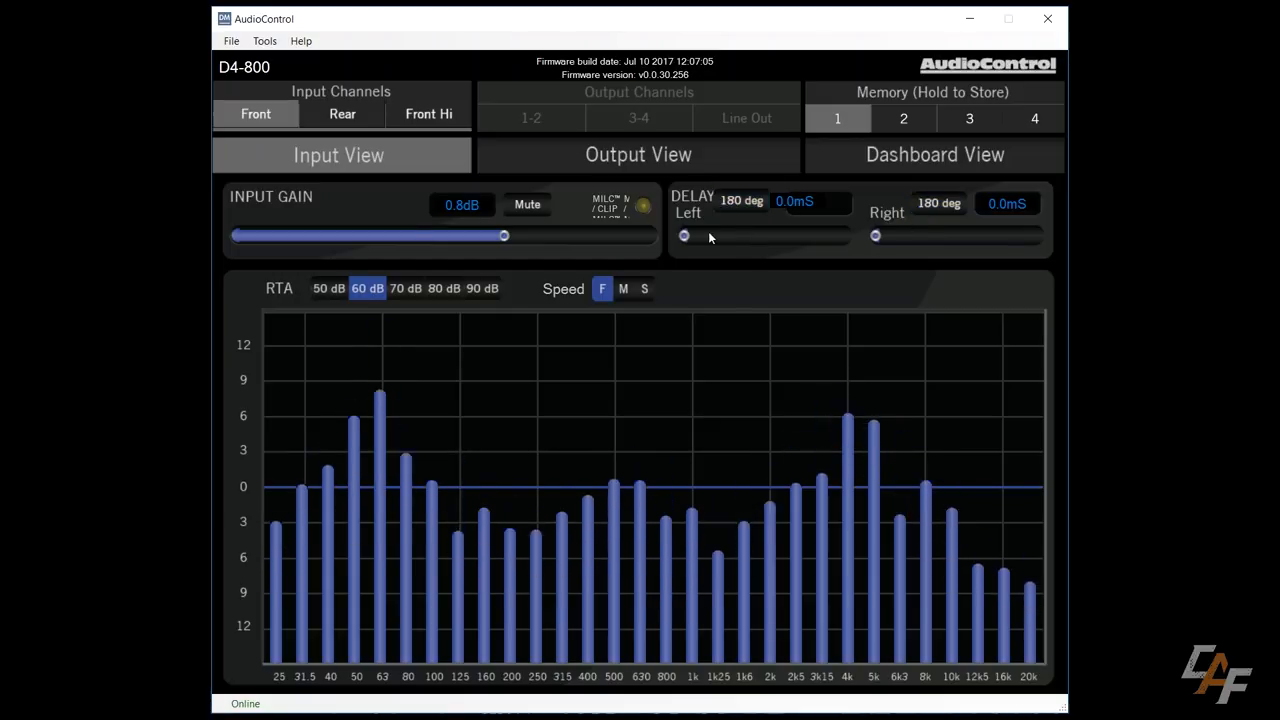
drag(684, 236, 690, 236)
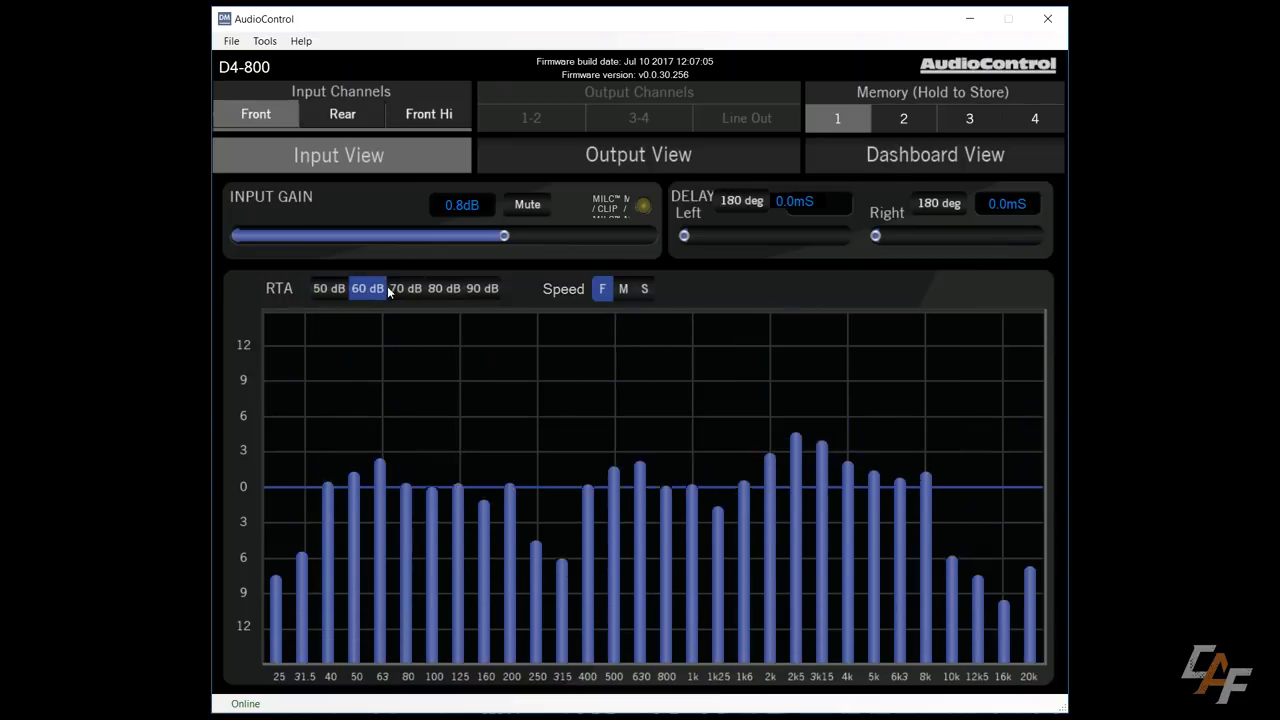
Step: Try the 70 and 60 dB ranges, then leave the analyser on 80 dB at slow speed
click(404, 288)
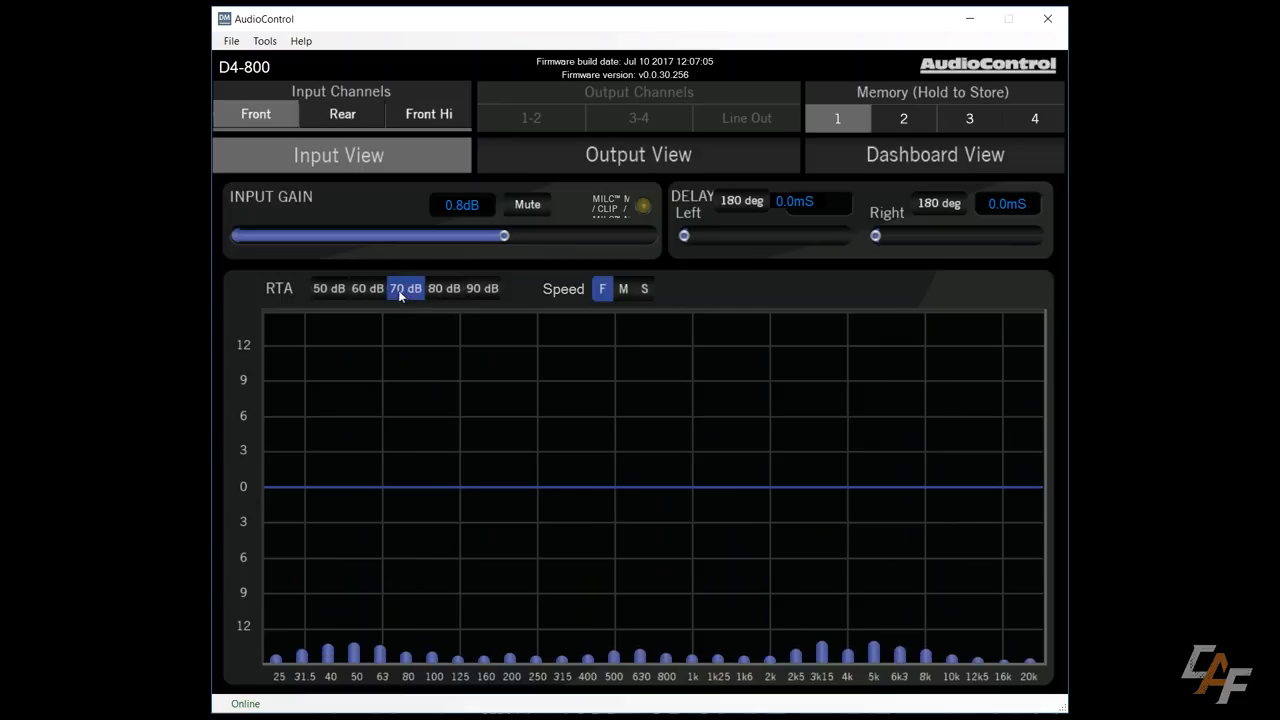
mouse_move(644, 464)
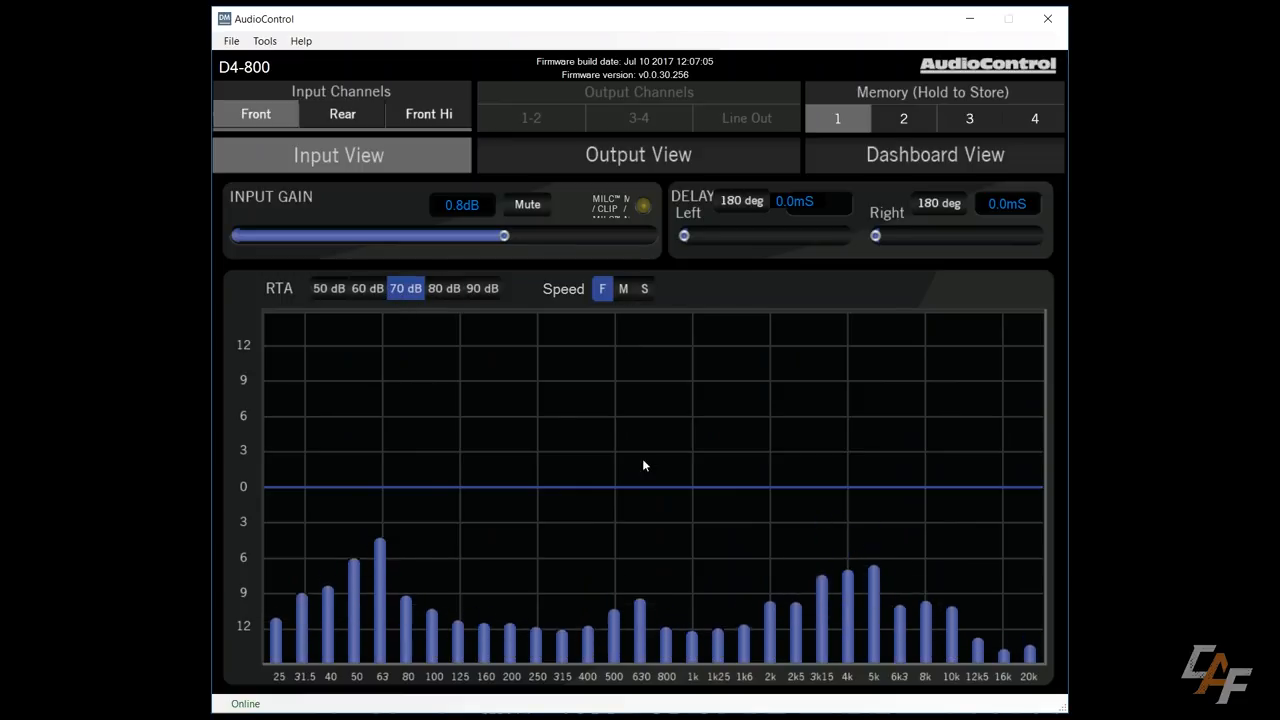
click(368, 288)
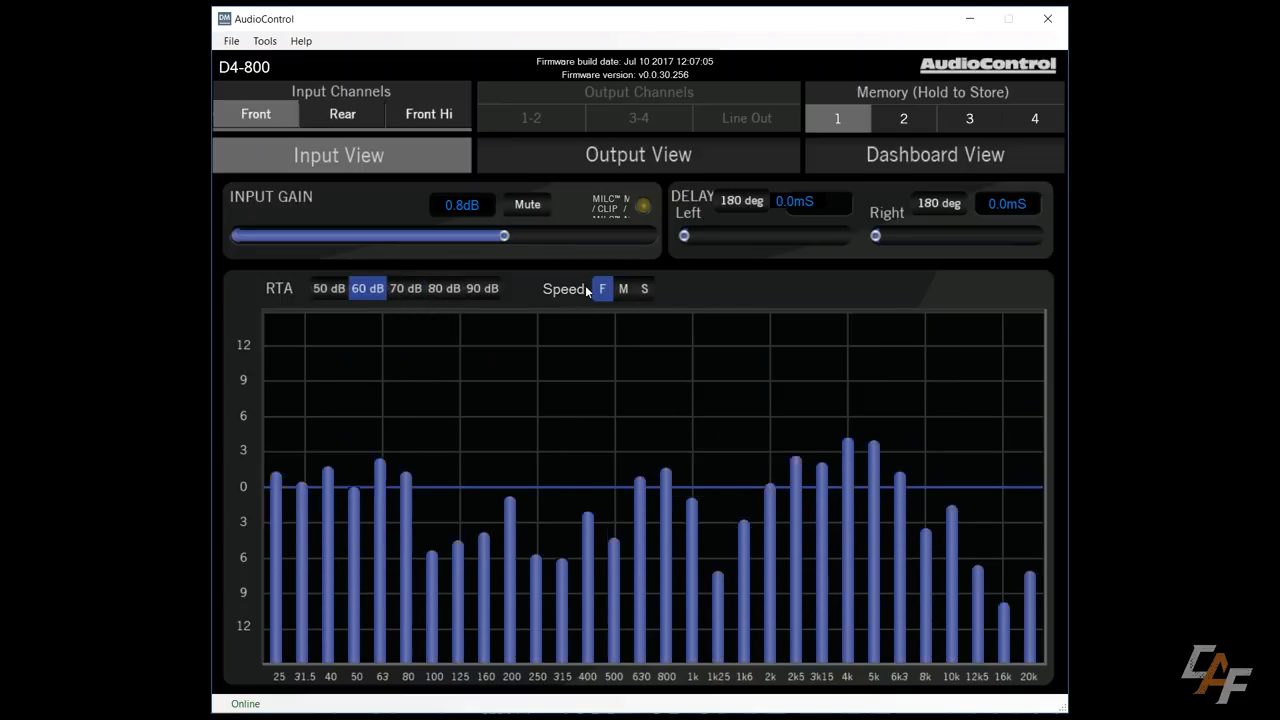
click(624, 288)
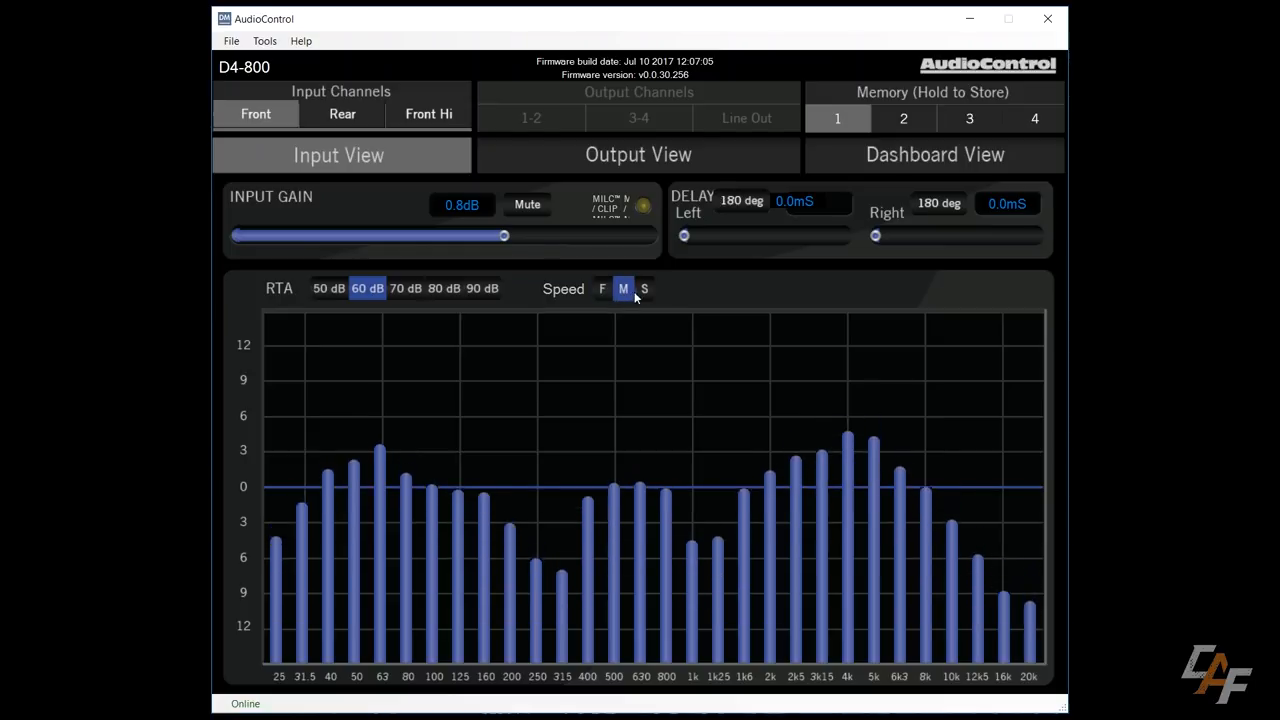
click(644, 288)
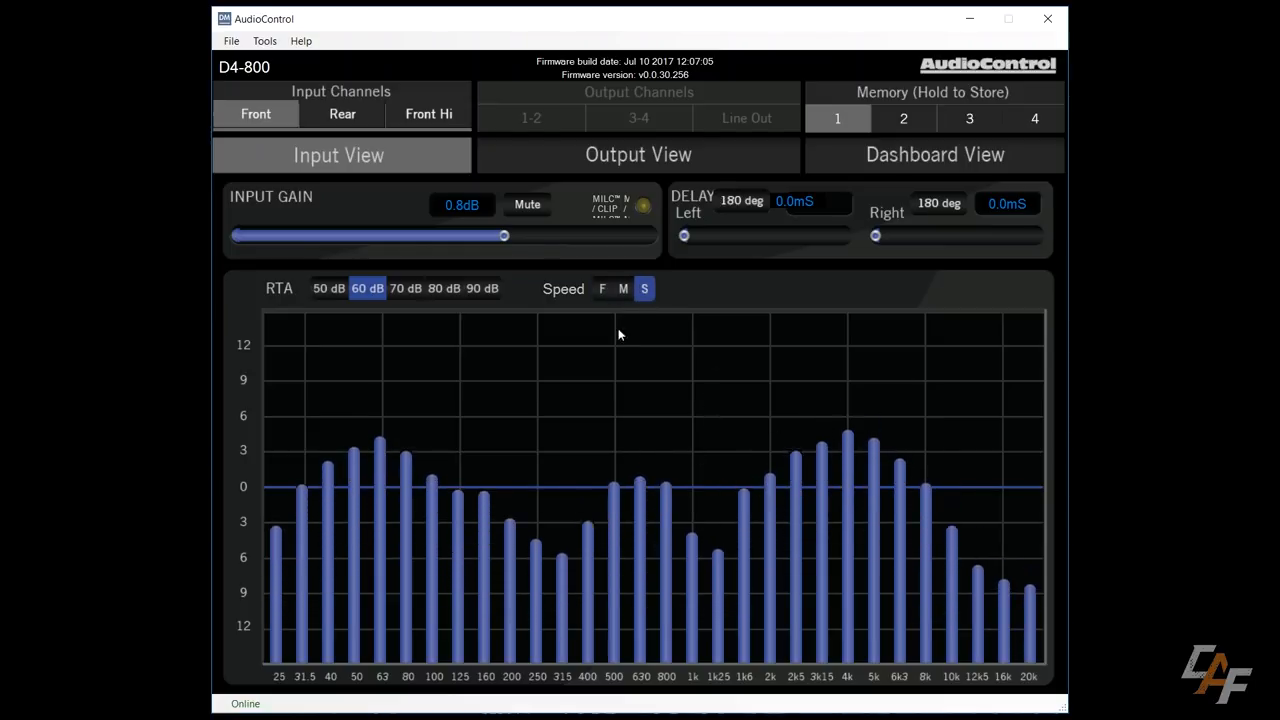
click(444, 288)
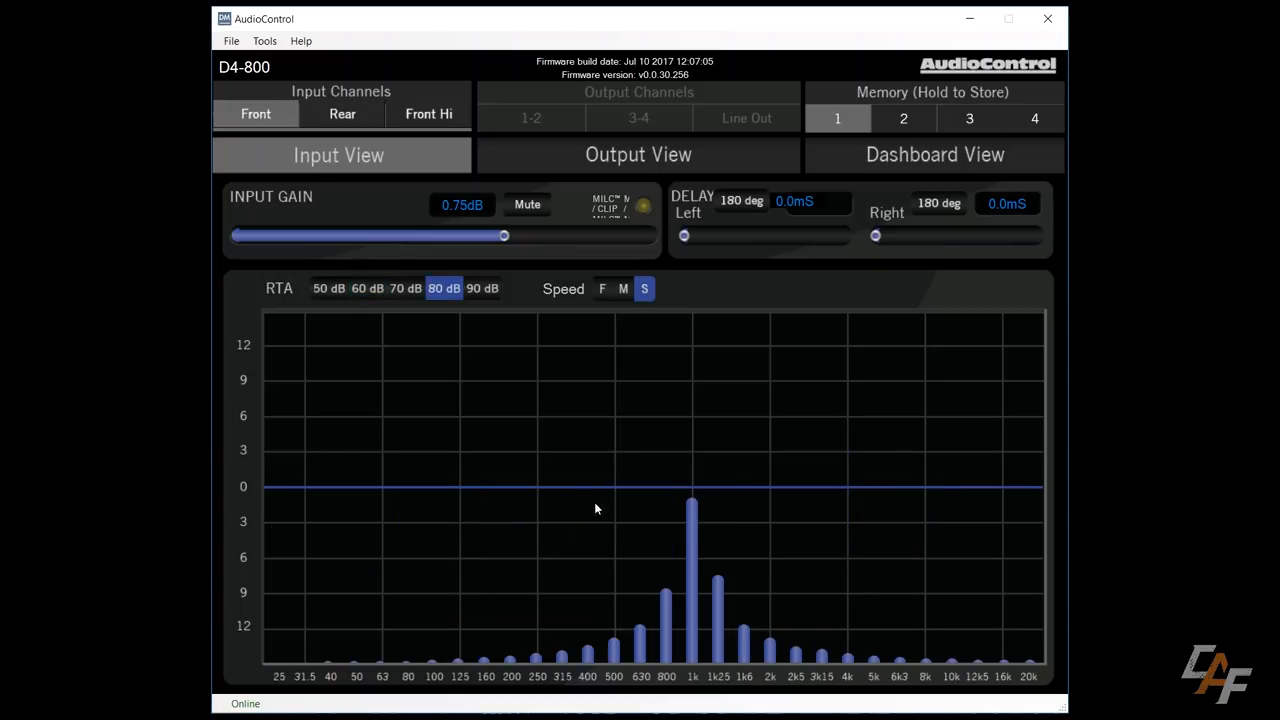
mouse_move(708, 516)
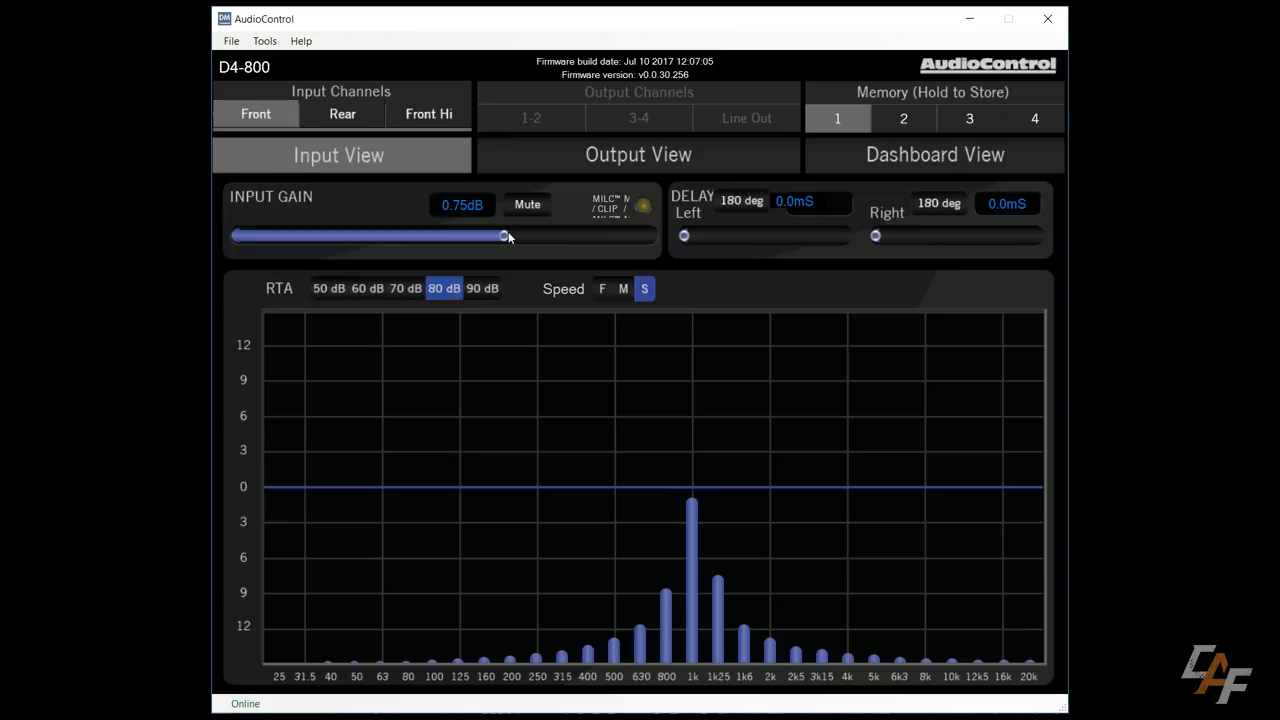
Step: Raise the front input gain to 9.0 dB during the 1 kHz test tone
drag(504, 236, 610, 236)
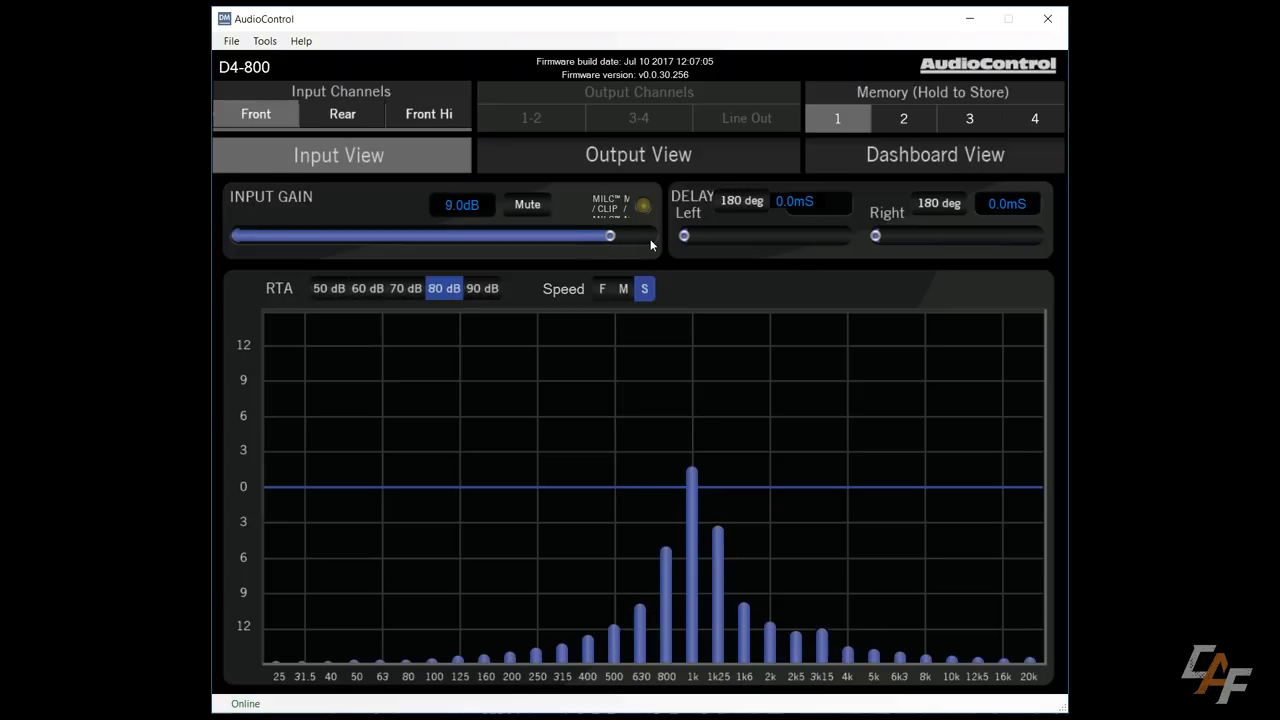
click(638, 154)
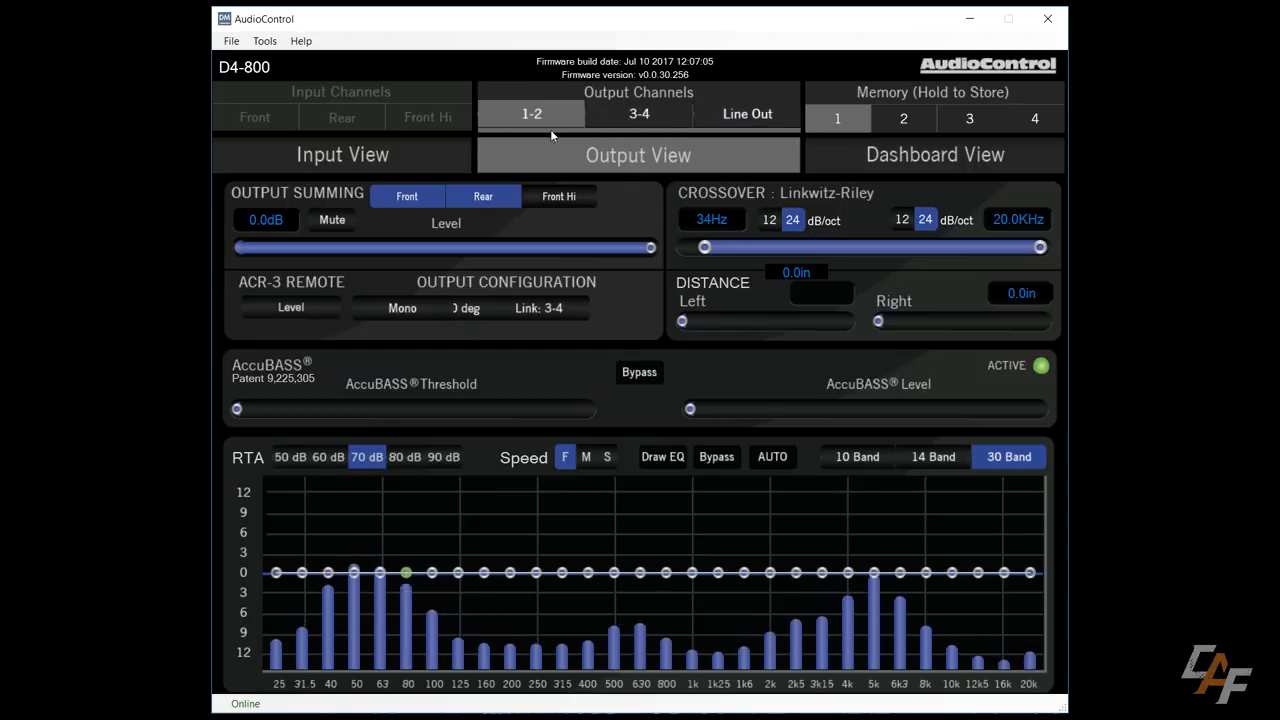
mouse_move(640, 112)
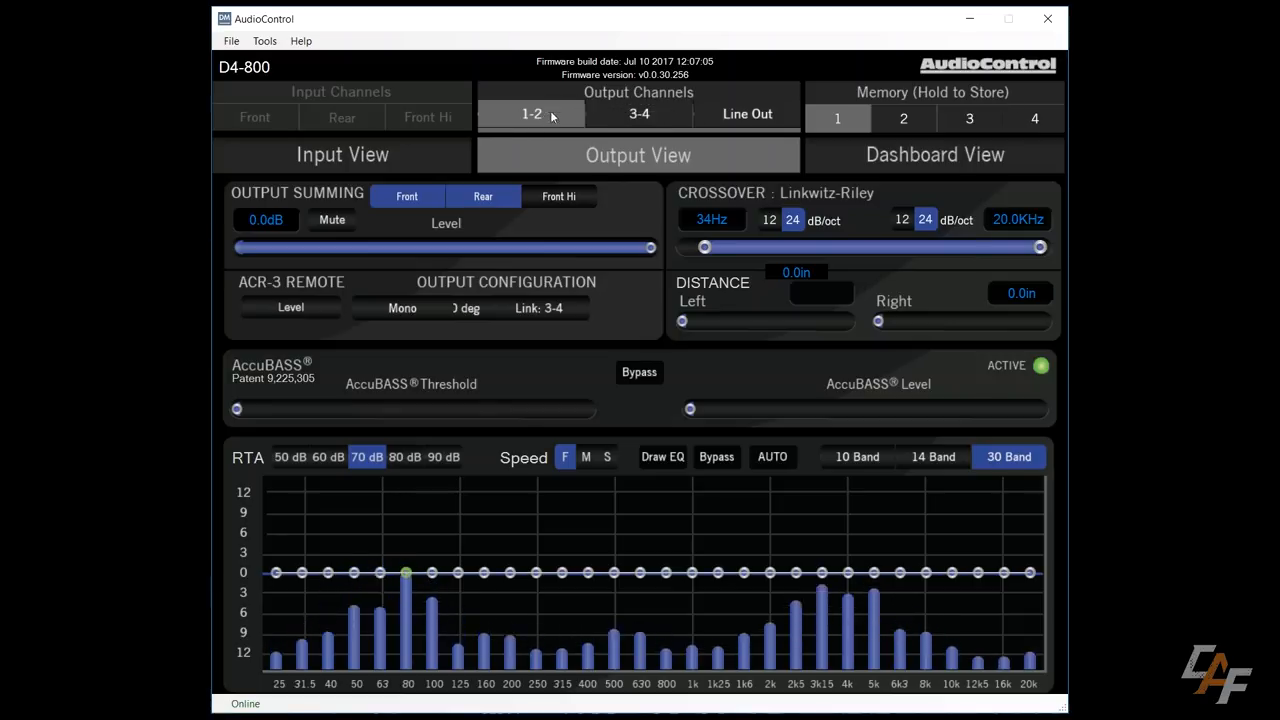
mouse_move(640, 114)
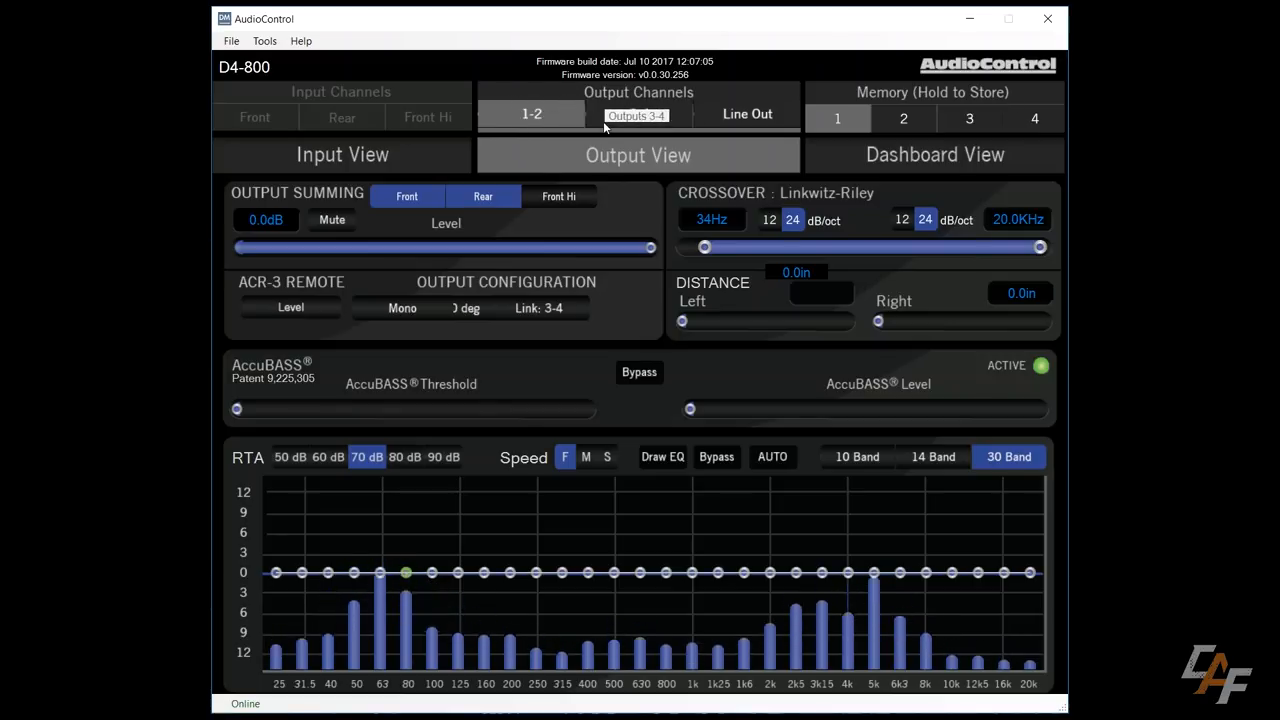
click(636, 114)
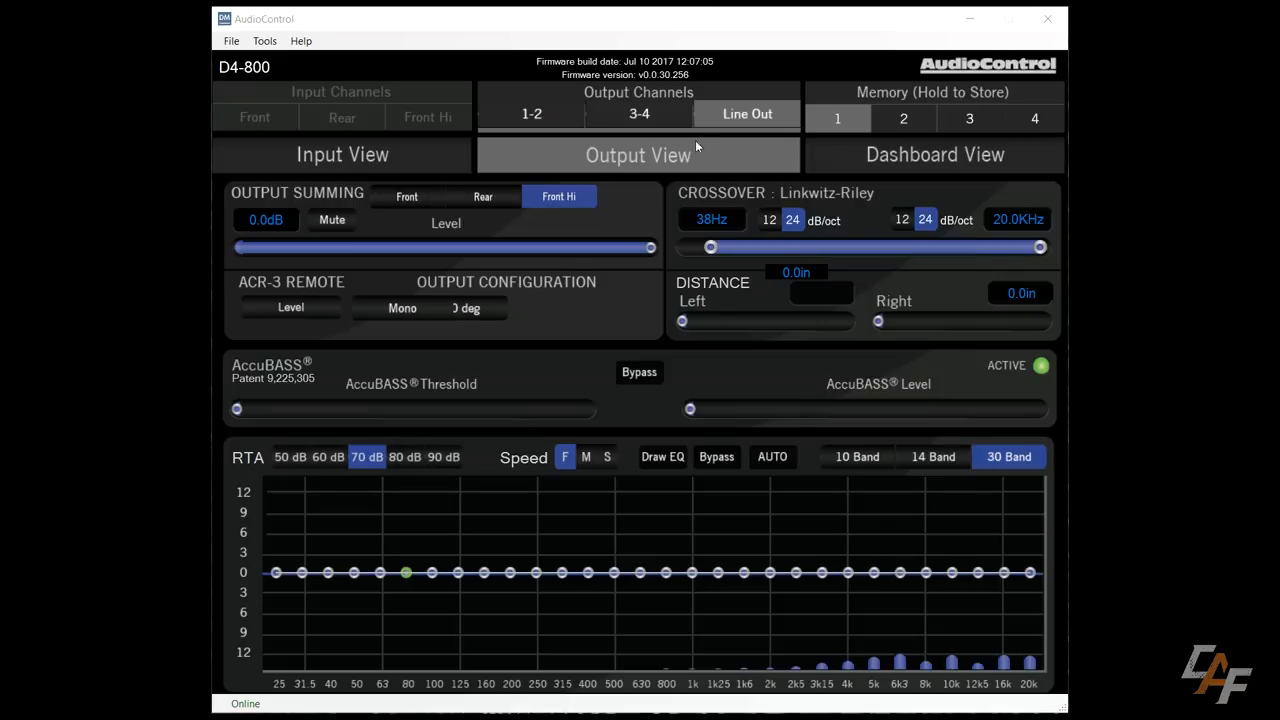
mouse_move(748, 112)
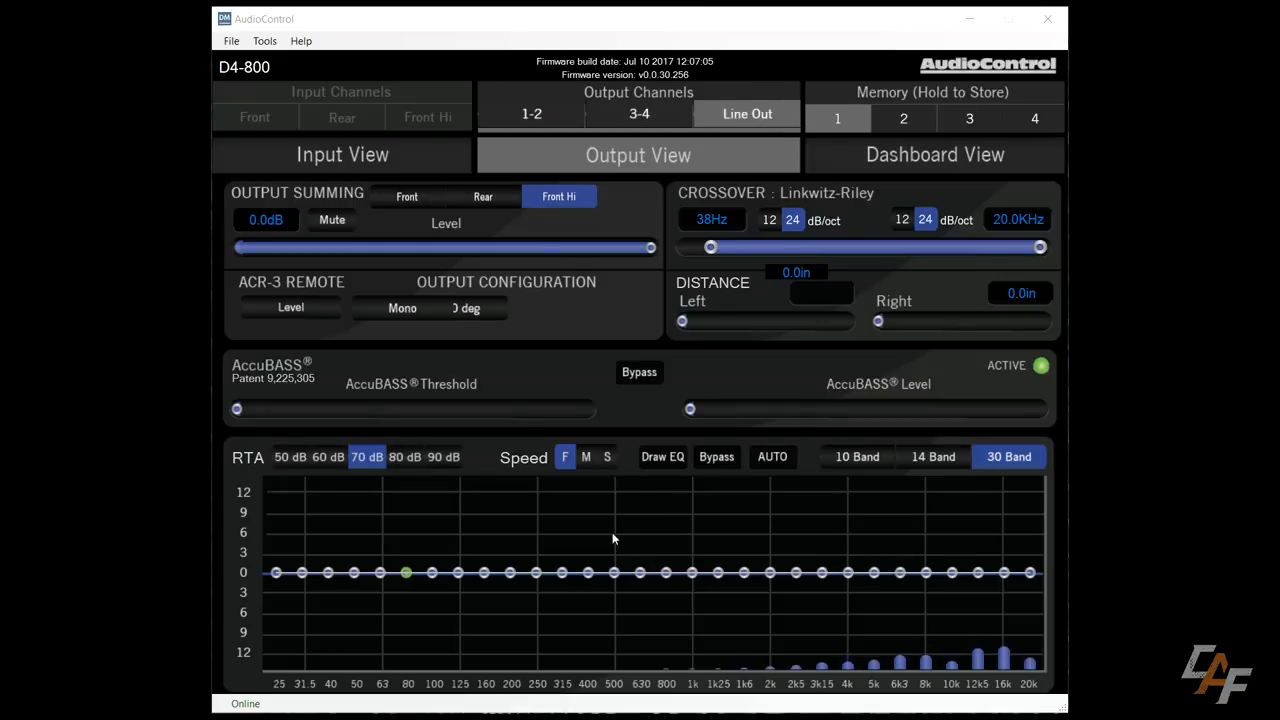
mouse_move(658, 486)
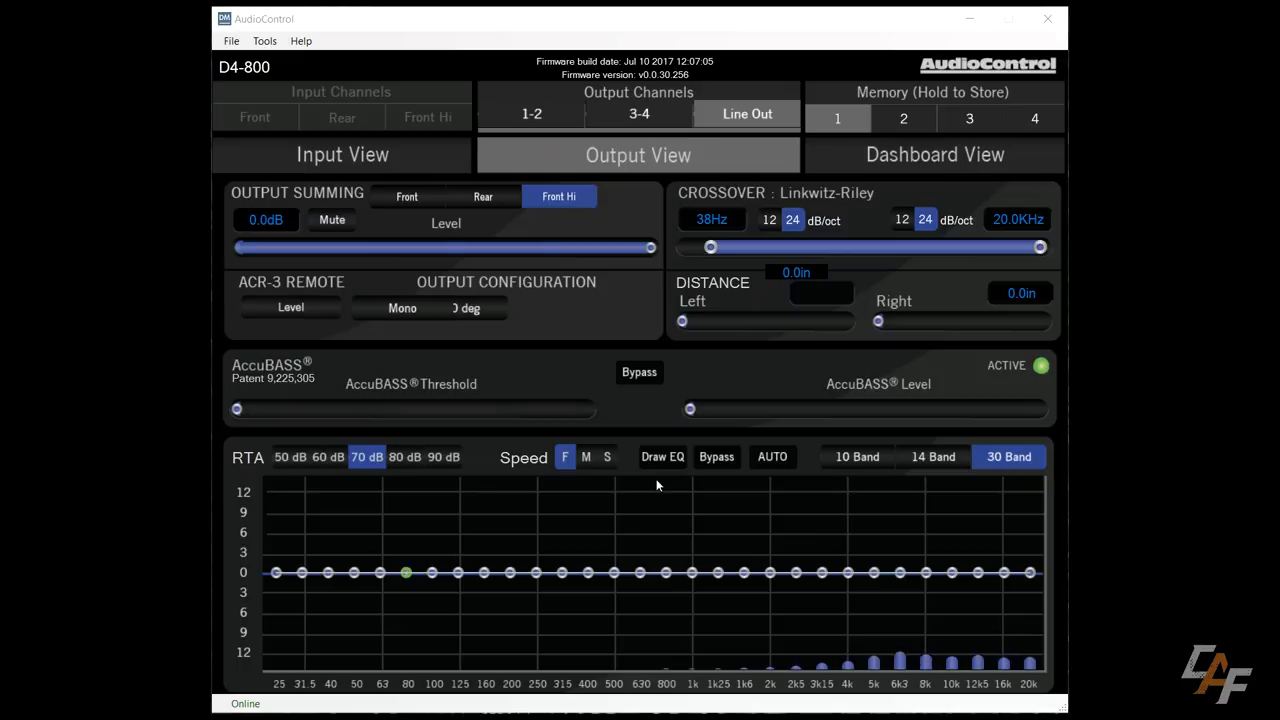
mouse_move(738, 568)
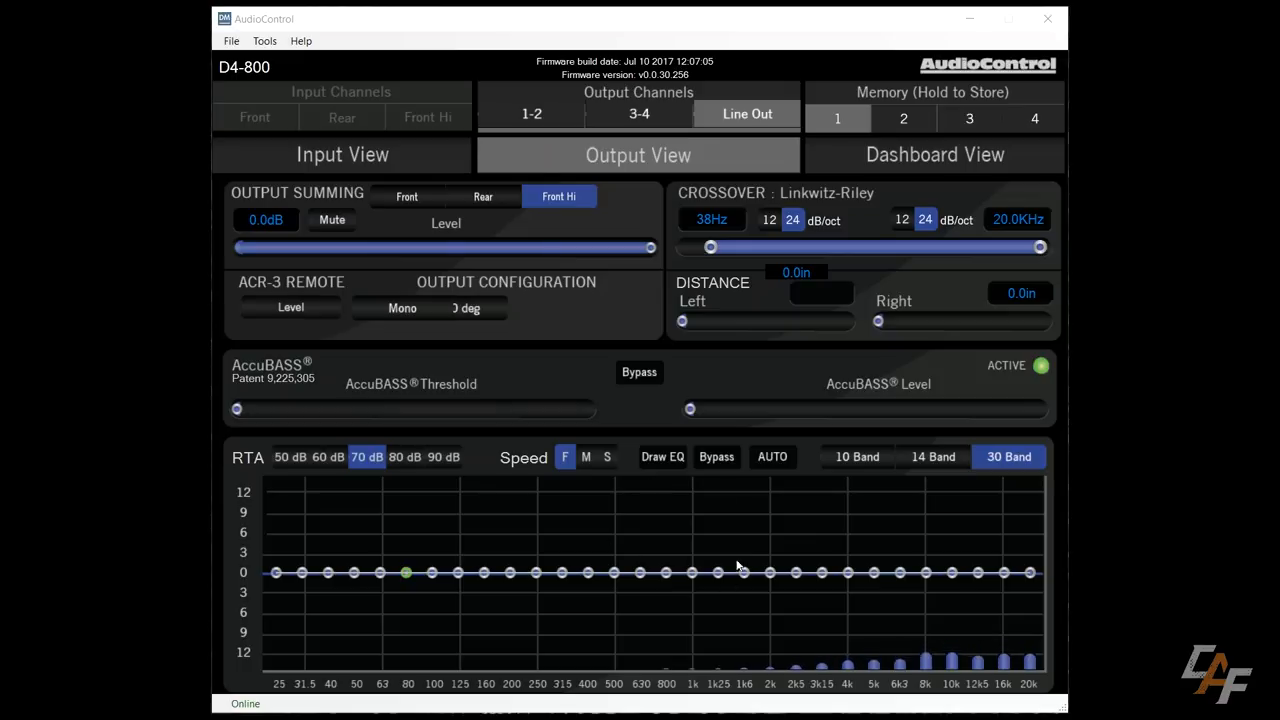
mouse_move(808, 580)
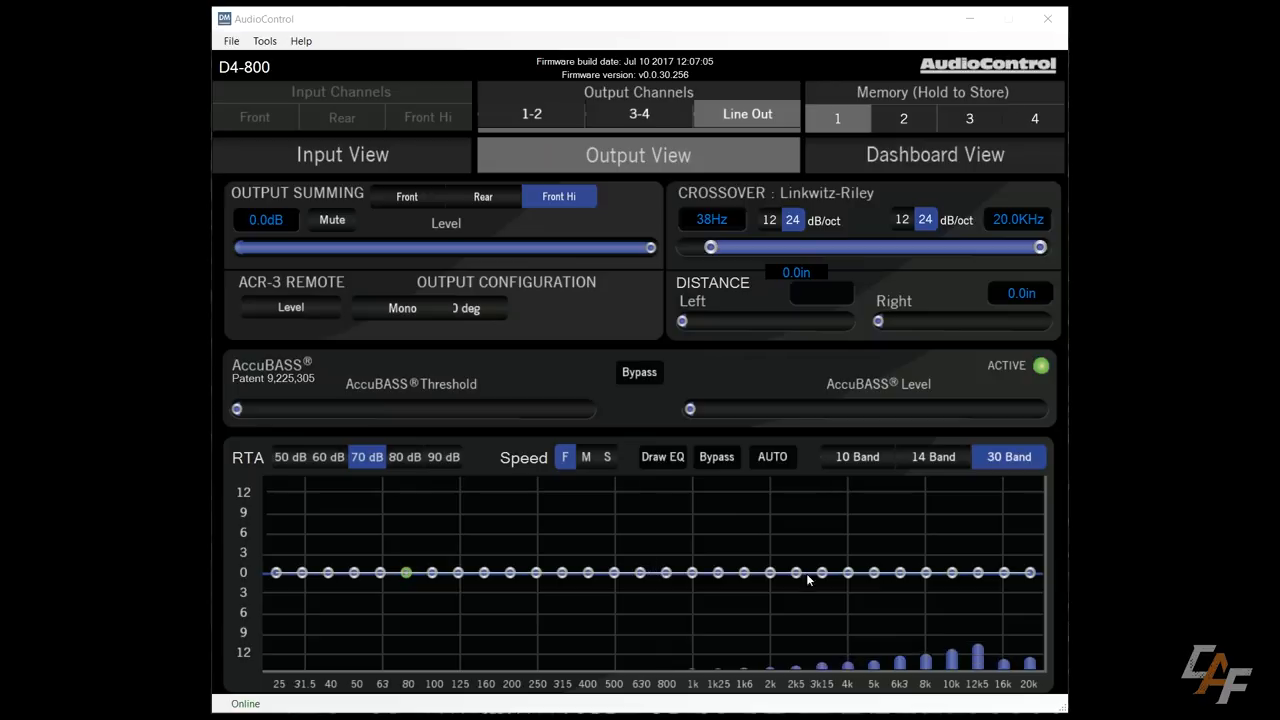
mouse_move(748, 112)
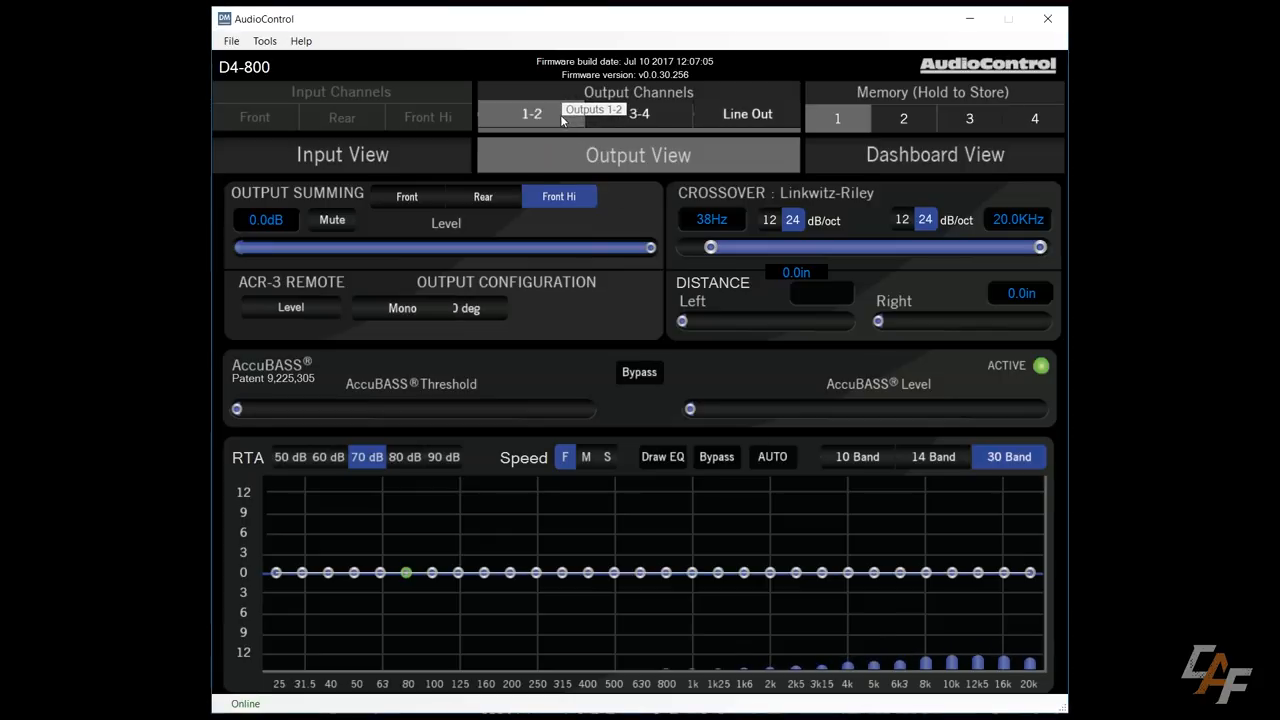
Step: Select outputs 1-2 and add the Front Hi input to their summing alongside Front
click(484, 196)
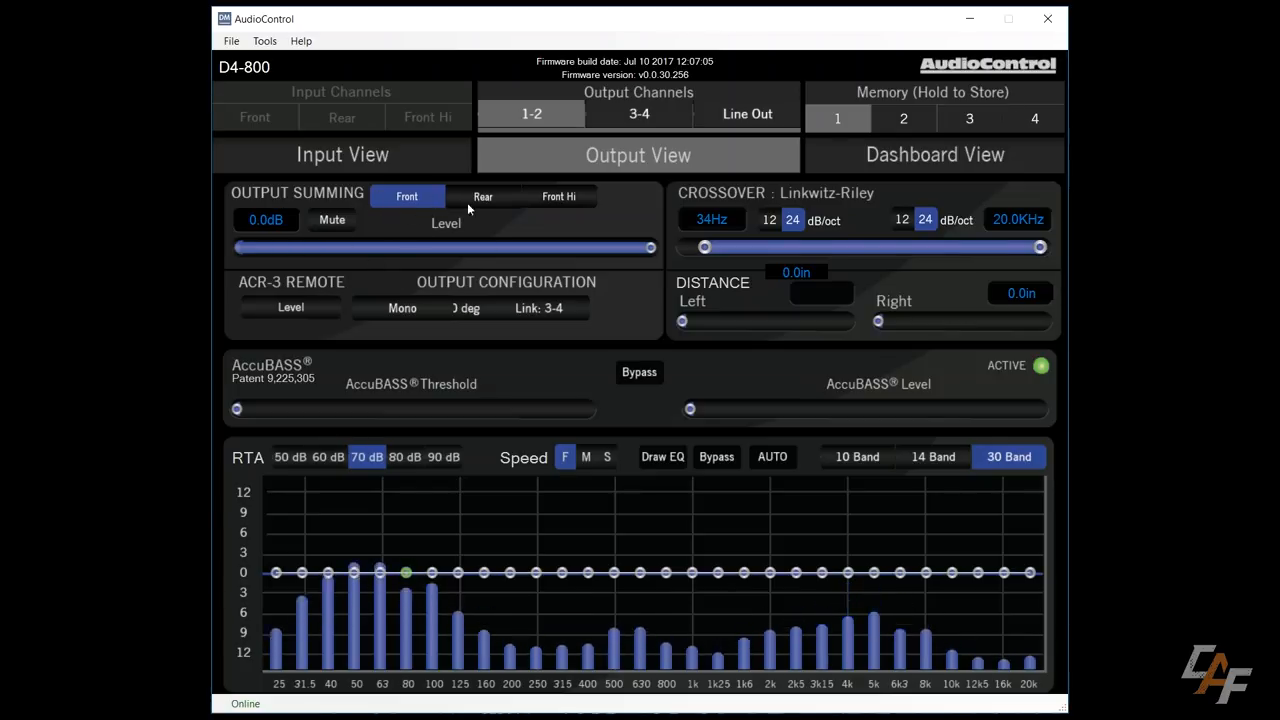
click(608, 456)
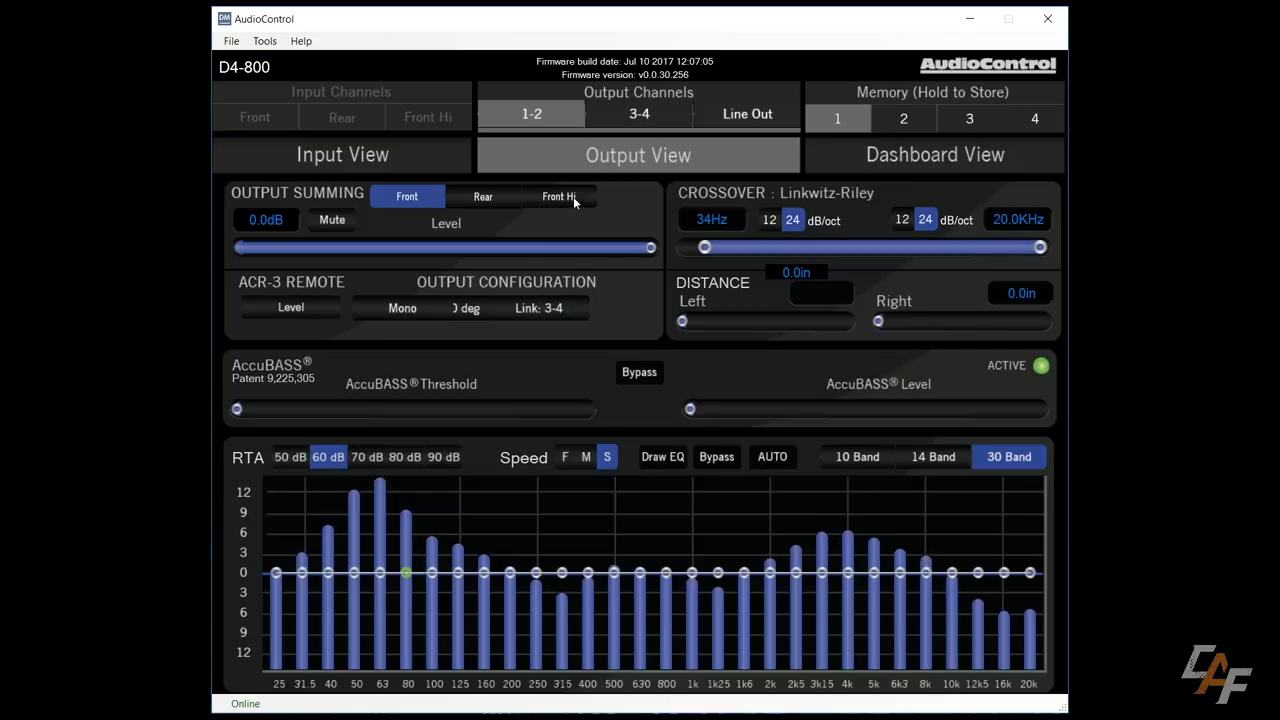
click(560, 196)
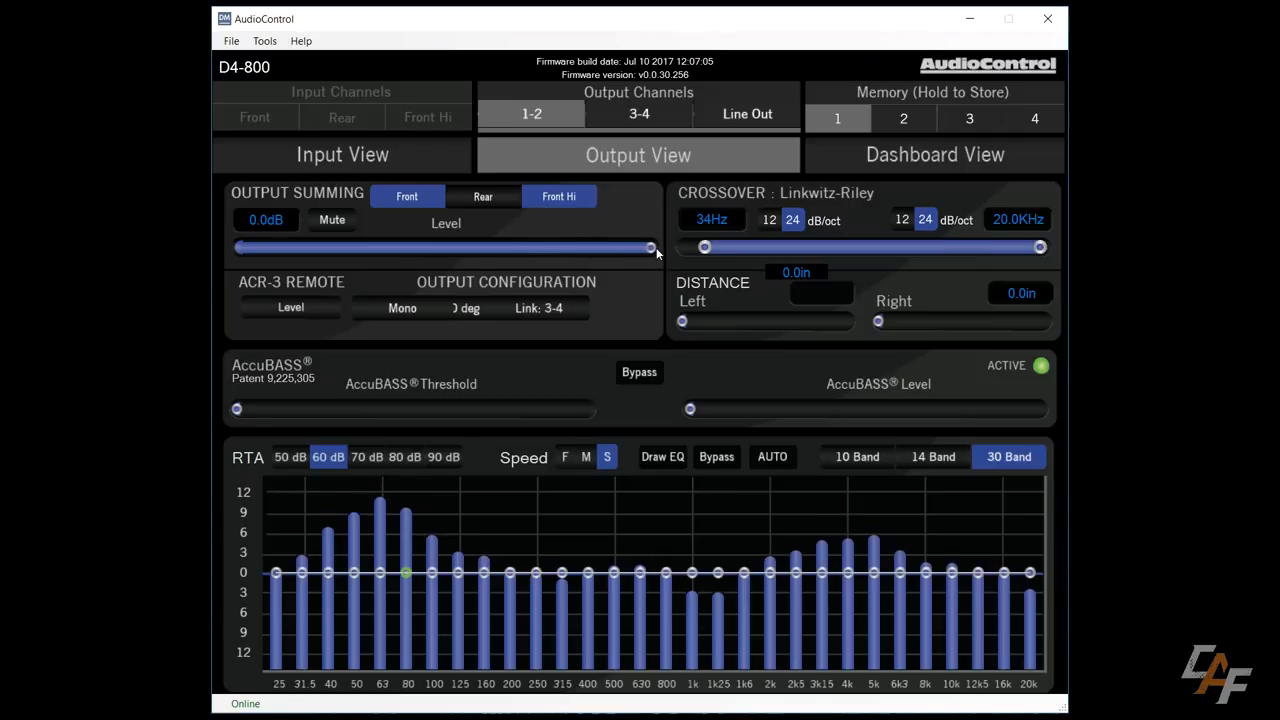
click(484, 196)
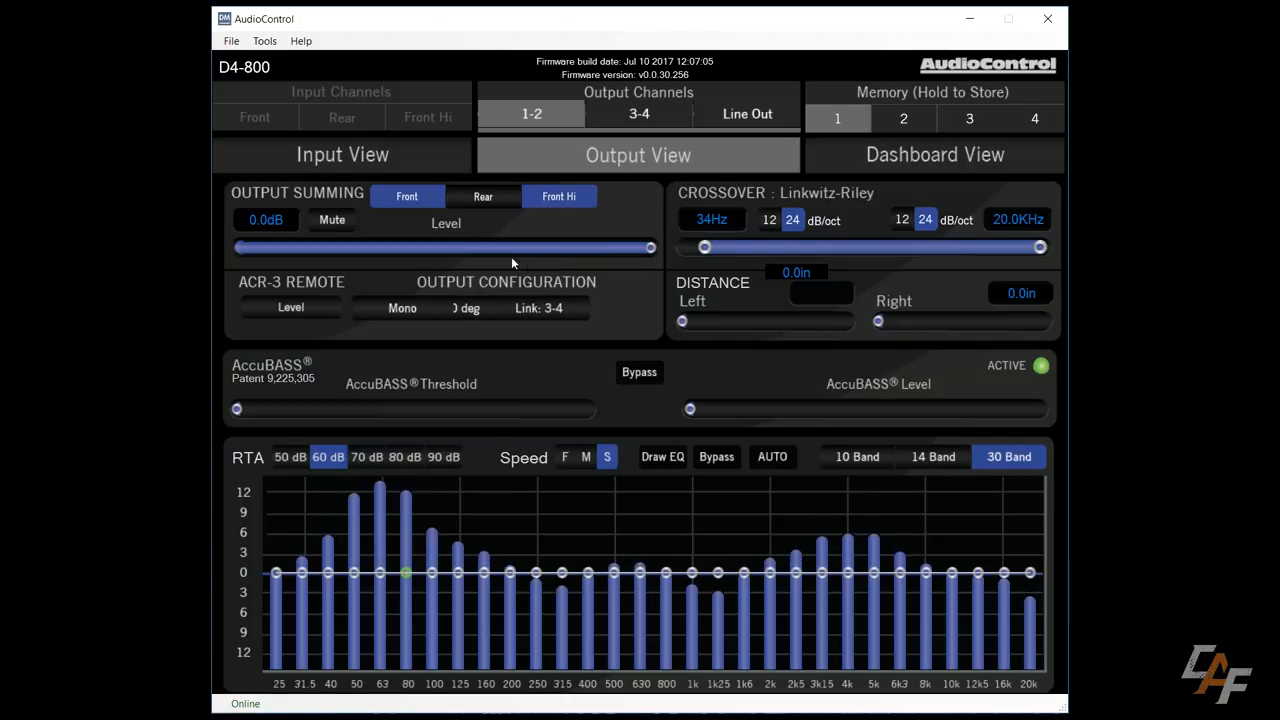
Step: Enable ACR-3 remote level control on outputs 1-2 and 3-4, returning to outputs 1-2
click(368, 458)
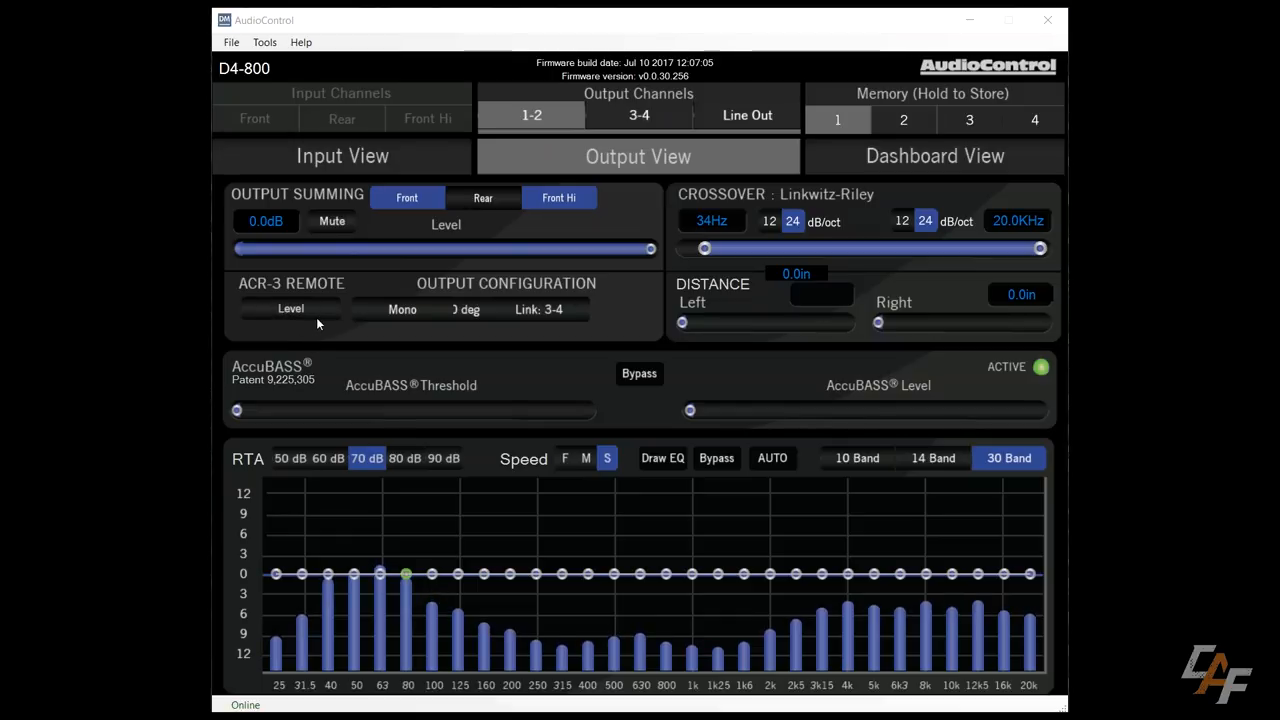
click(292, 308)
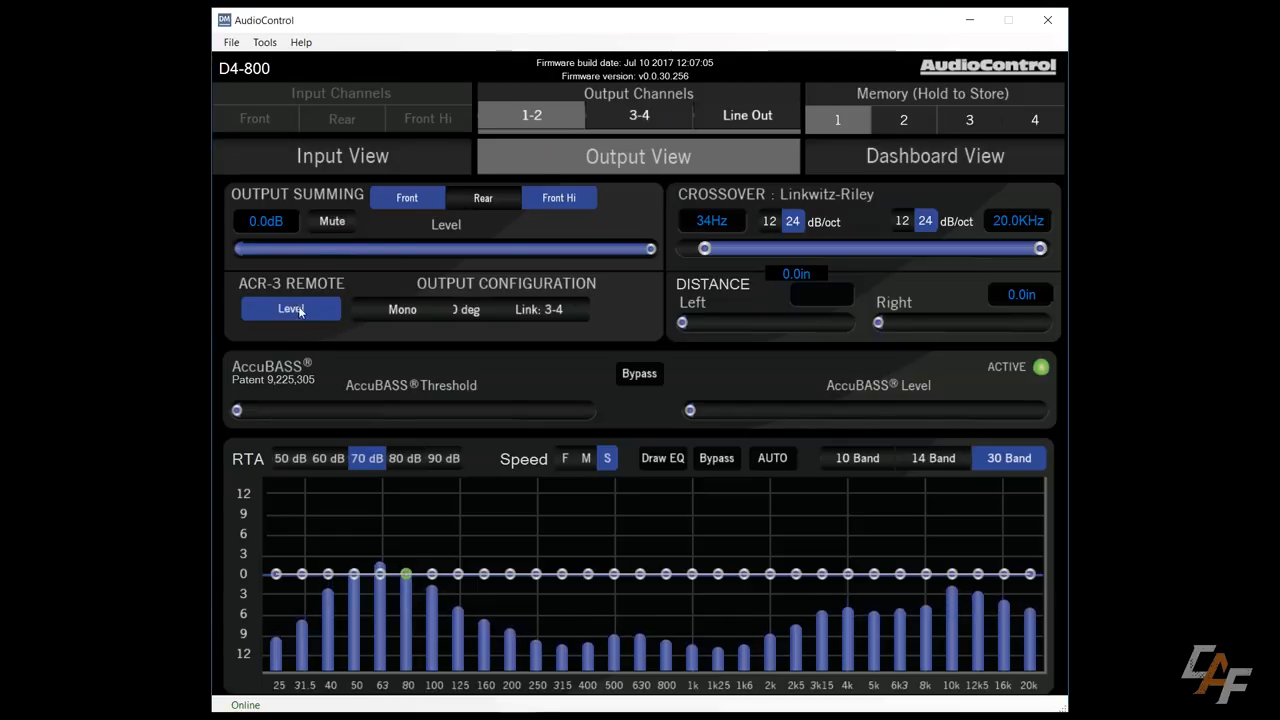
click(292, 308)
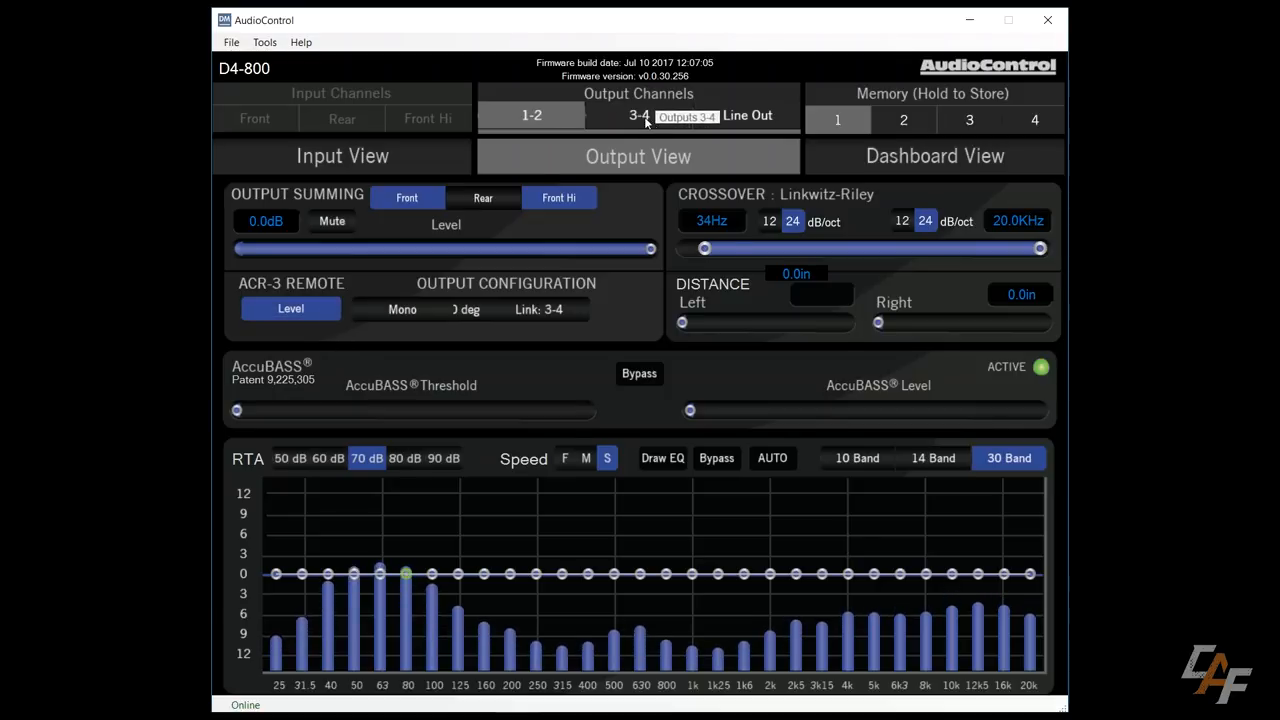
click(640, 114)
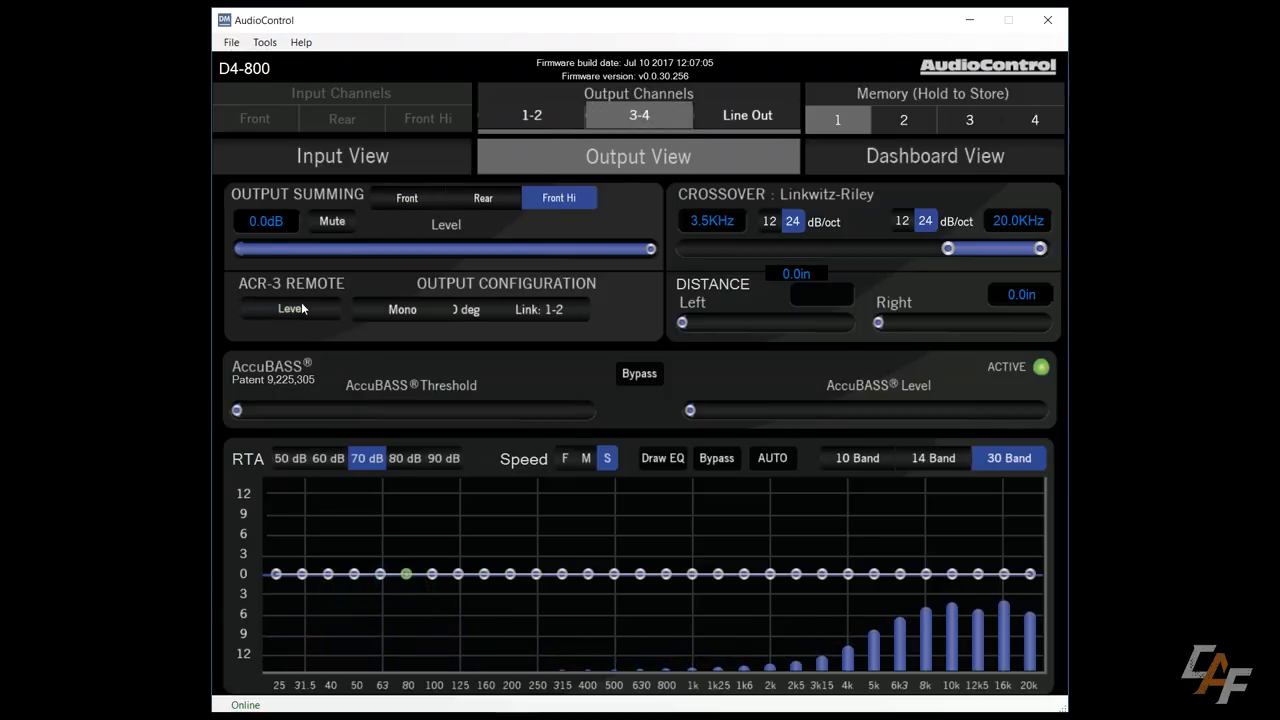
click(292, 308)
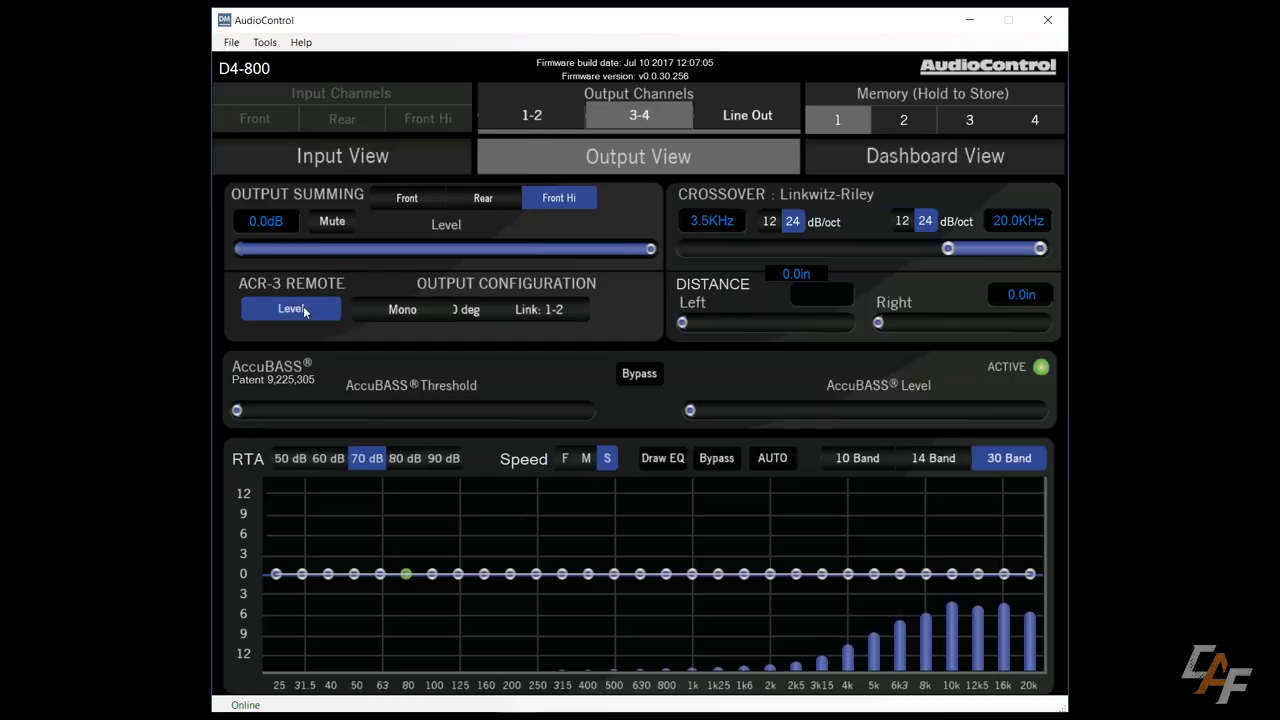
mouse_move(624, 144)
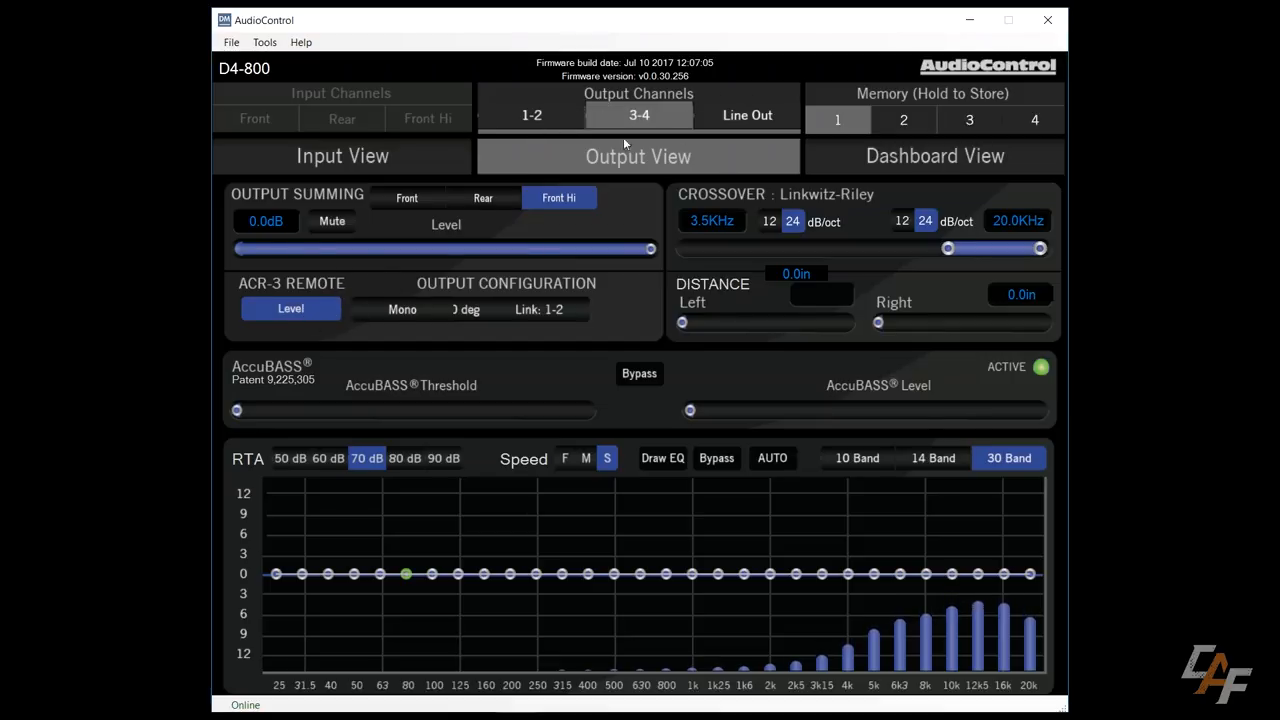
click(532, 114)
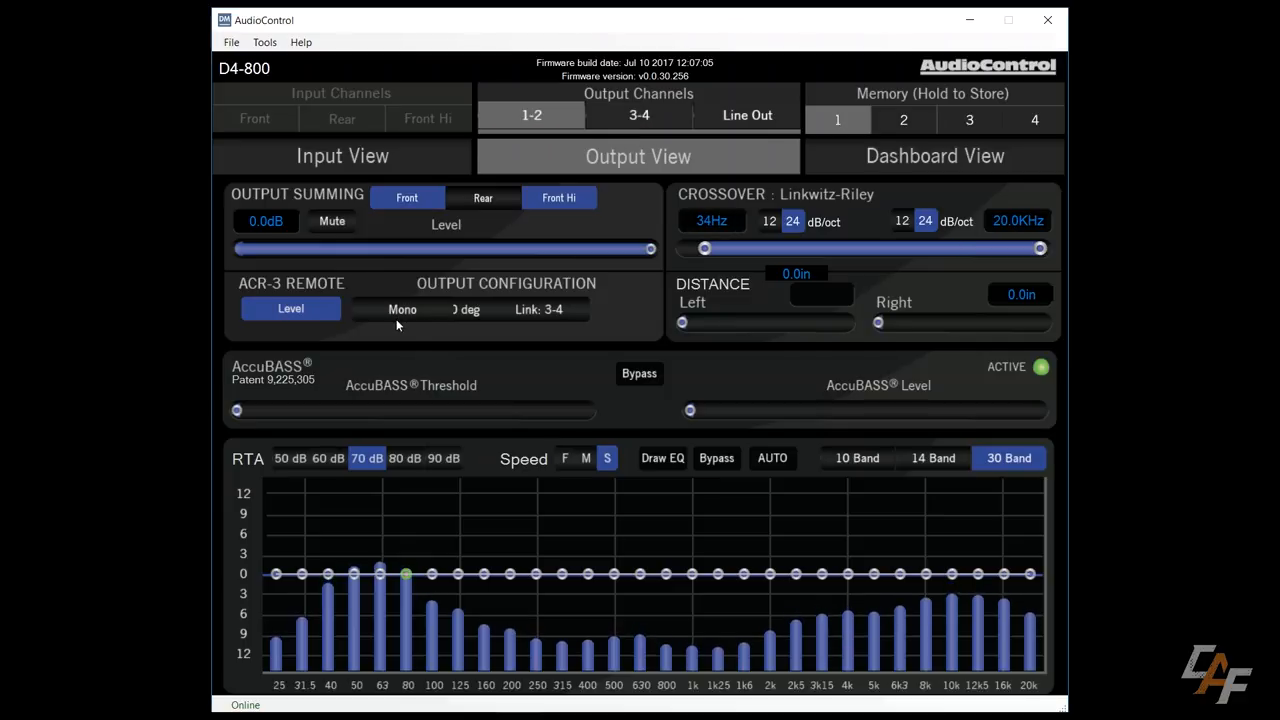
click(402, 308)
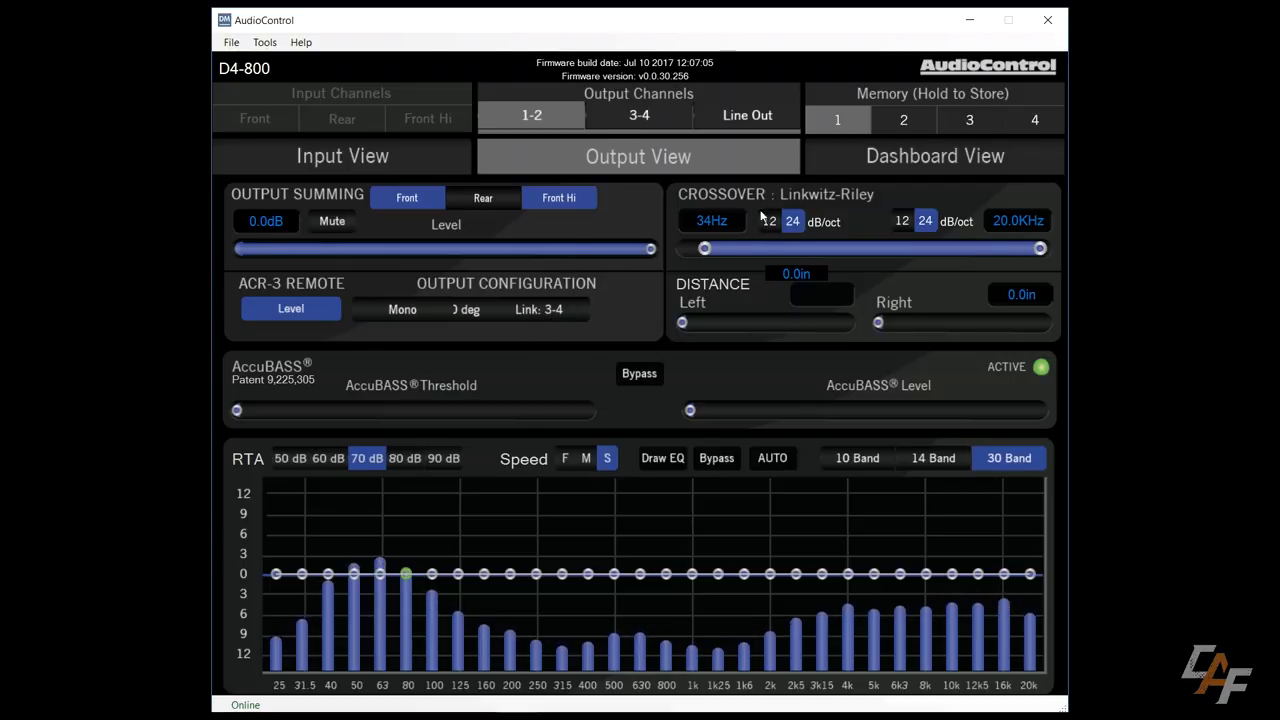
Step: Keep the 24 dB/oct slope and test the high-pass at 68Hz and low-pass at 5.0kHz
click(768, 220)
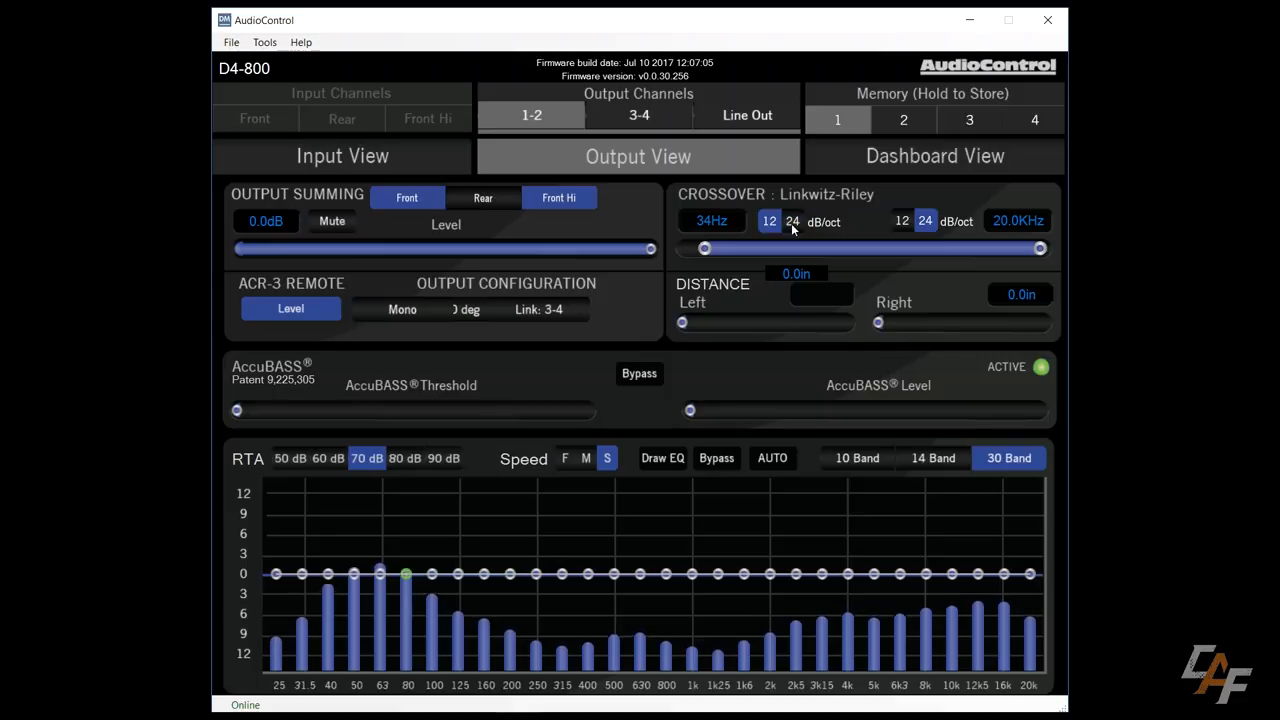
click(792, 220)
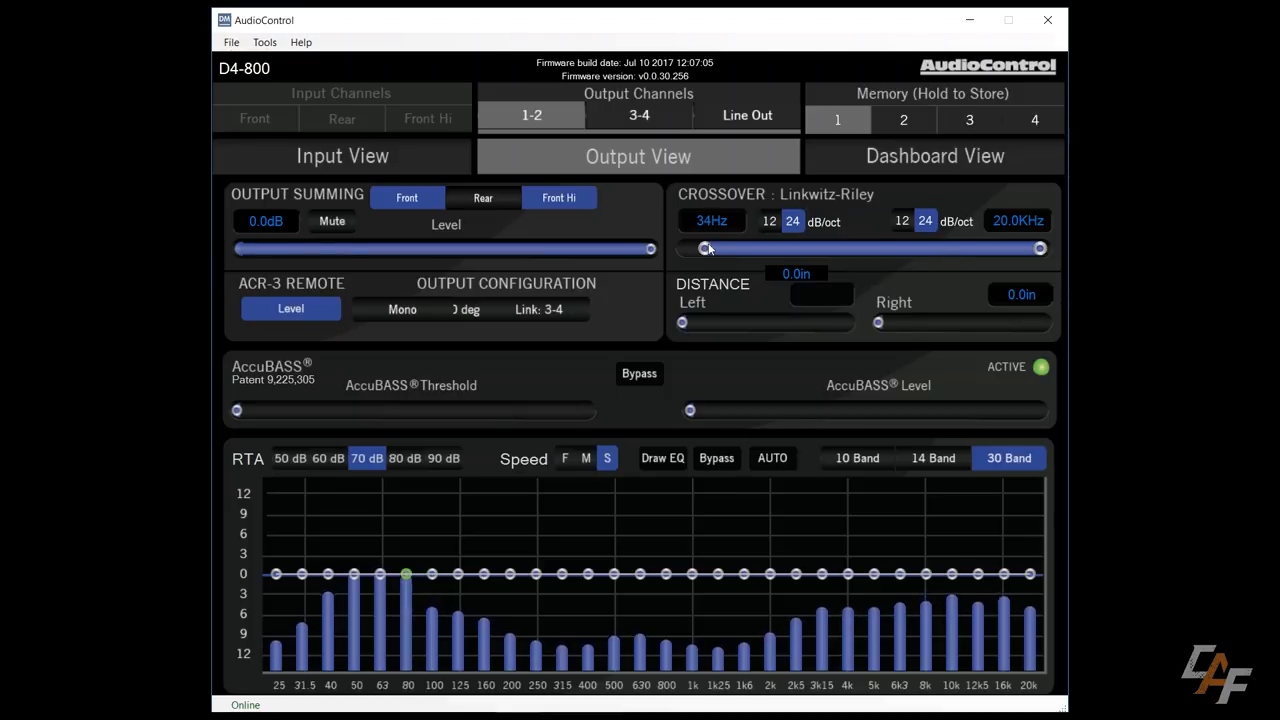
drag(706, 248, 756, 248)
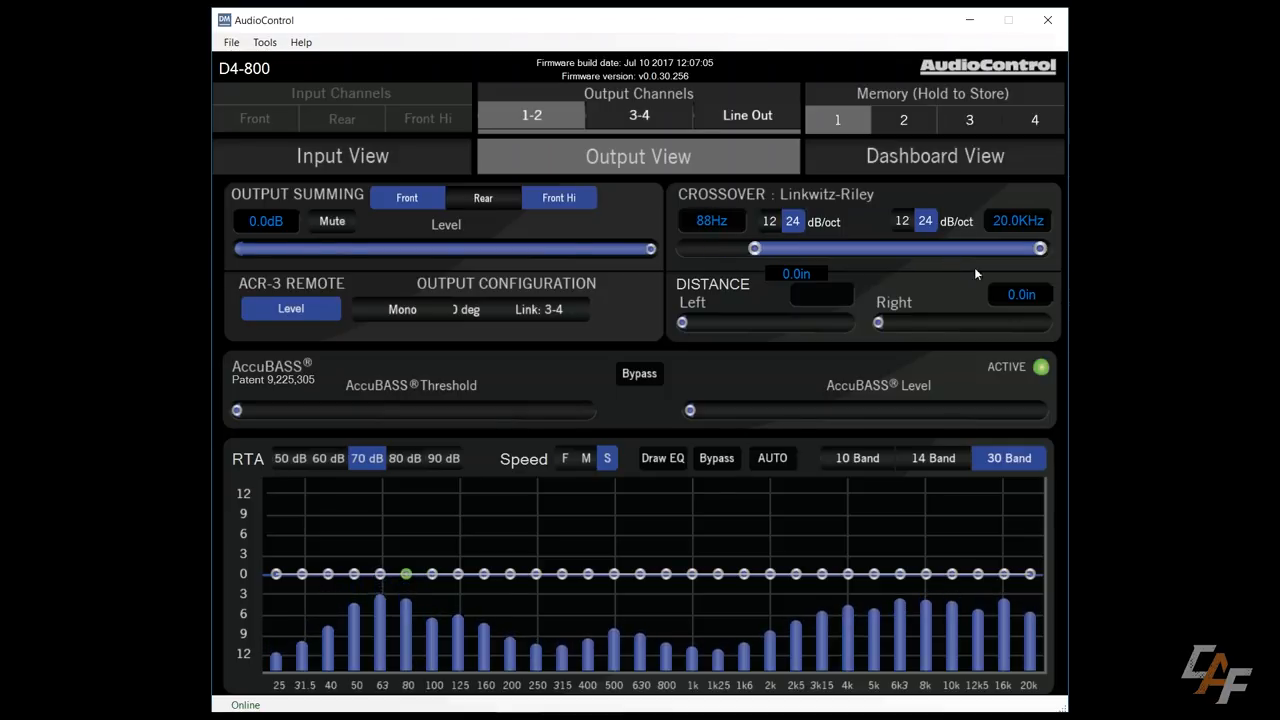
drag(1040, 248, 976, 248)
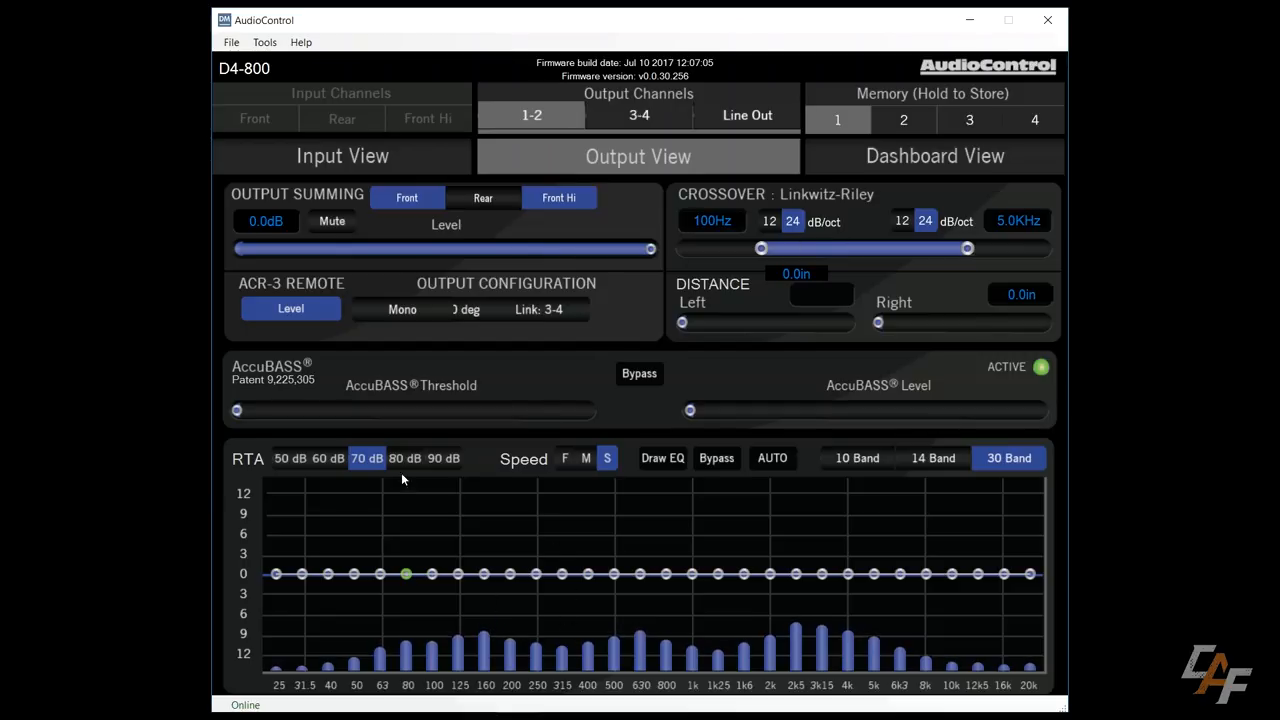
click(328, 458)
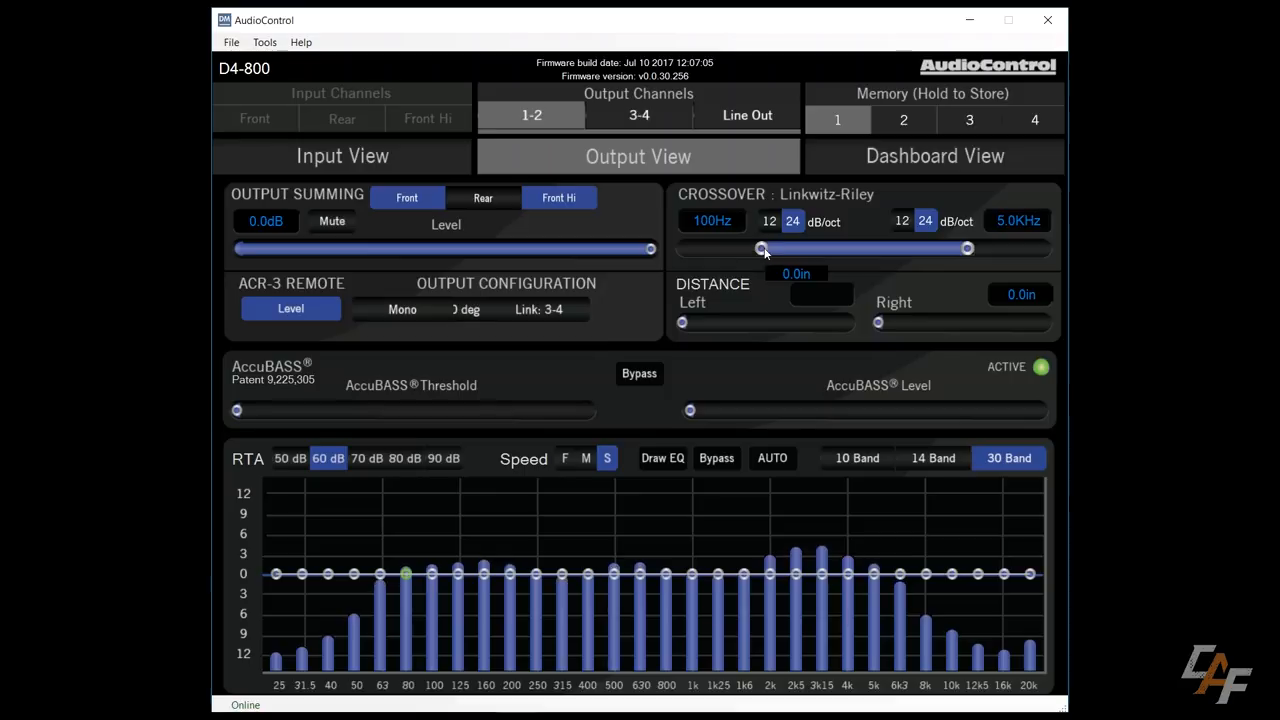
Step: Sweep both crossover sliders and settle them at a 50Hz high-pass and 20.0kHz low-pass
drag(760, 248, 782, 248)
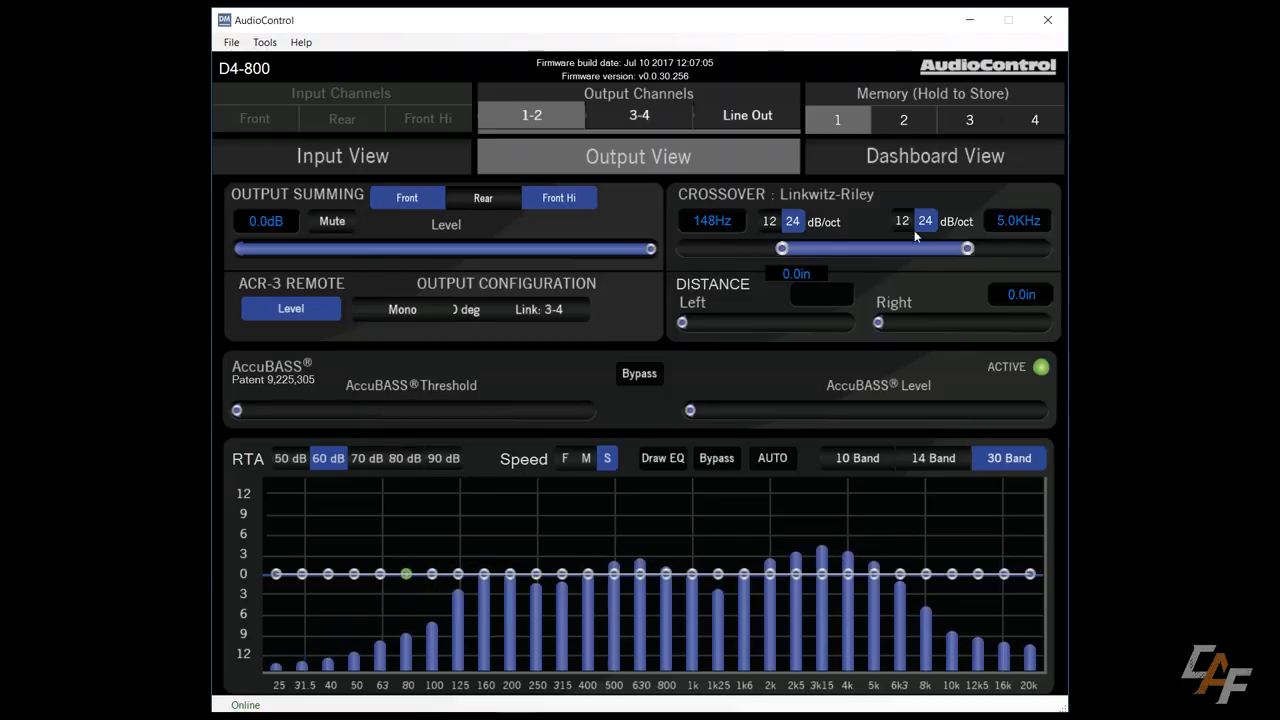
drag(968, 248, 892, 248)
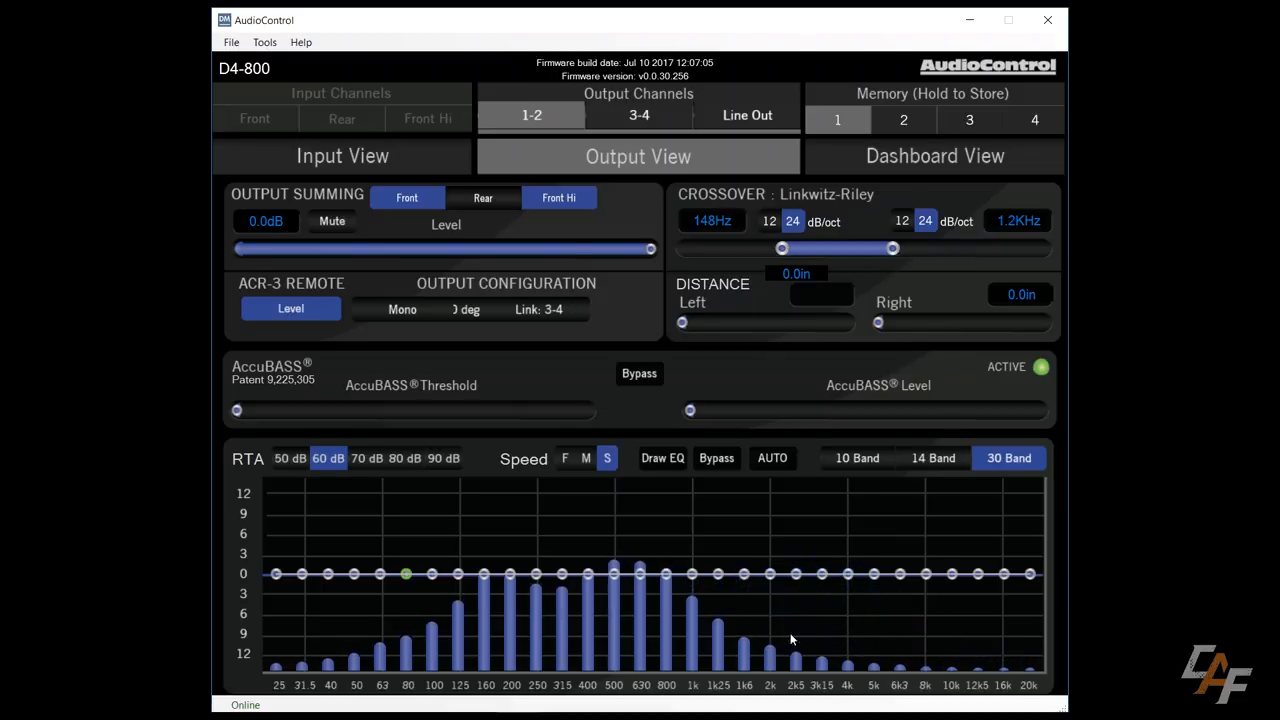
drag(892, 248, 1020, 248)
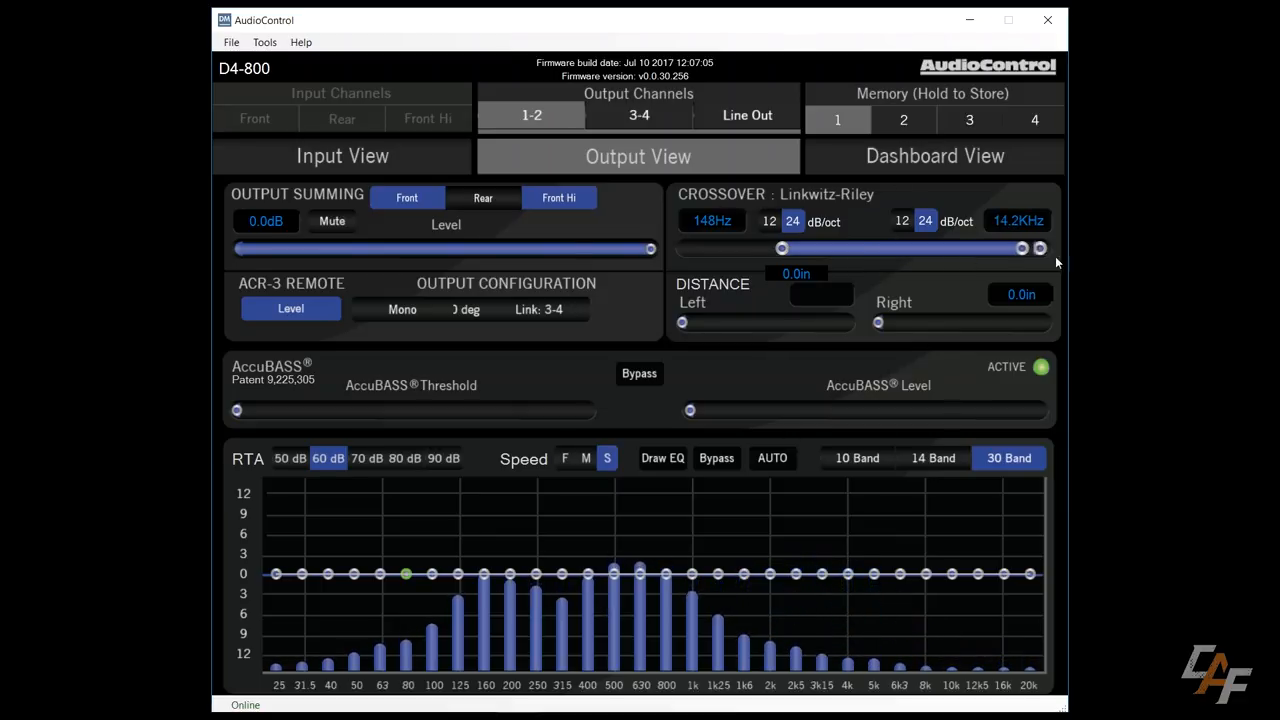
drag(782, 248, 724, 248)
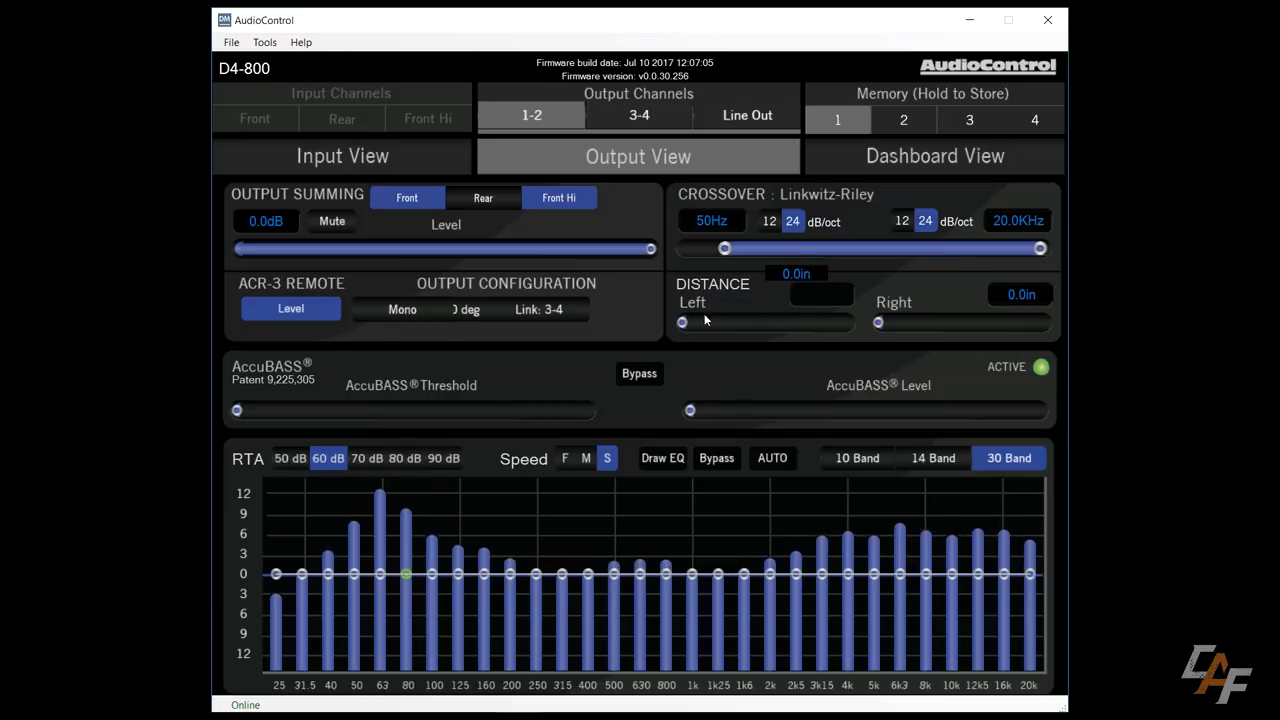
Step: Set the left channel distance to about 20in and adjust the right distance
drag(682, 320, 748, 322)
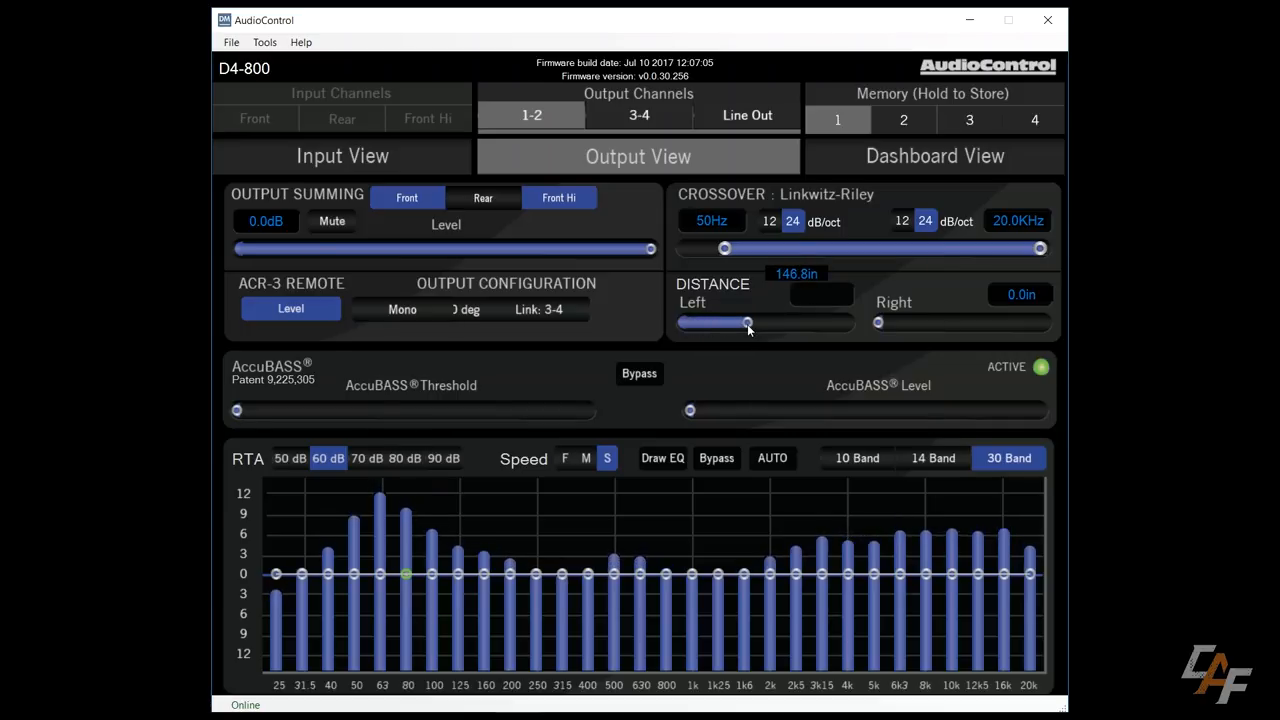
drag(748, 322, 682, 322)
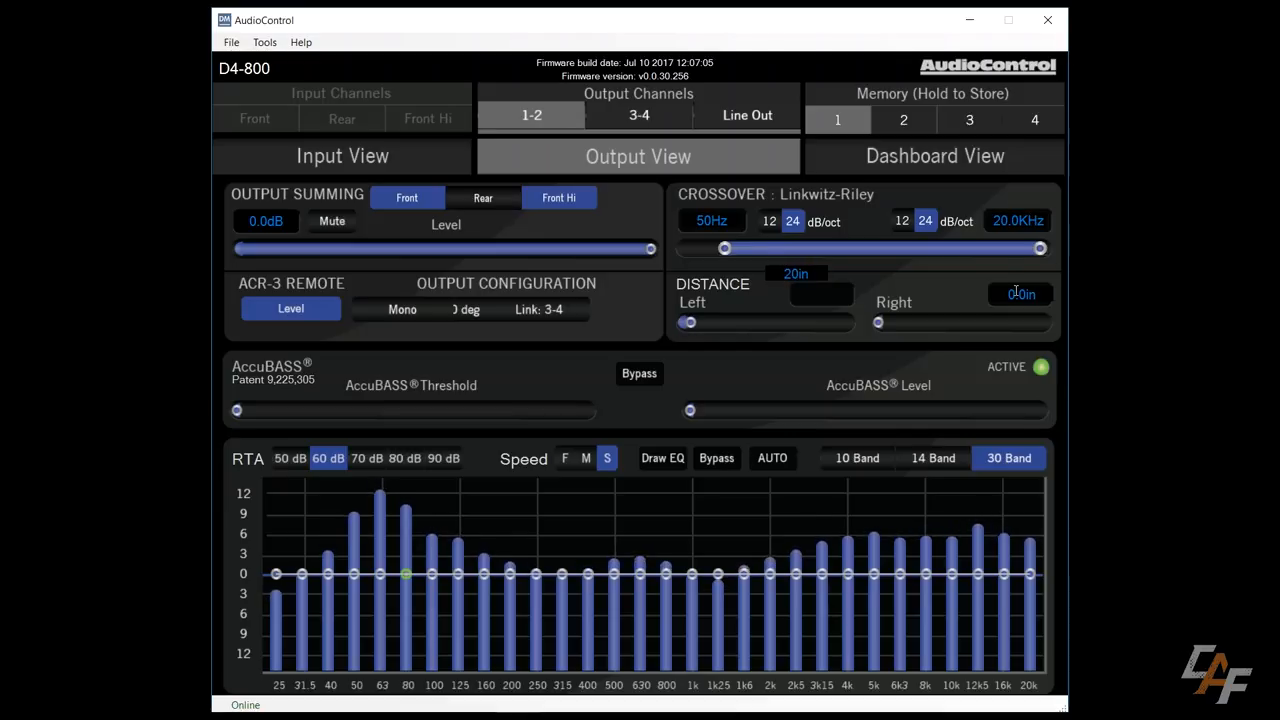
triple_click(1020, 292)
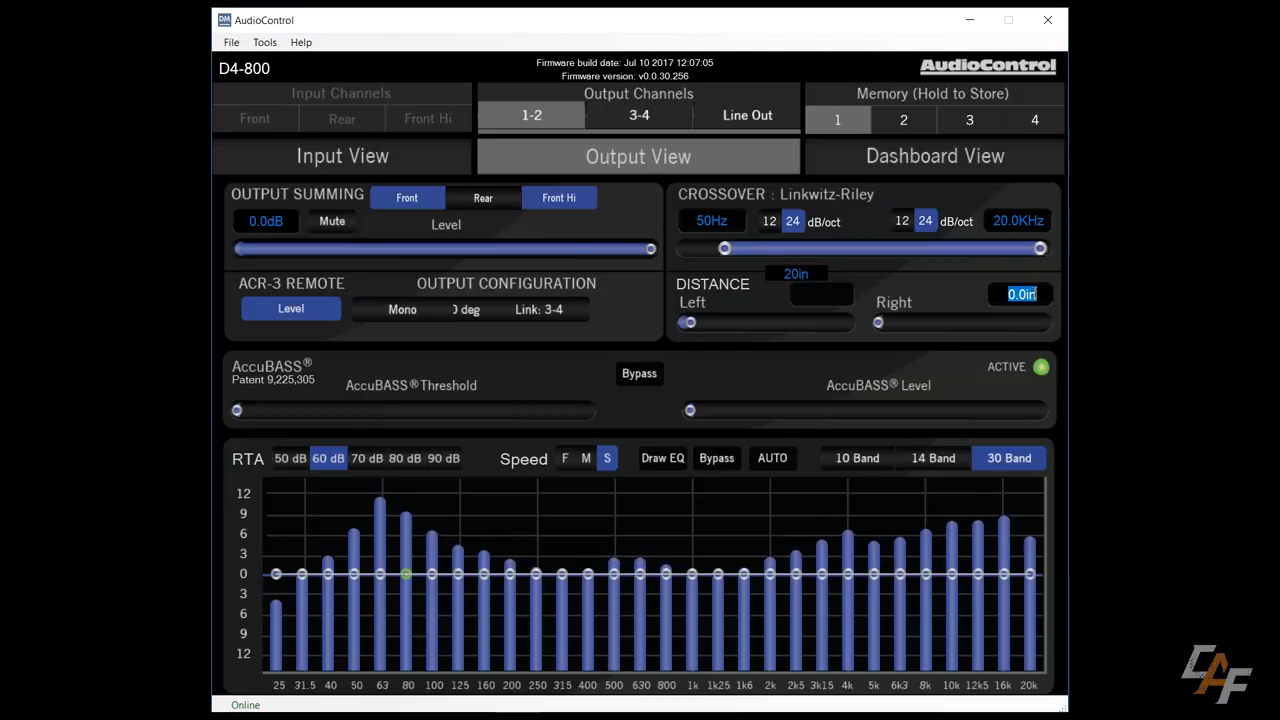
drag(878, 322, 904, 322)
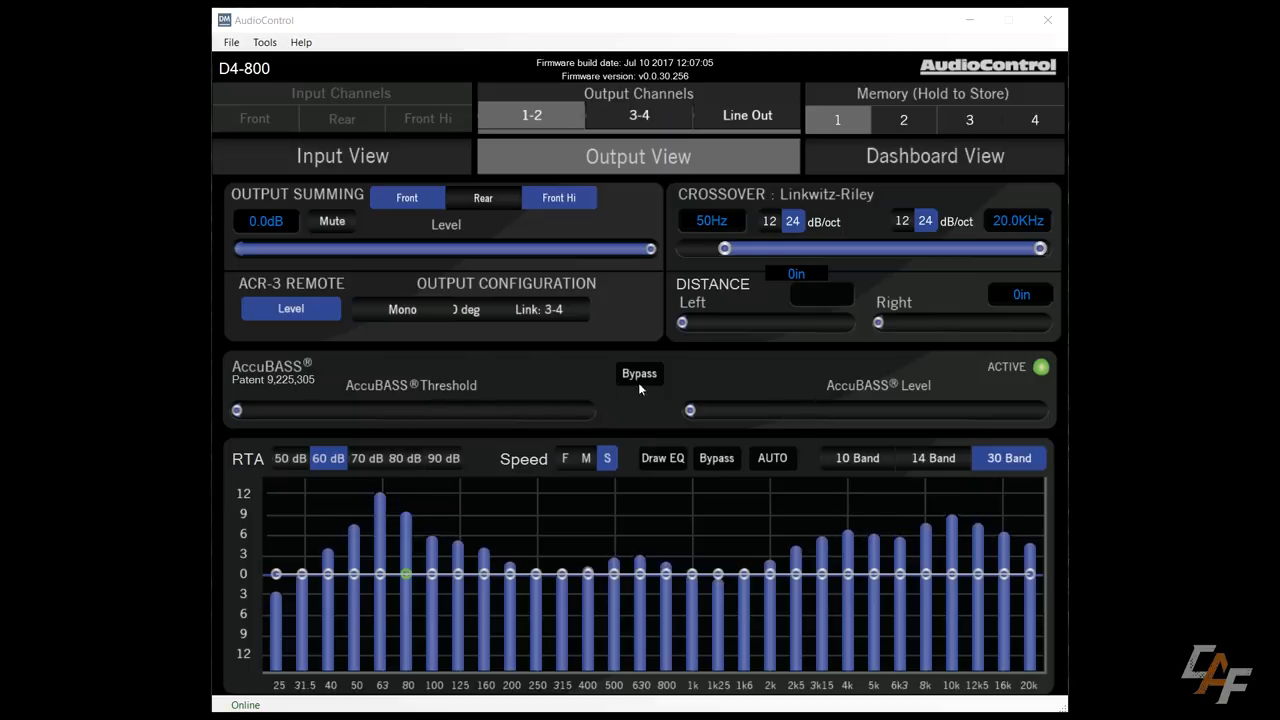
mouse_move(700, 376)
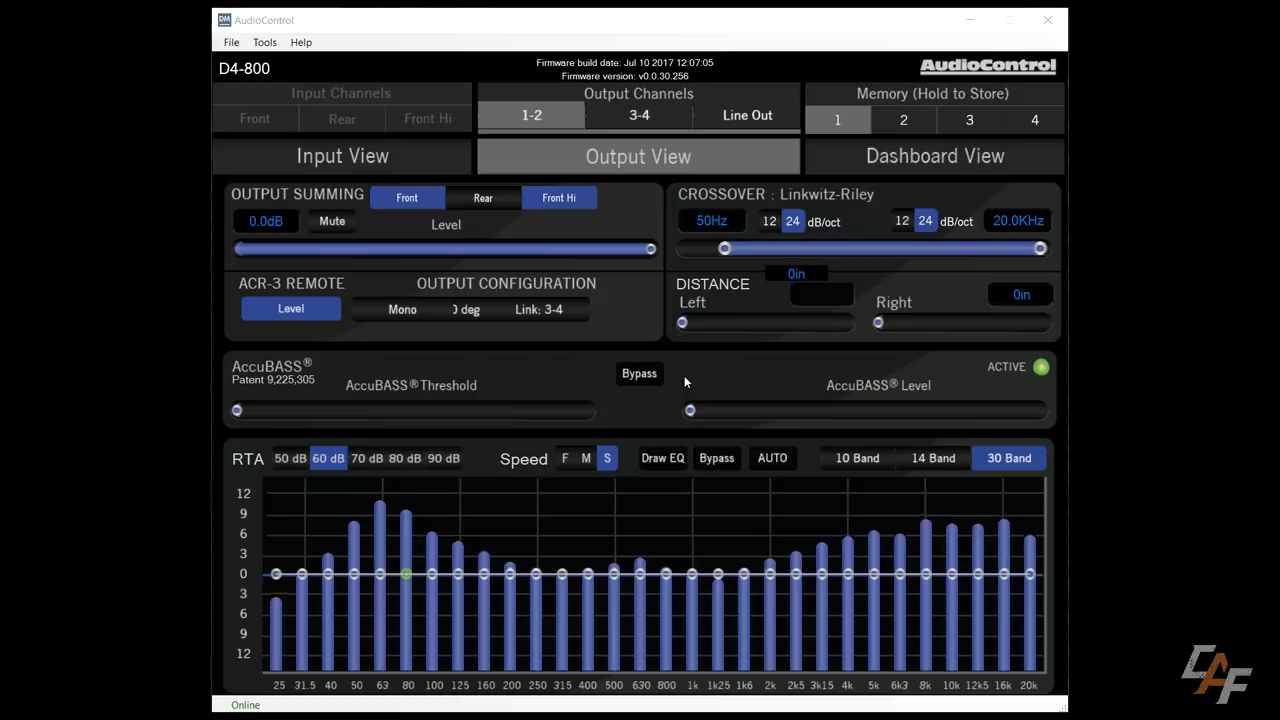
mouse_move(756, 378)
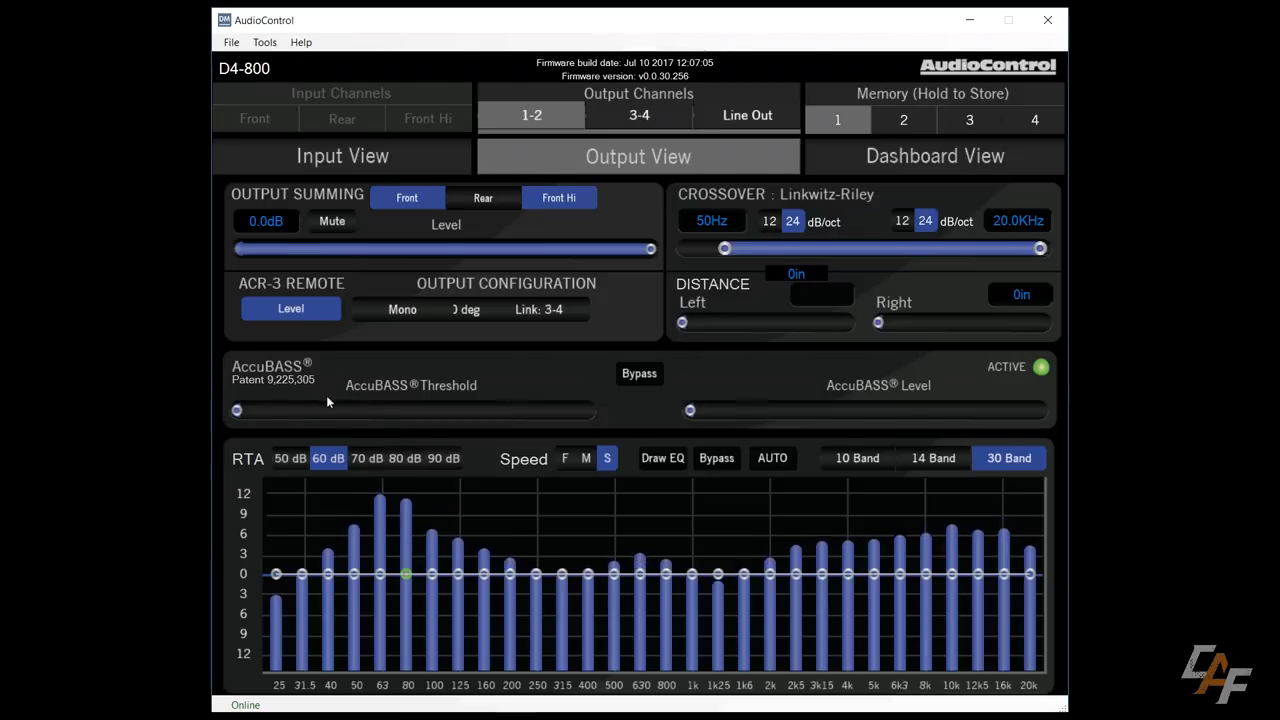
Step: Try raising the AccuBASS threshold and level, then switch the equaliser to 10 bands
drag(236, 410, 488, 410)
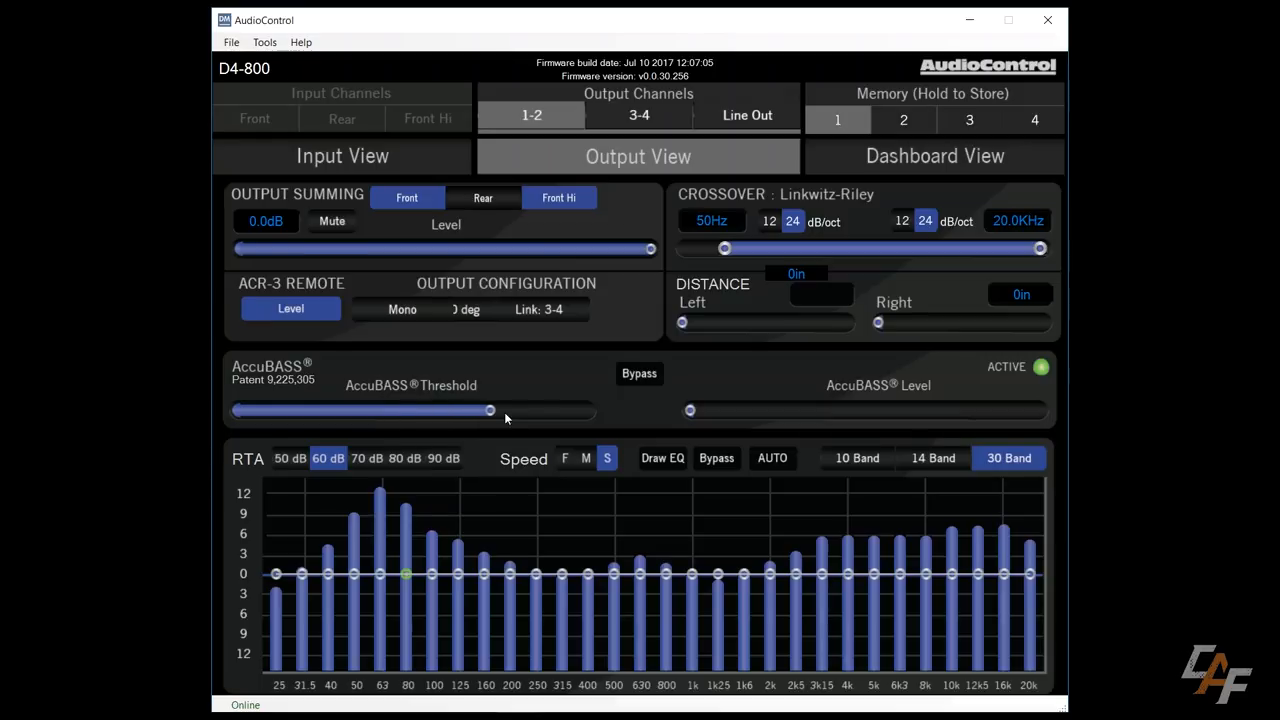
drag(490, 410, 524, 410)
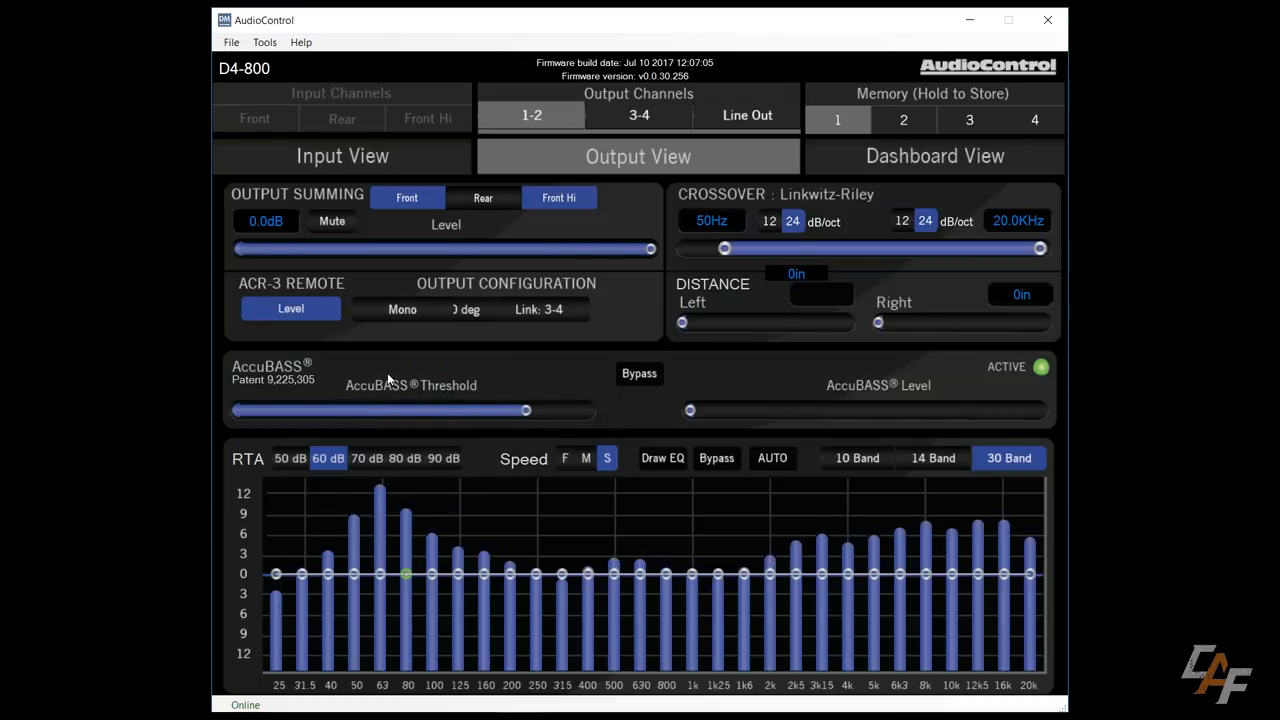
mouse_move(508, 384)
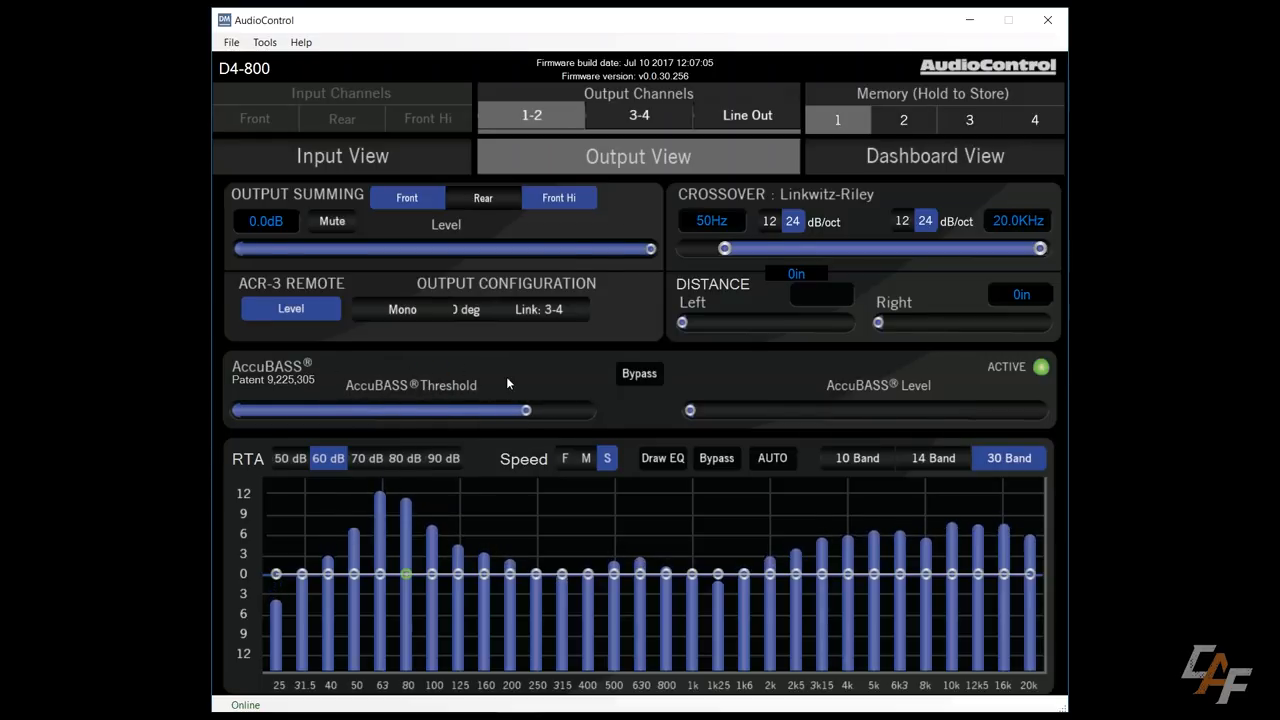
drag(688, 410, 724, 410)
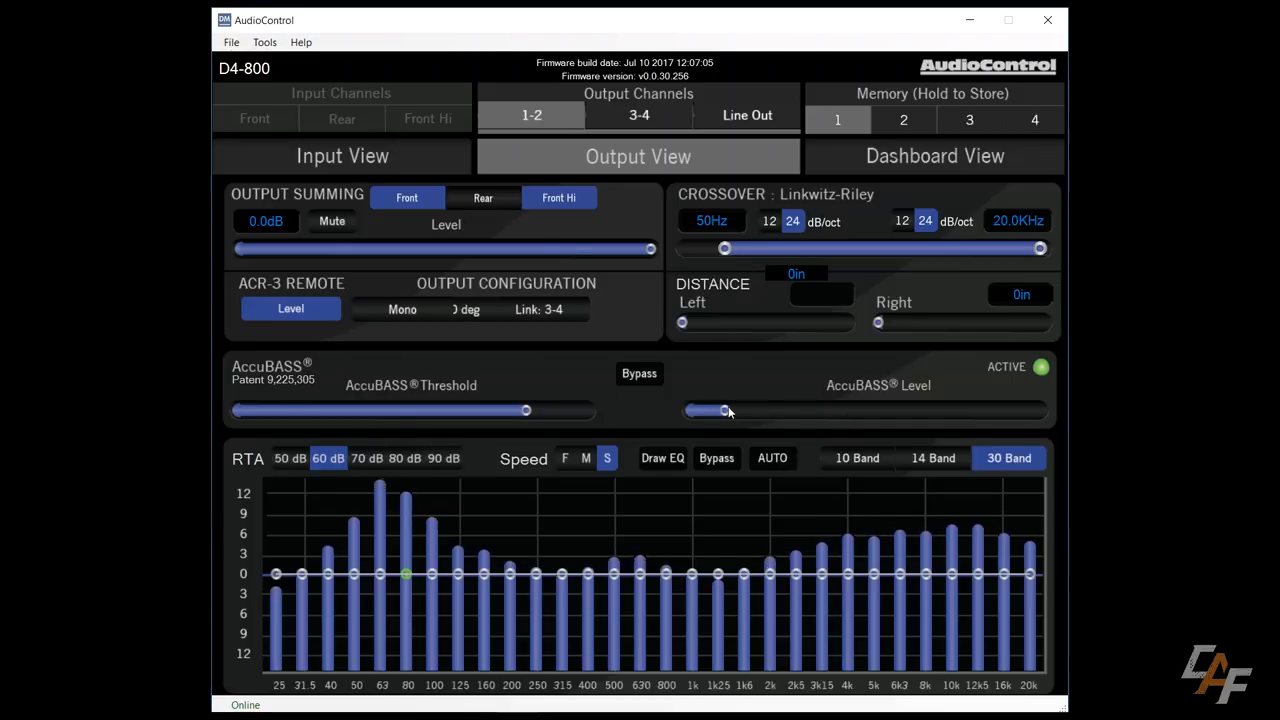
drag(724, 410, 948, 410)
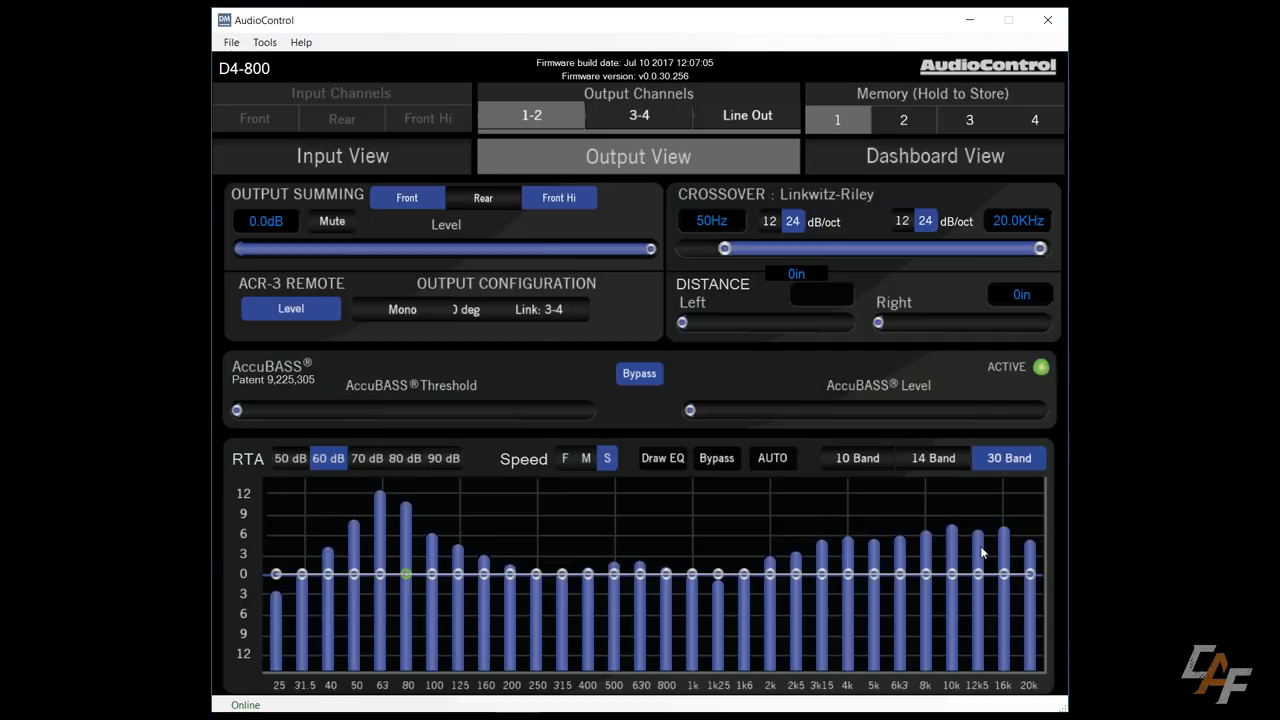
click(856, 458)
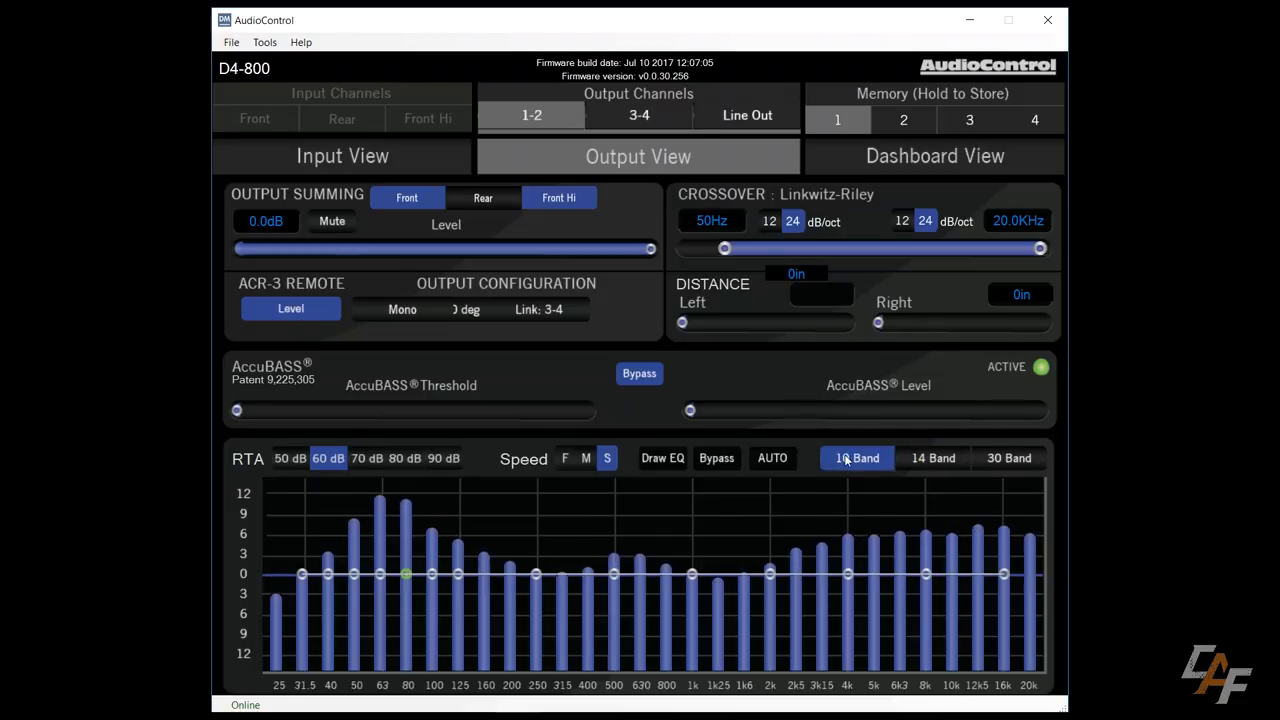
mouse_move(930, 458)
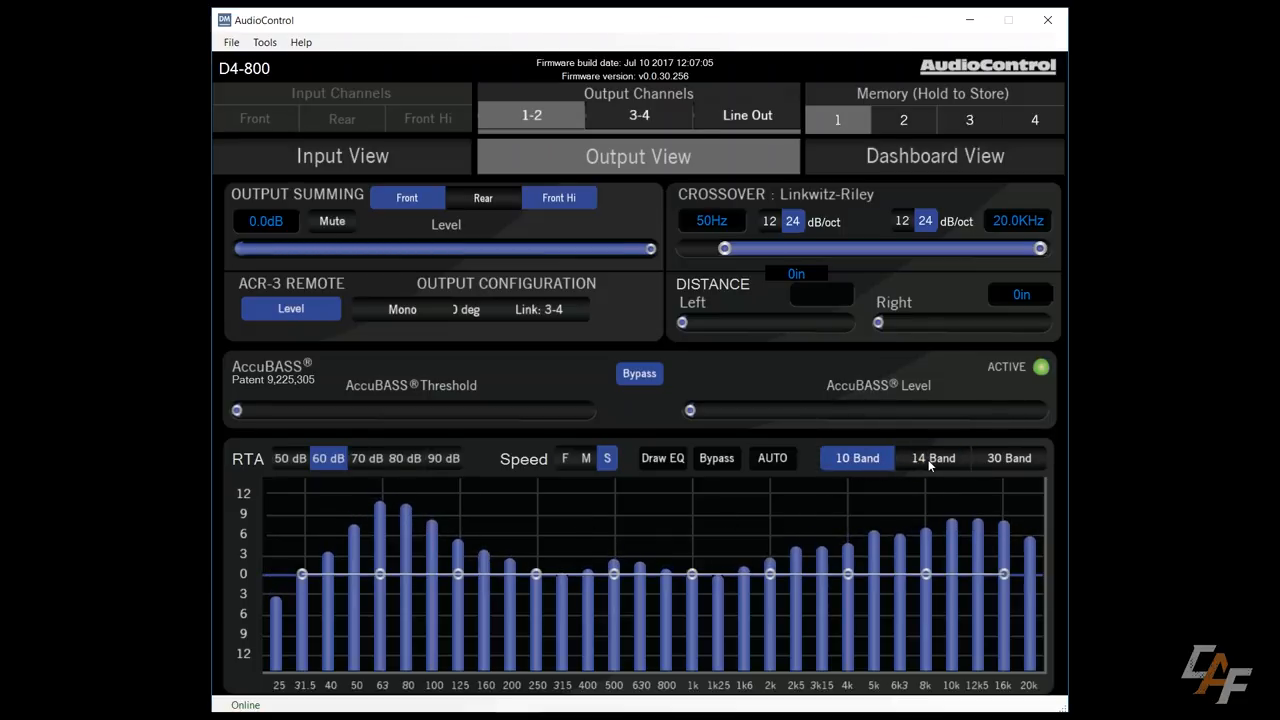
Step: Switch the equaliser to 14 bands, then back to 30 bands for the trial curve
click(1008, 458)
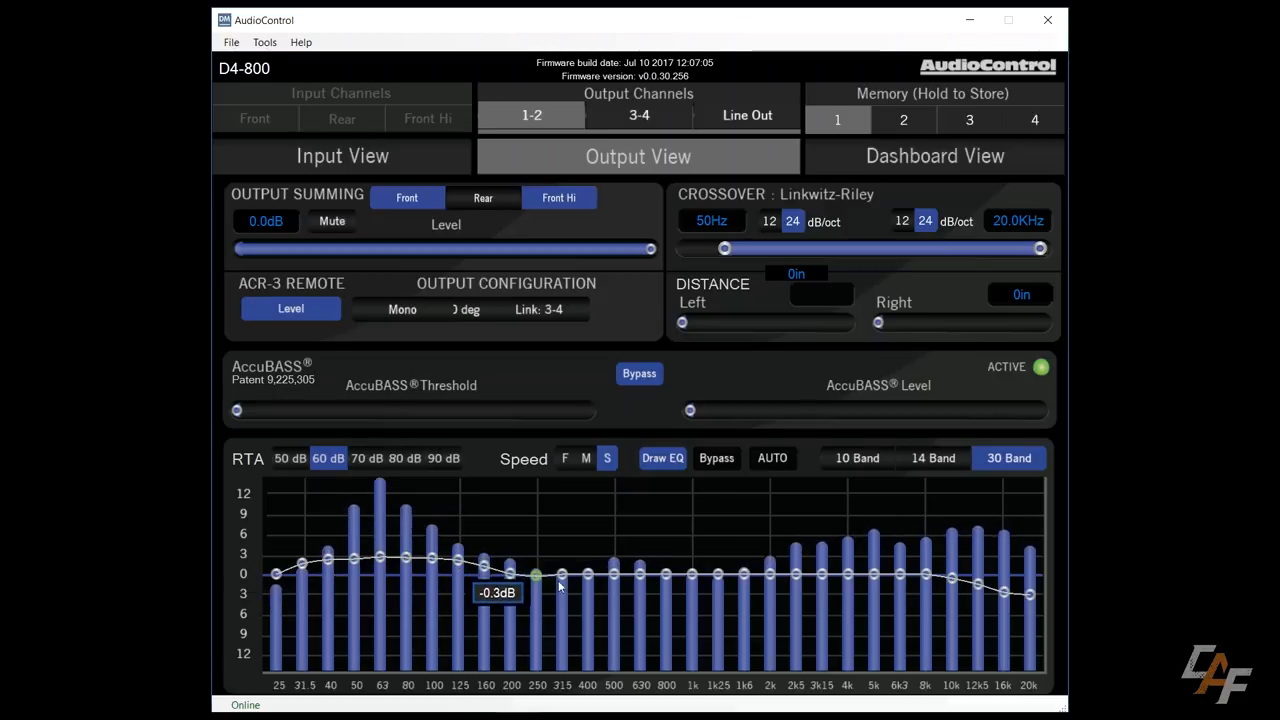
click(716, 458)
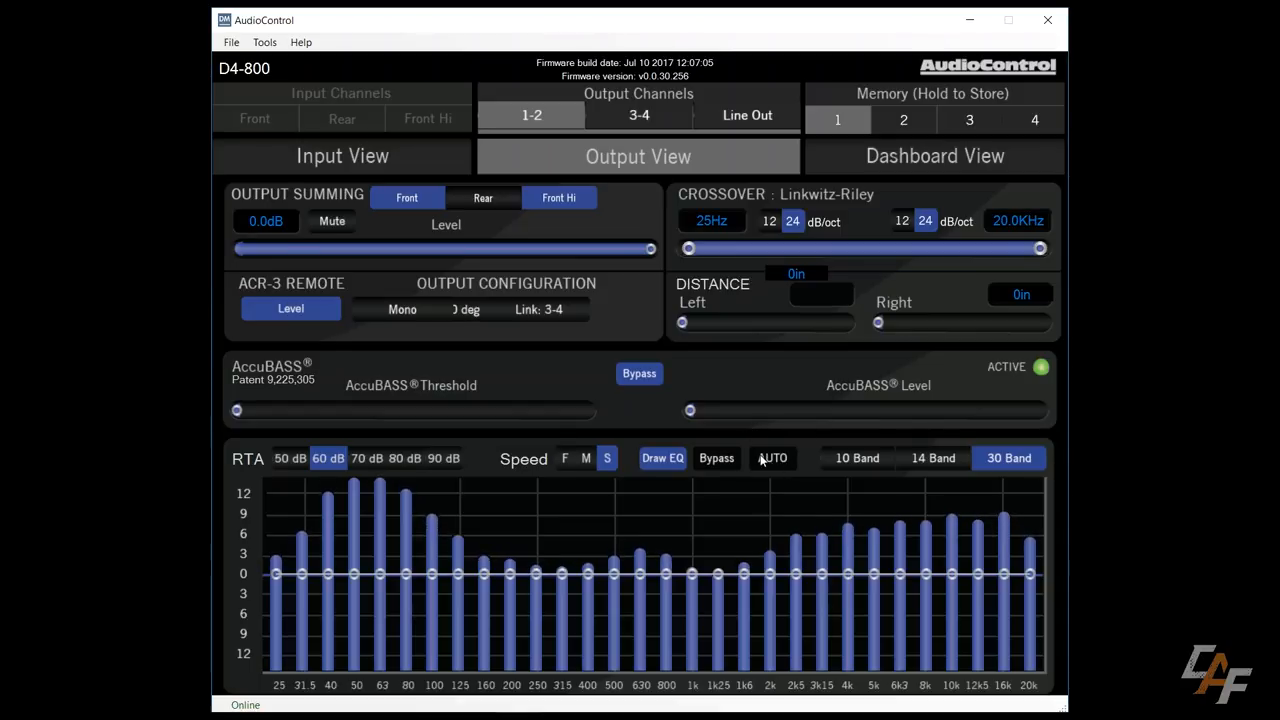
Step: Run AUTO EQ in 30-band mode on outputs 1–2 and let the curve settle
click(772, 458)
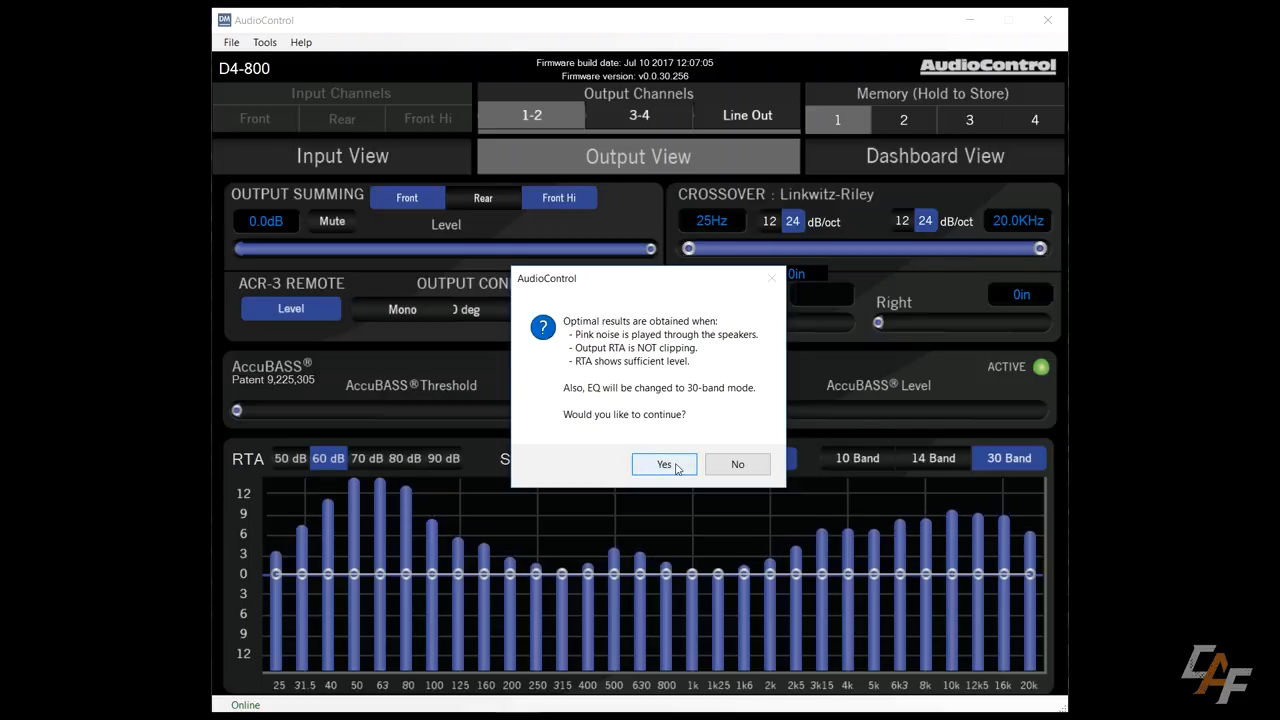
click(664, 464)
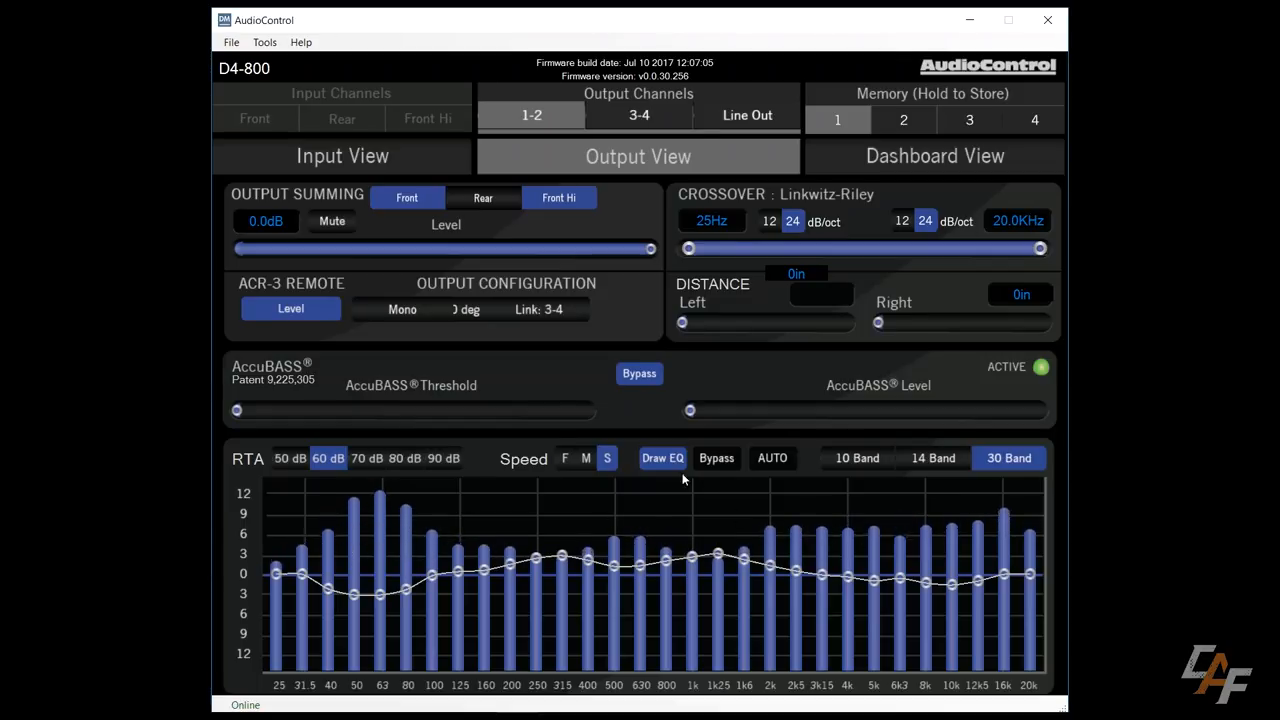
mouse_move(724, 516)
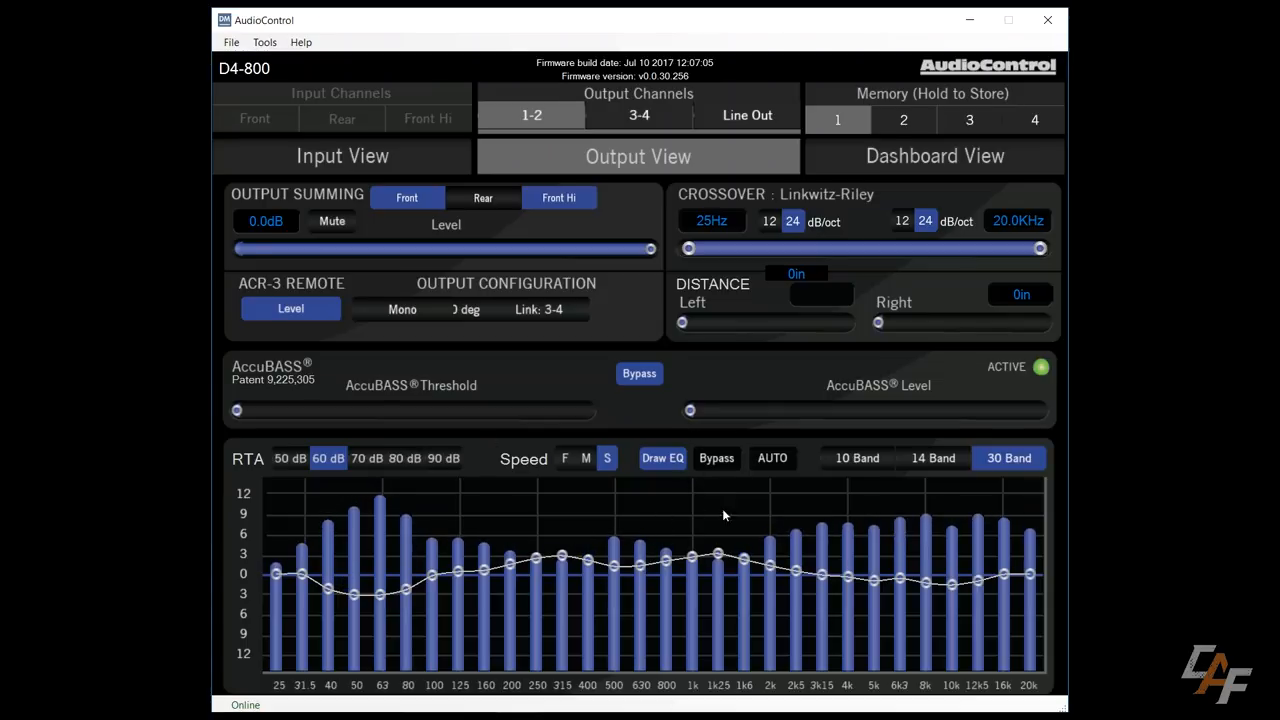
click(772, 458)
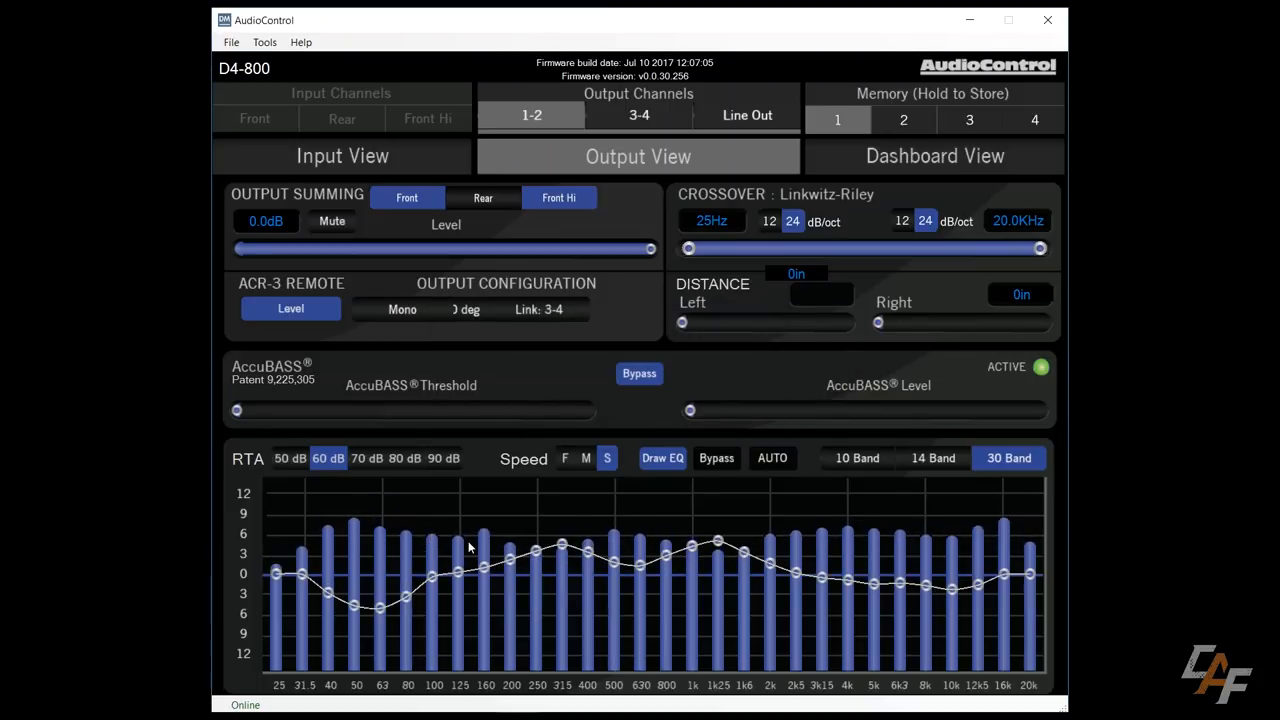
mouse_move(568, 512)
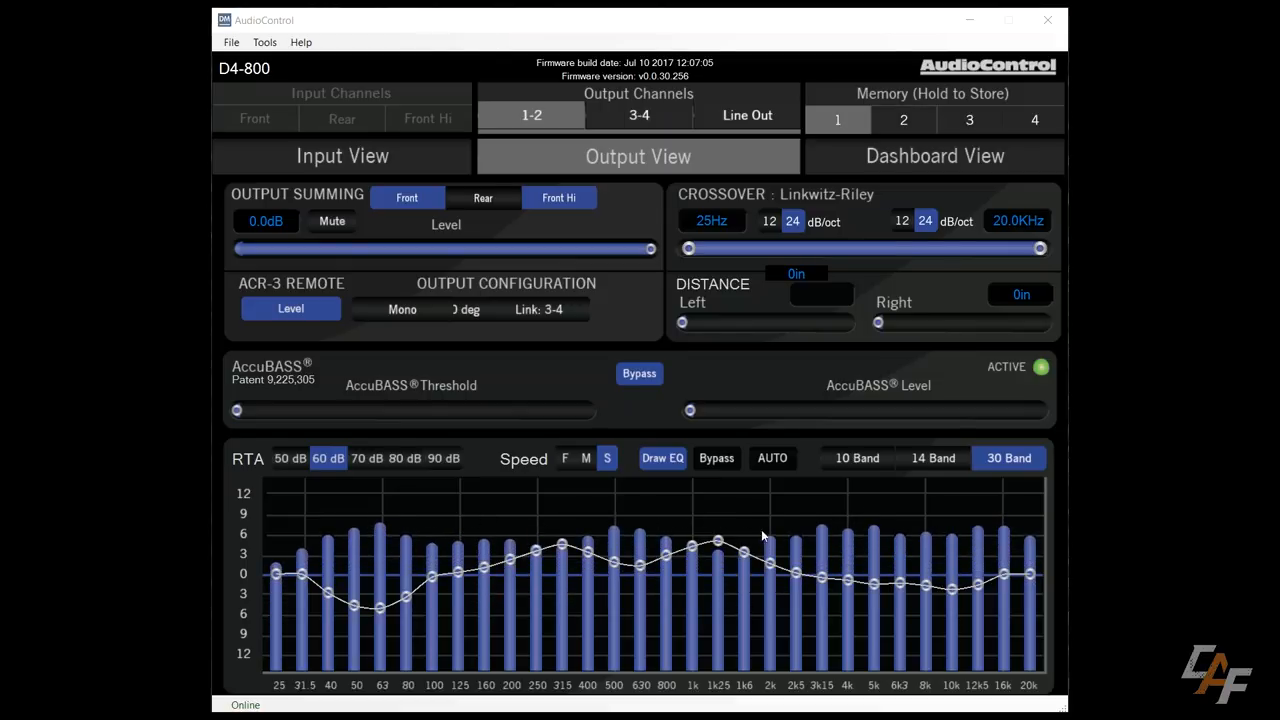
click(932, 156)
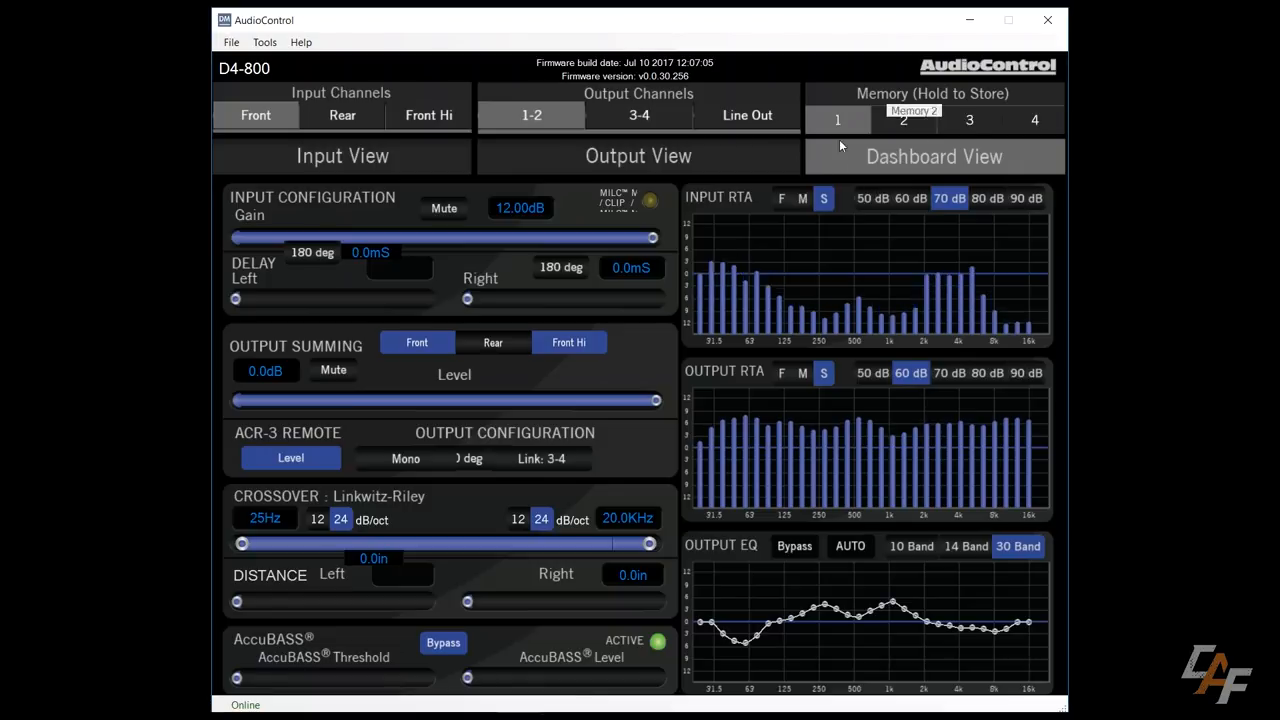
mouse_move(788, 278)
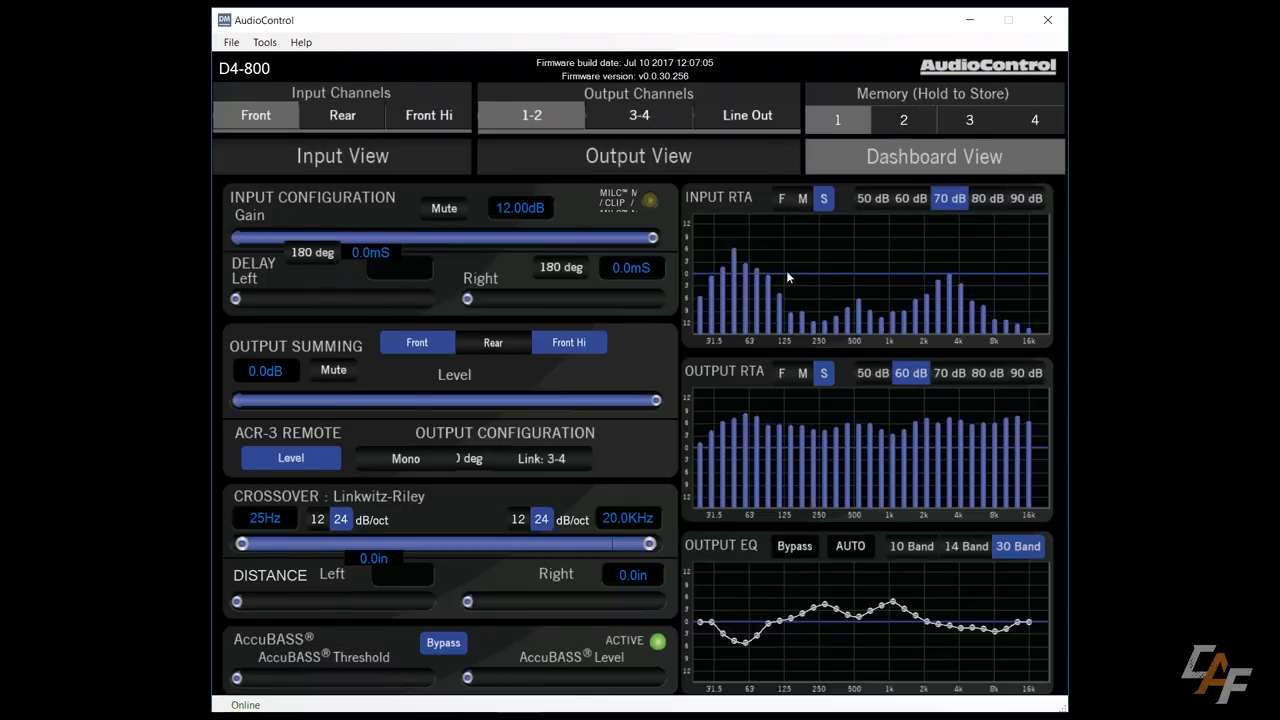
mouse_move(896, 304)
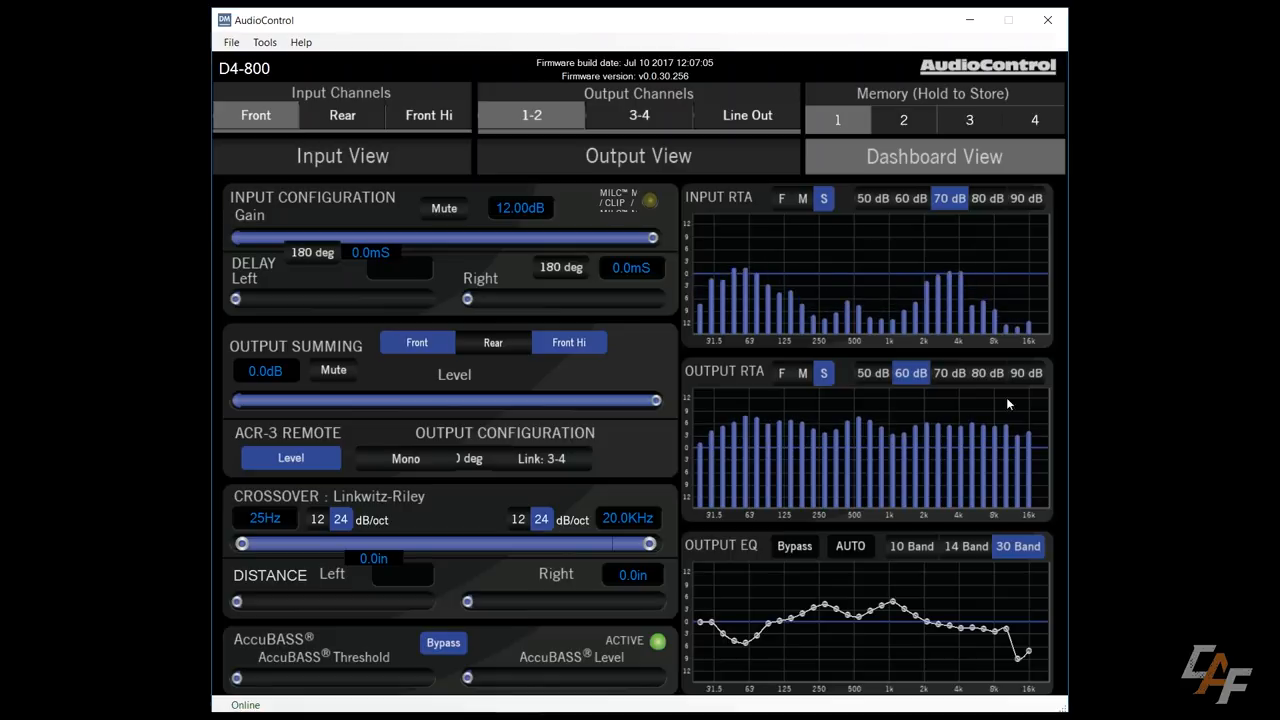
mouse_move(844, 598)
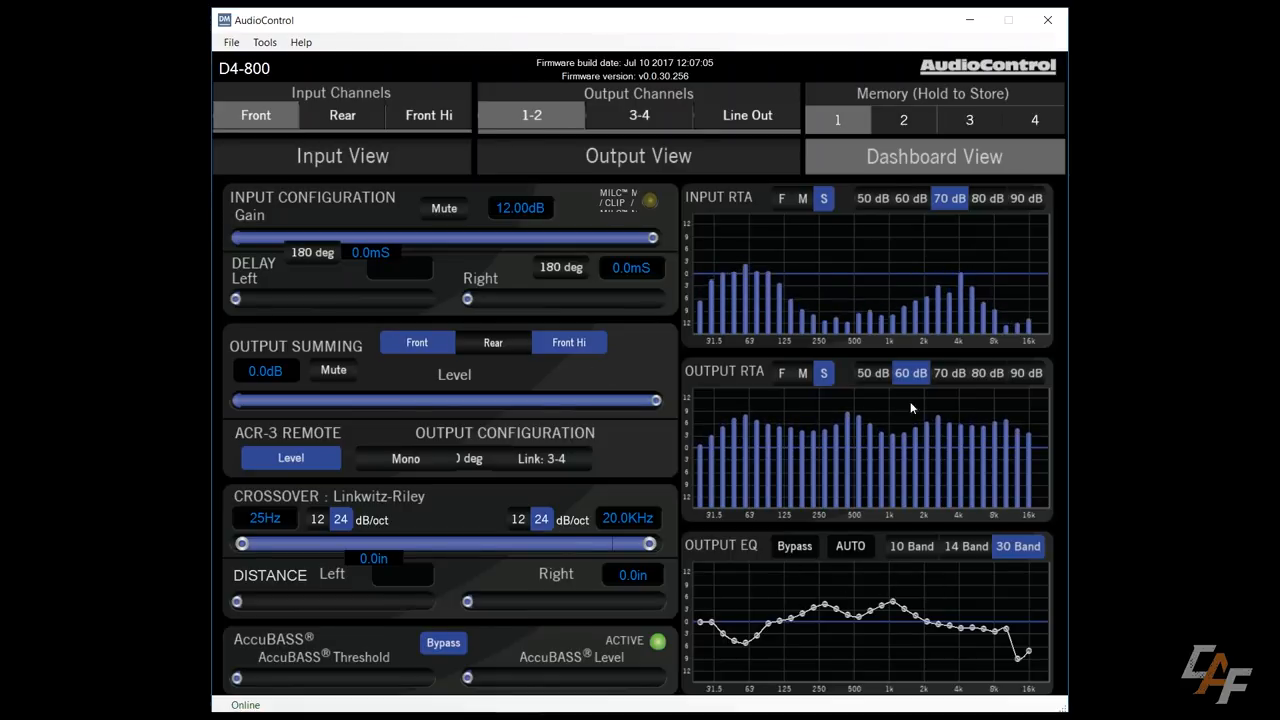
click(638, 156)
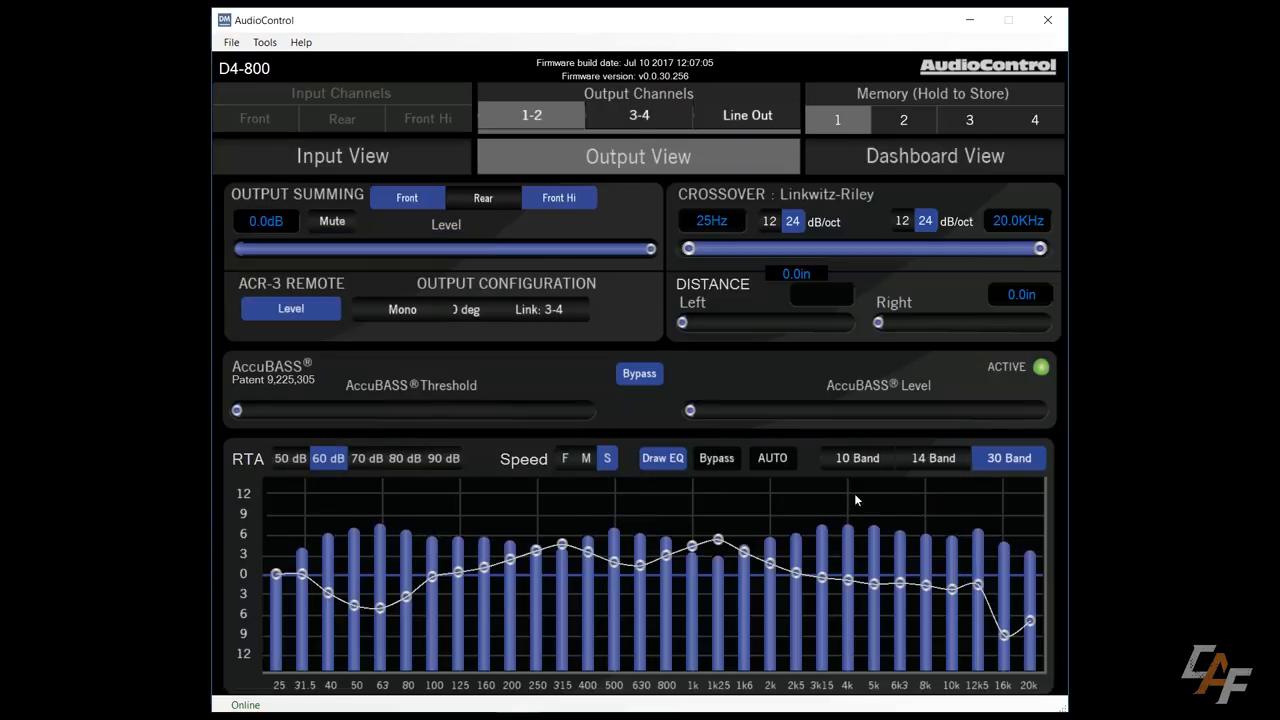
mouse_move(720, 158)
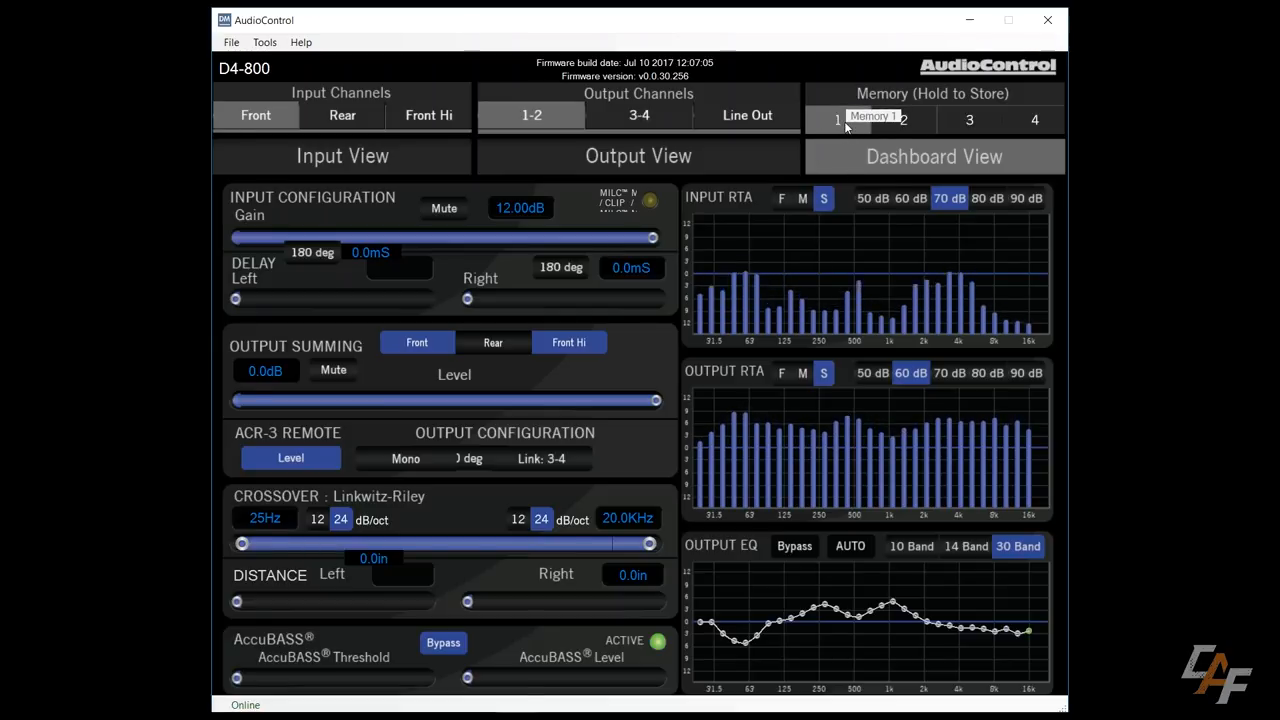
Step: Store the tuned settings to memory location 1, overwriting its contents
click(836, 120)
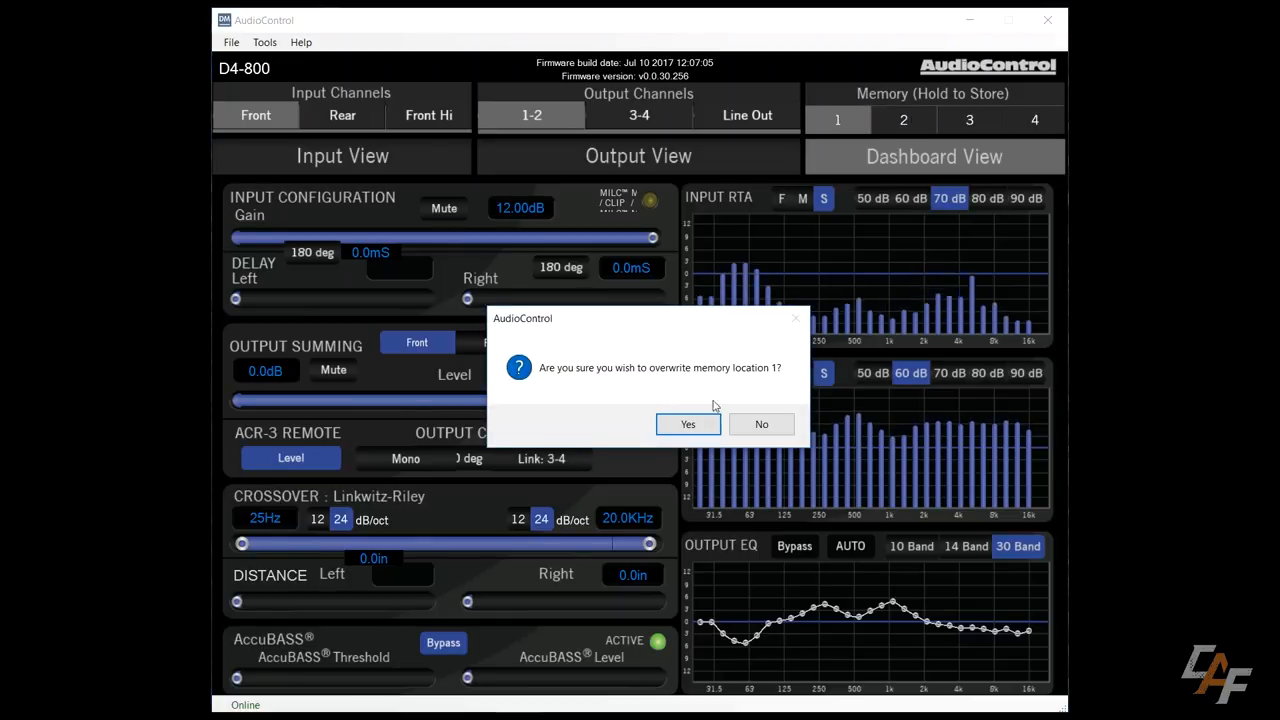
click(688, 424)
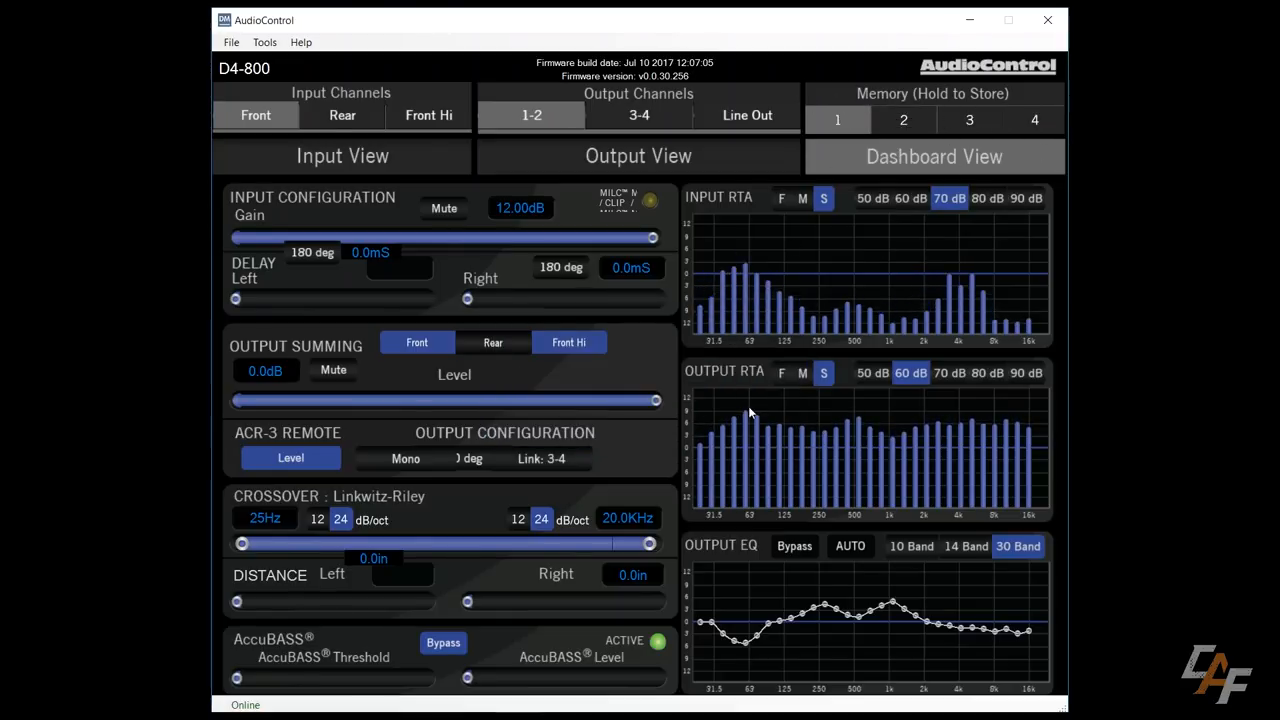
Step: Recall memory location 2 and bring up the File commands
click(232, 42)
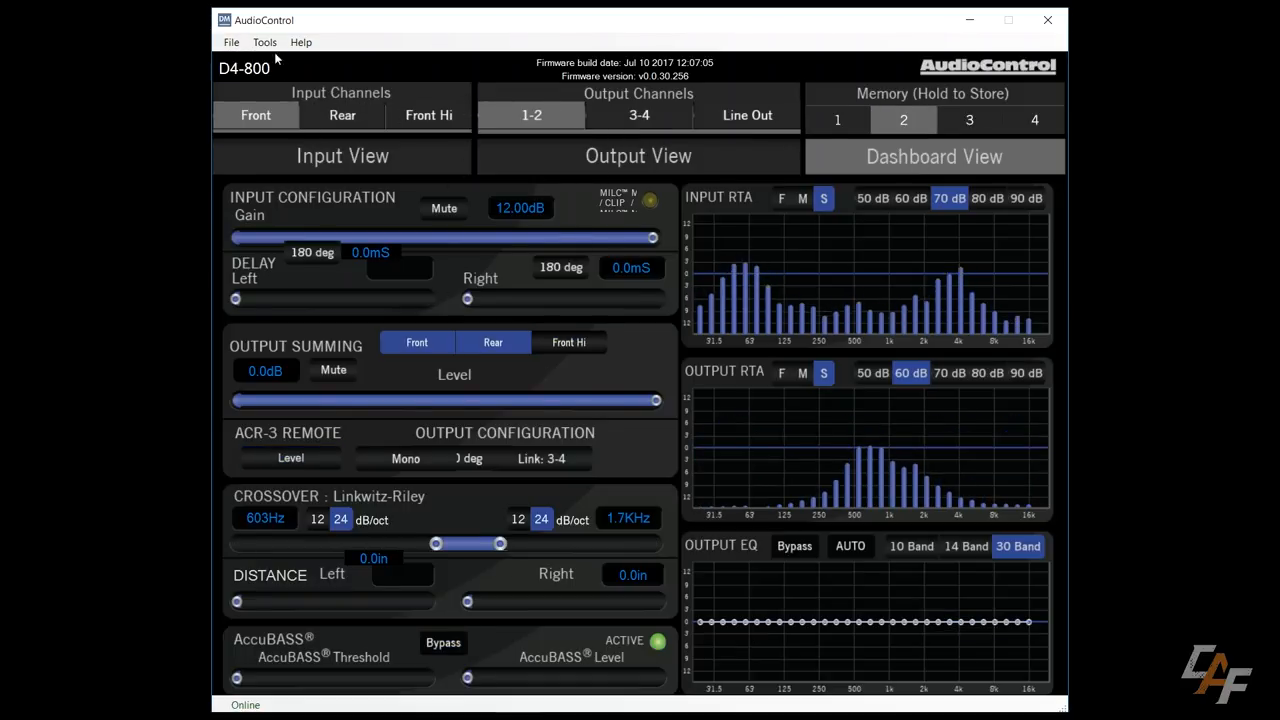
click(232, 42)
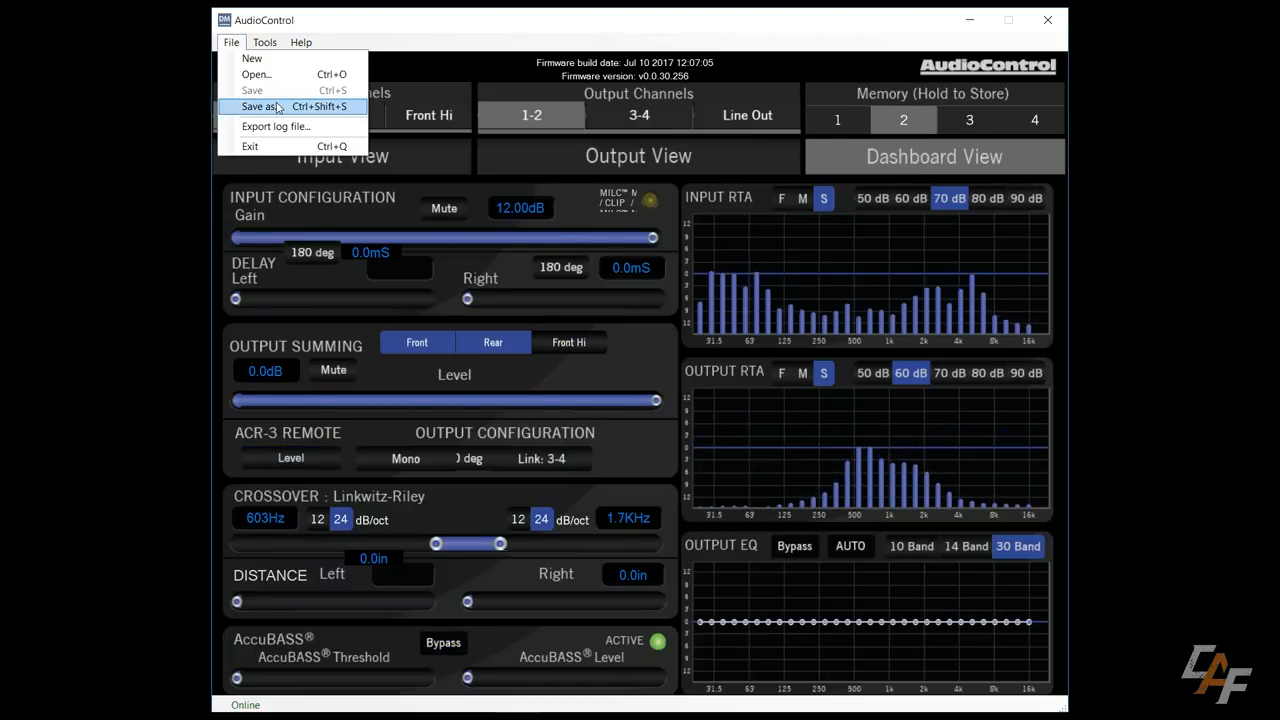
mouse_move(256, 106)
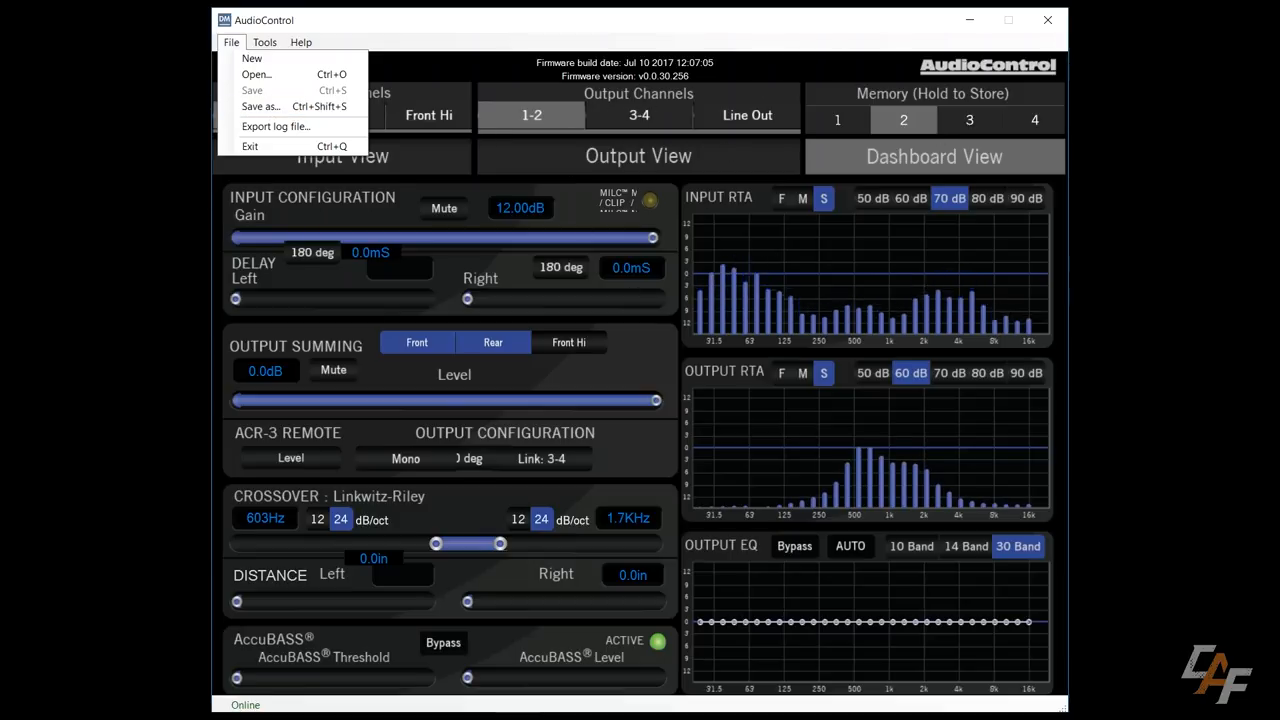
mouse_move(252, 58)
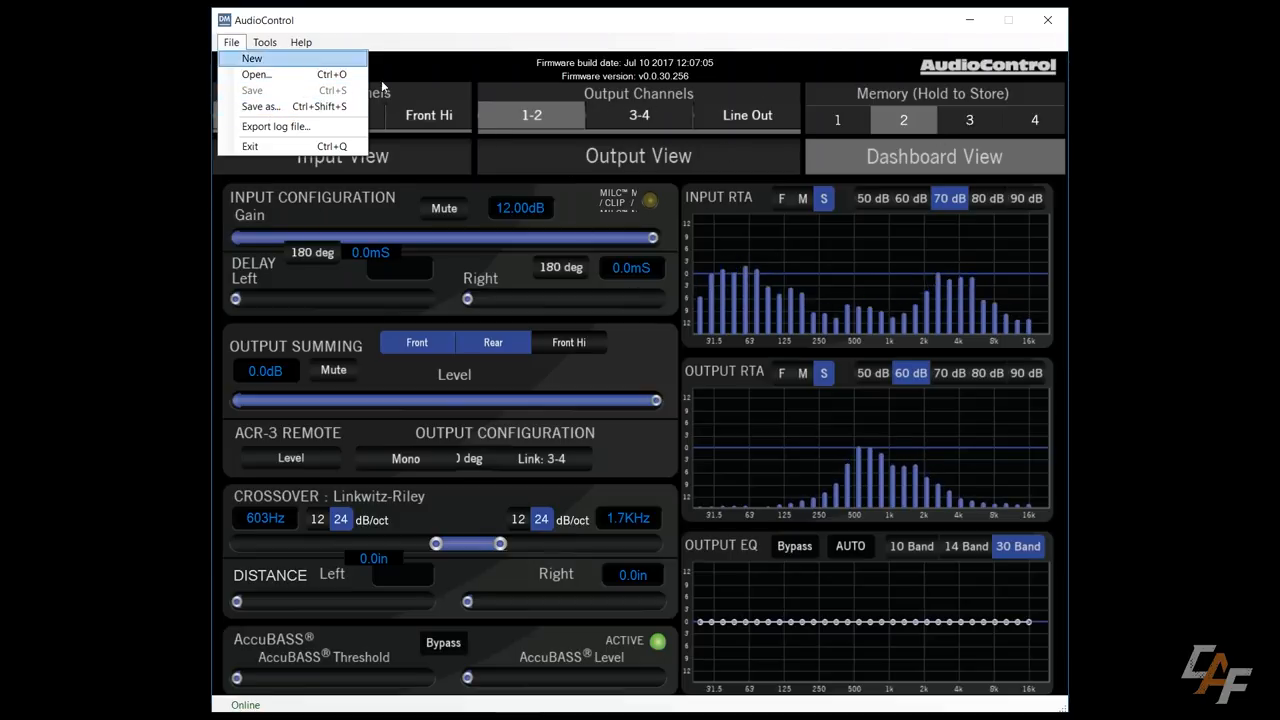
mouse_move(676, 284)
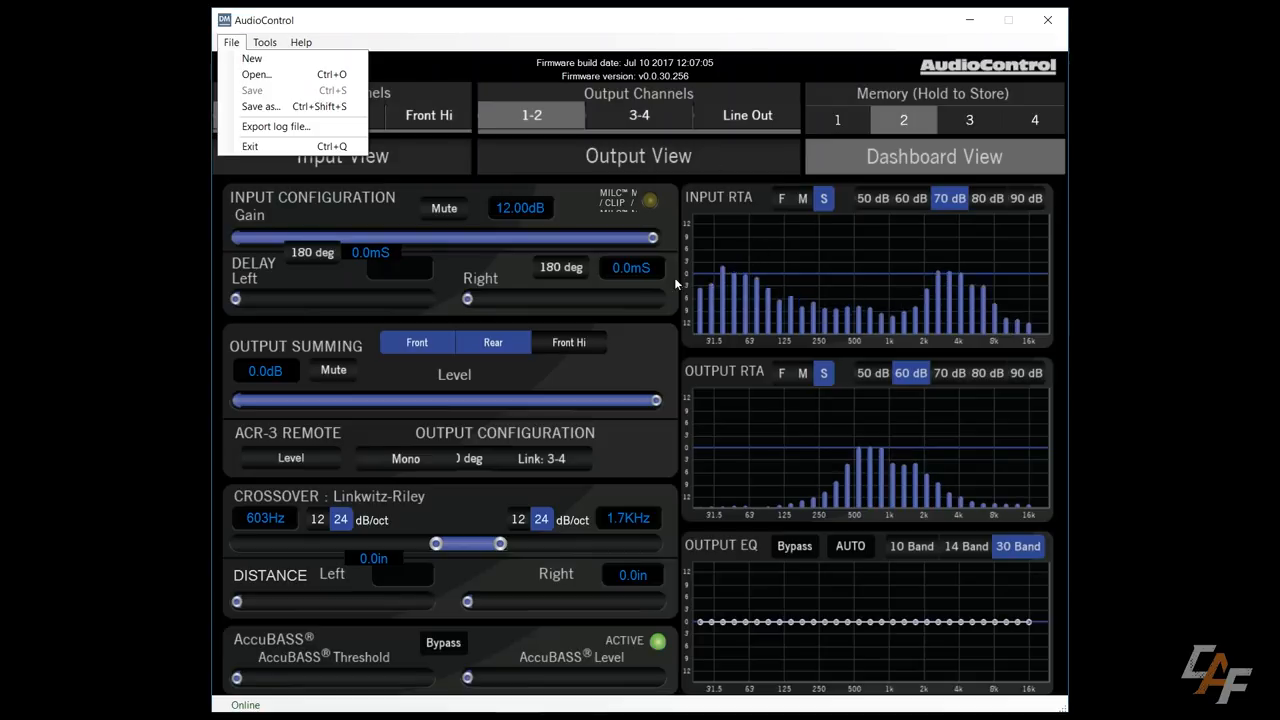